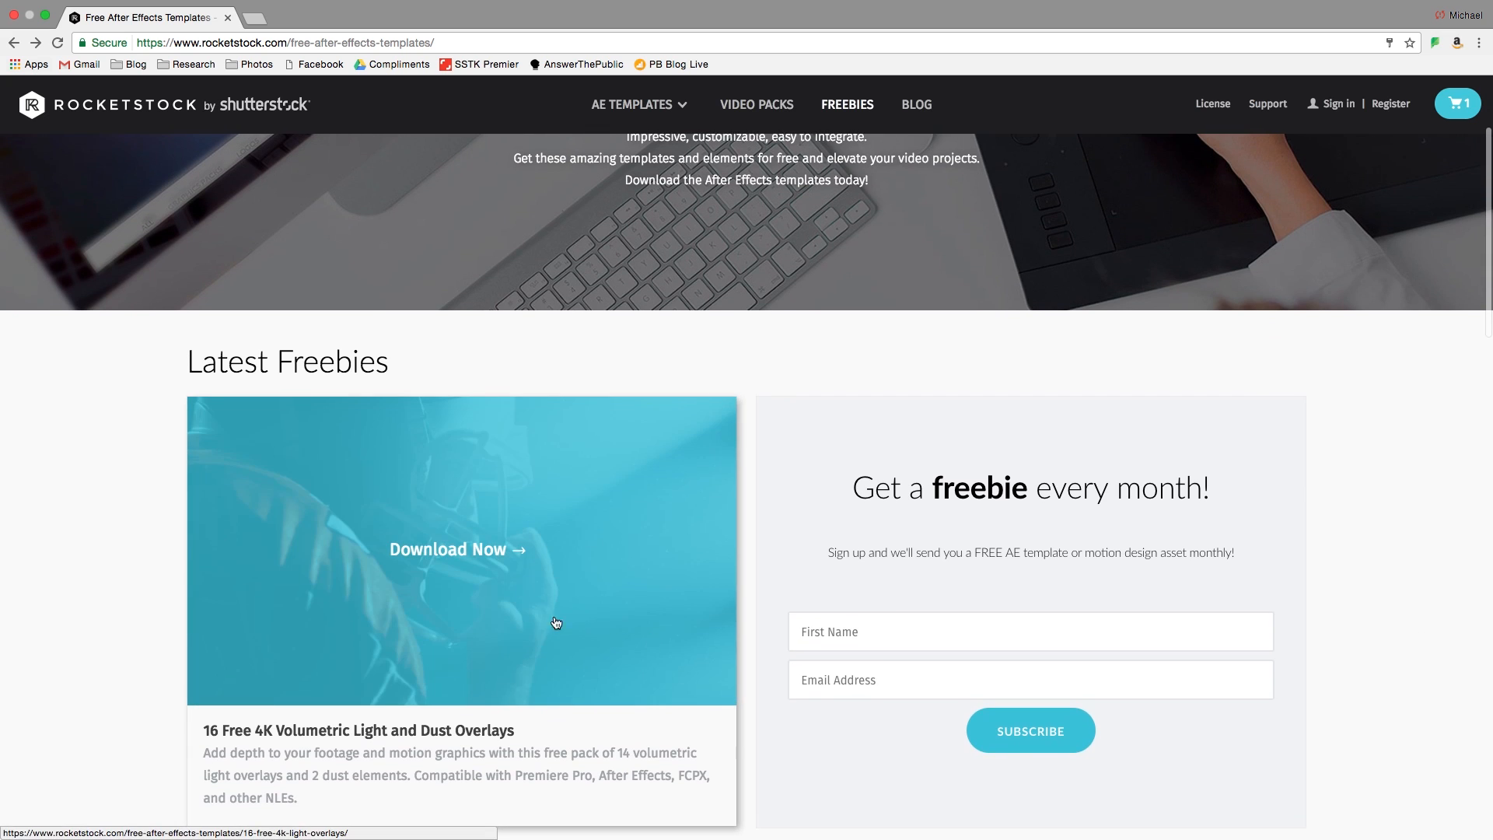
# Step: Go to the 16 Free 4K Volumetric Light and Dust Overlays freebie page
pyautogui.click(457, 549)
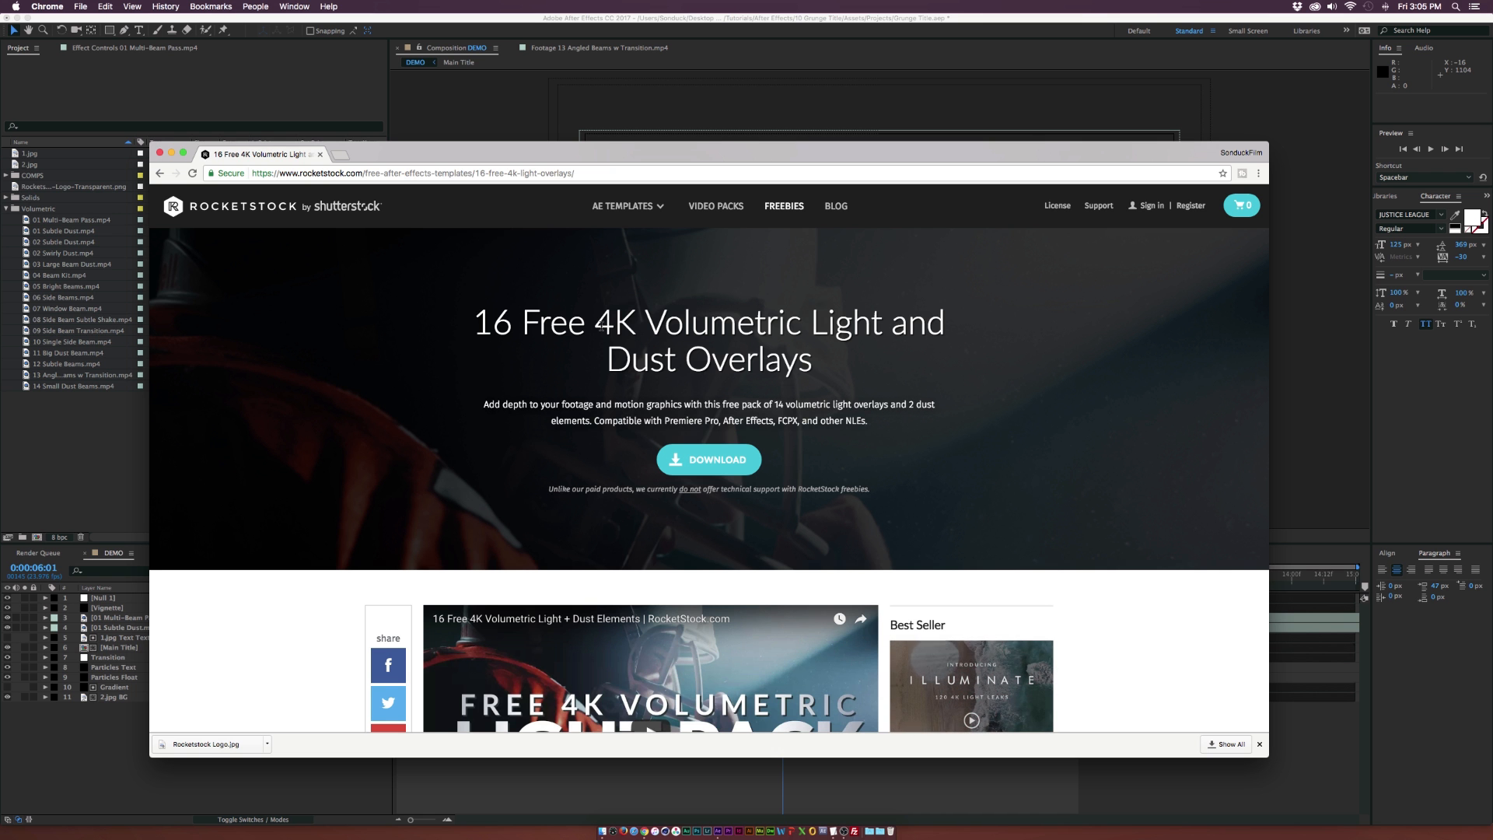
pyautogui.moveTo(571, 386)
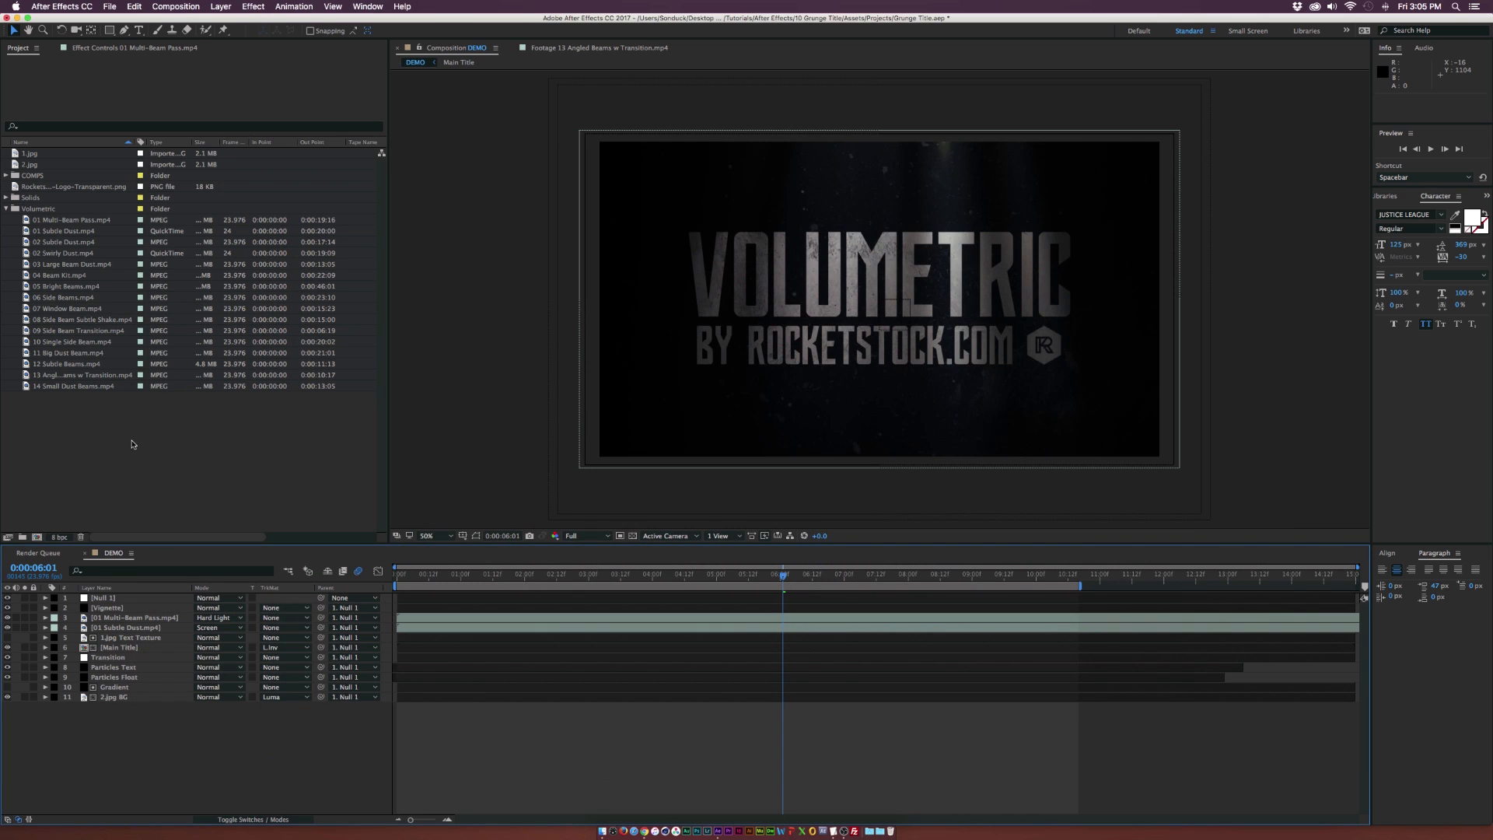
# Step: Delete the Multi-Beam Pass and Subtle Dust layers and select the Volumetric clips folder
pyautogui.click(134, 618)
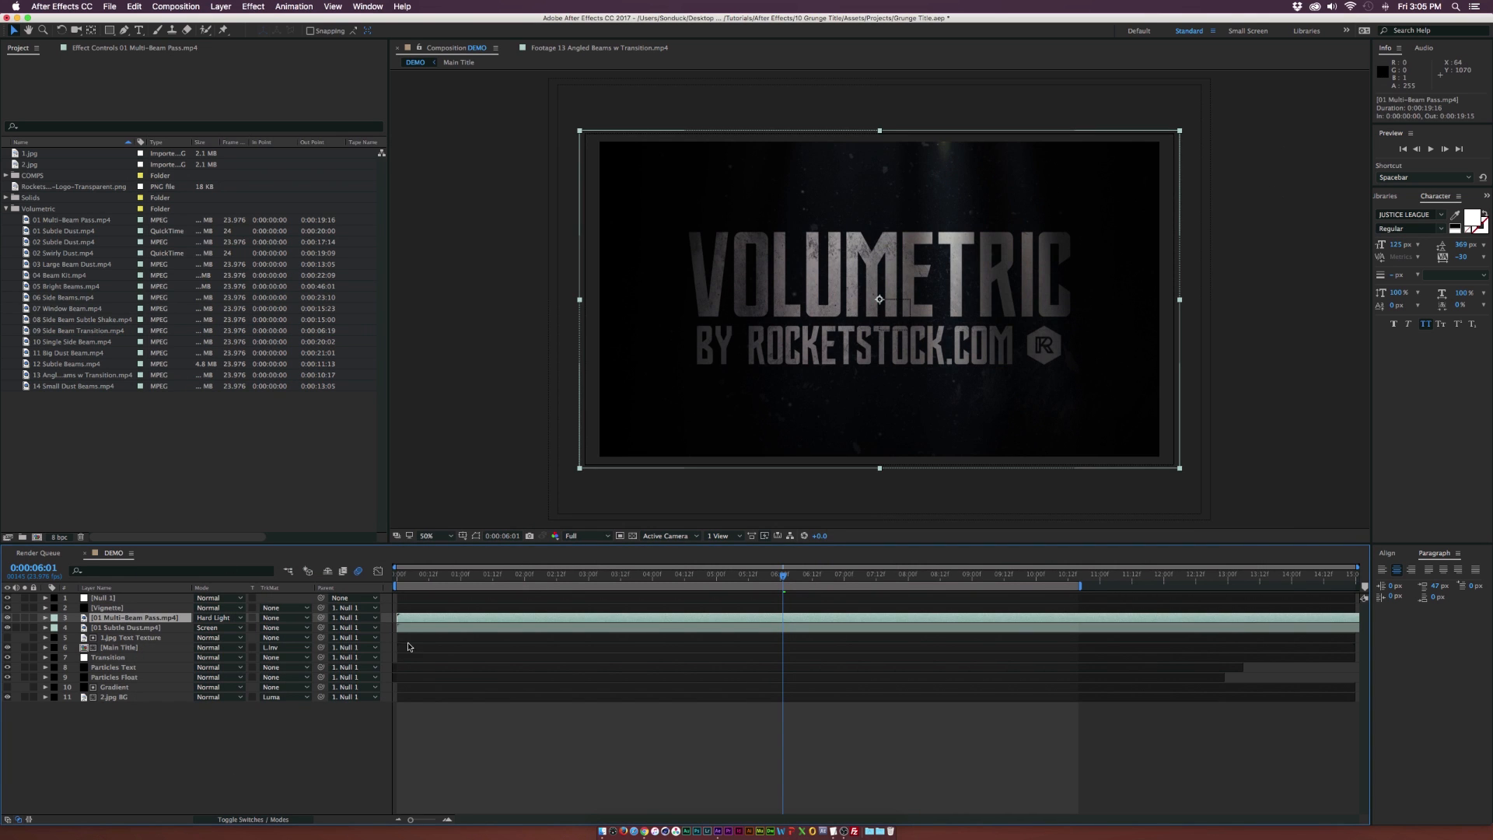
pyautogui.click(129, 627)
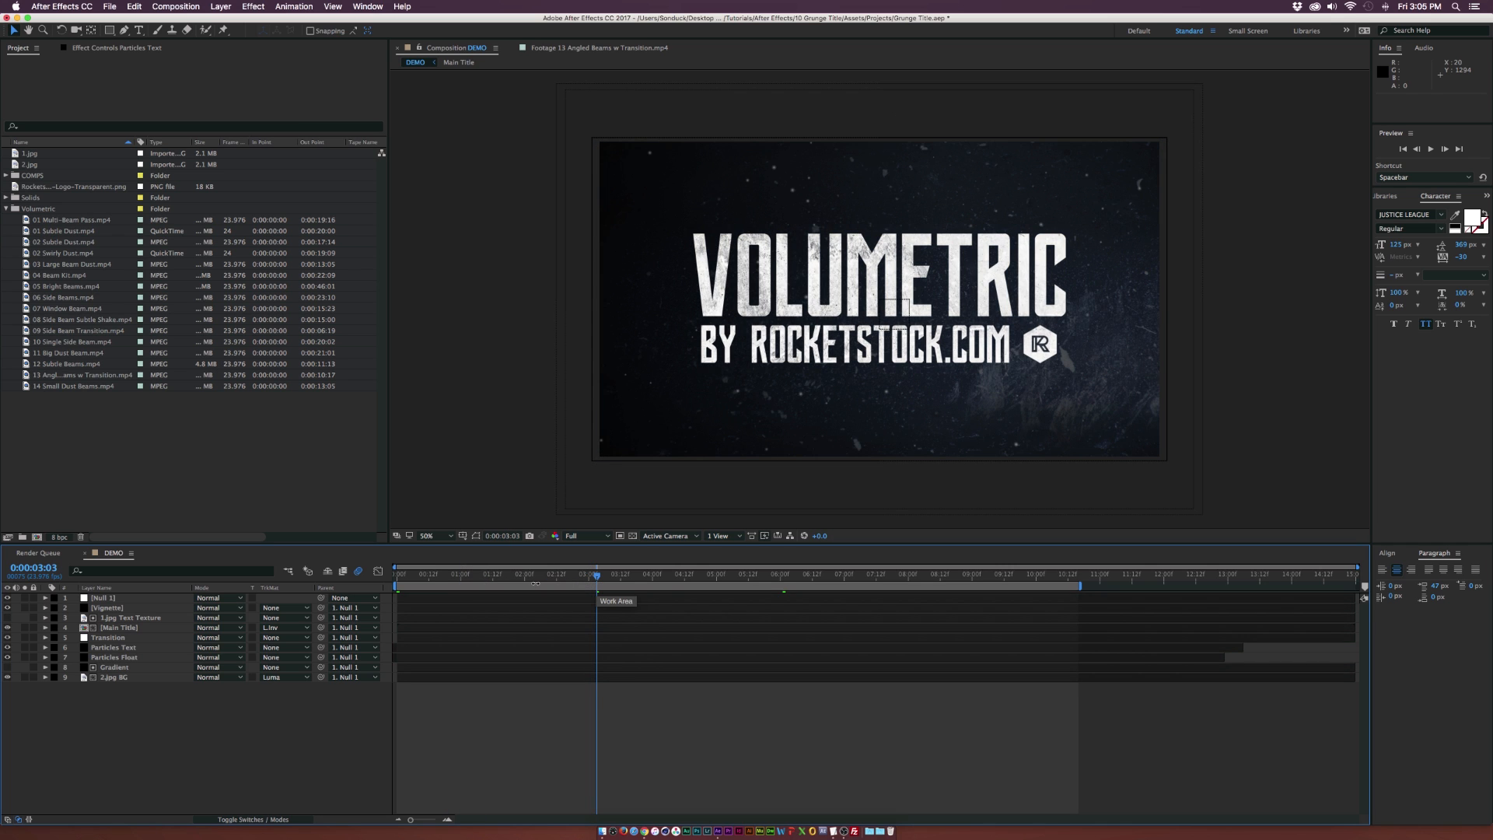
pyautogui.moveTo(478, 570)
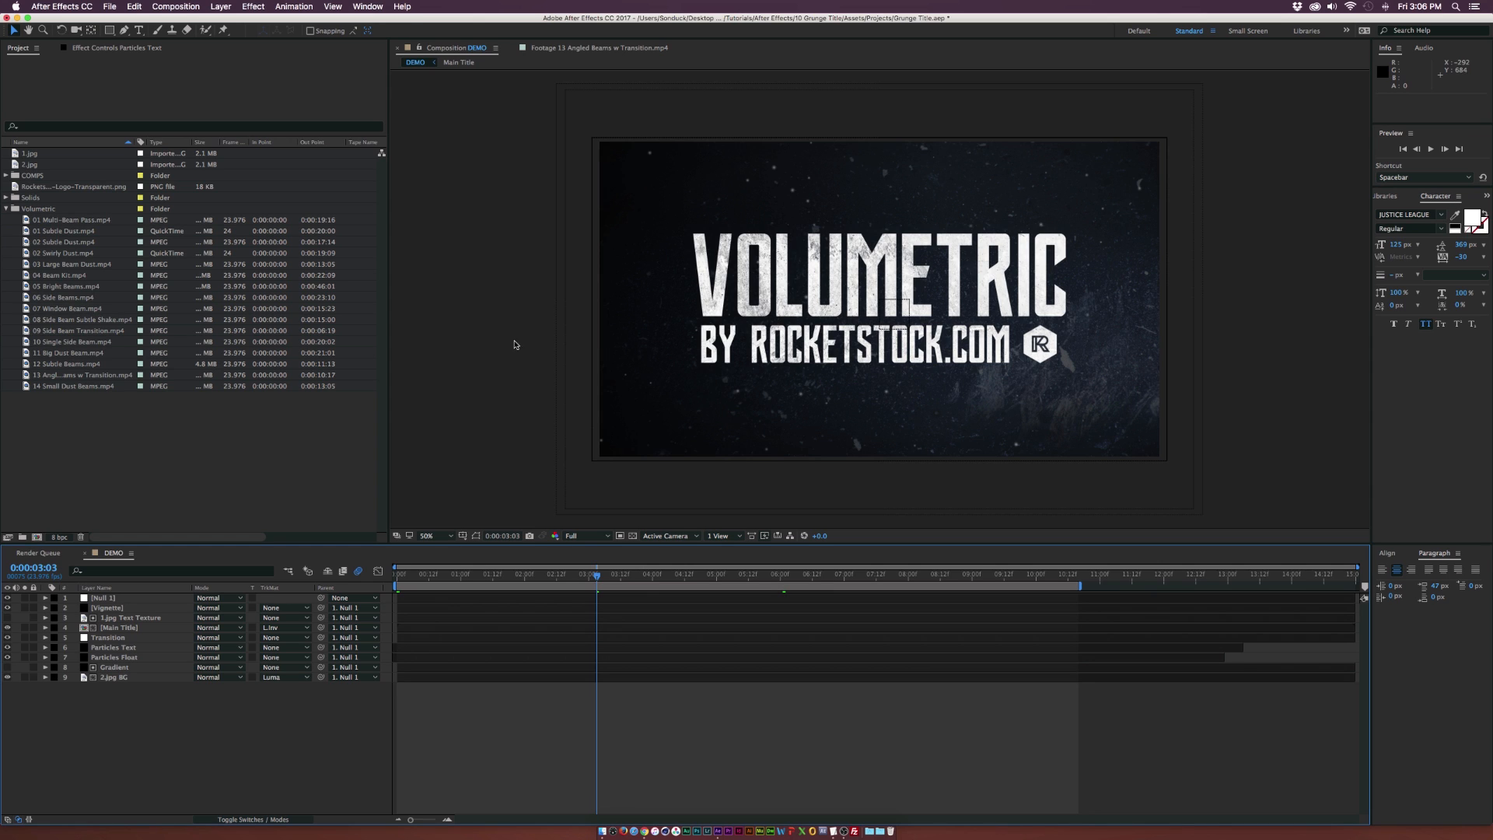
pyautogui.click(38, 209)
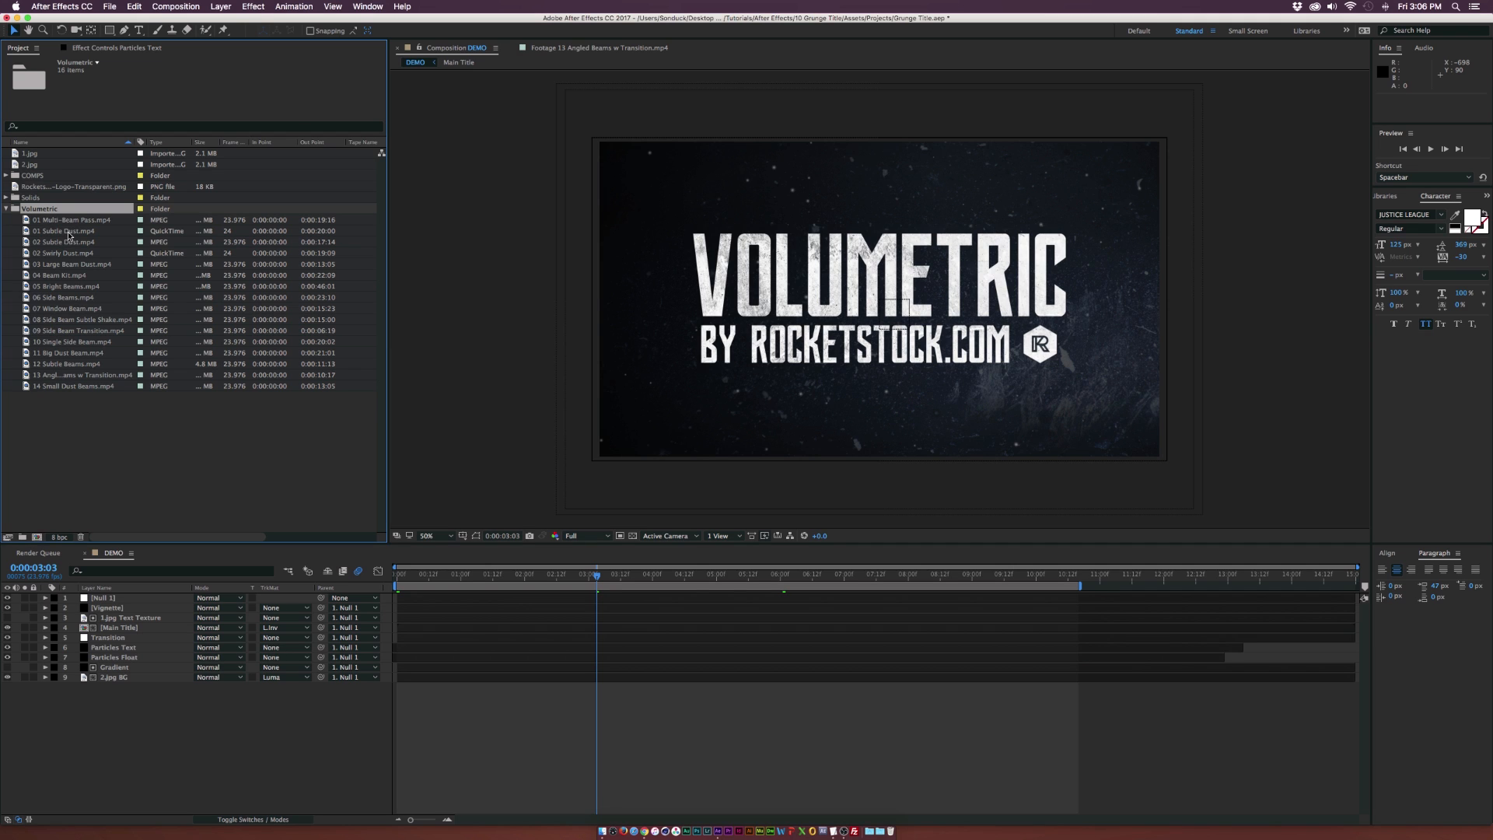
# Step: Preview the 04 Beam Kit clip in its own footage viewer
pyautogui.doubleClick(64, 275)
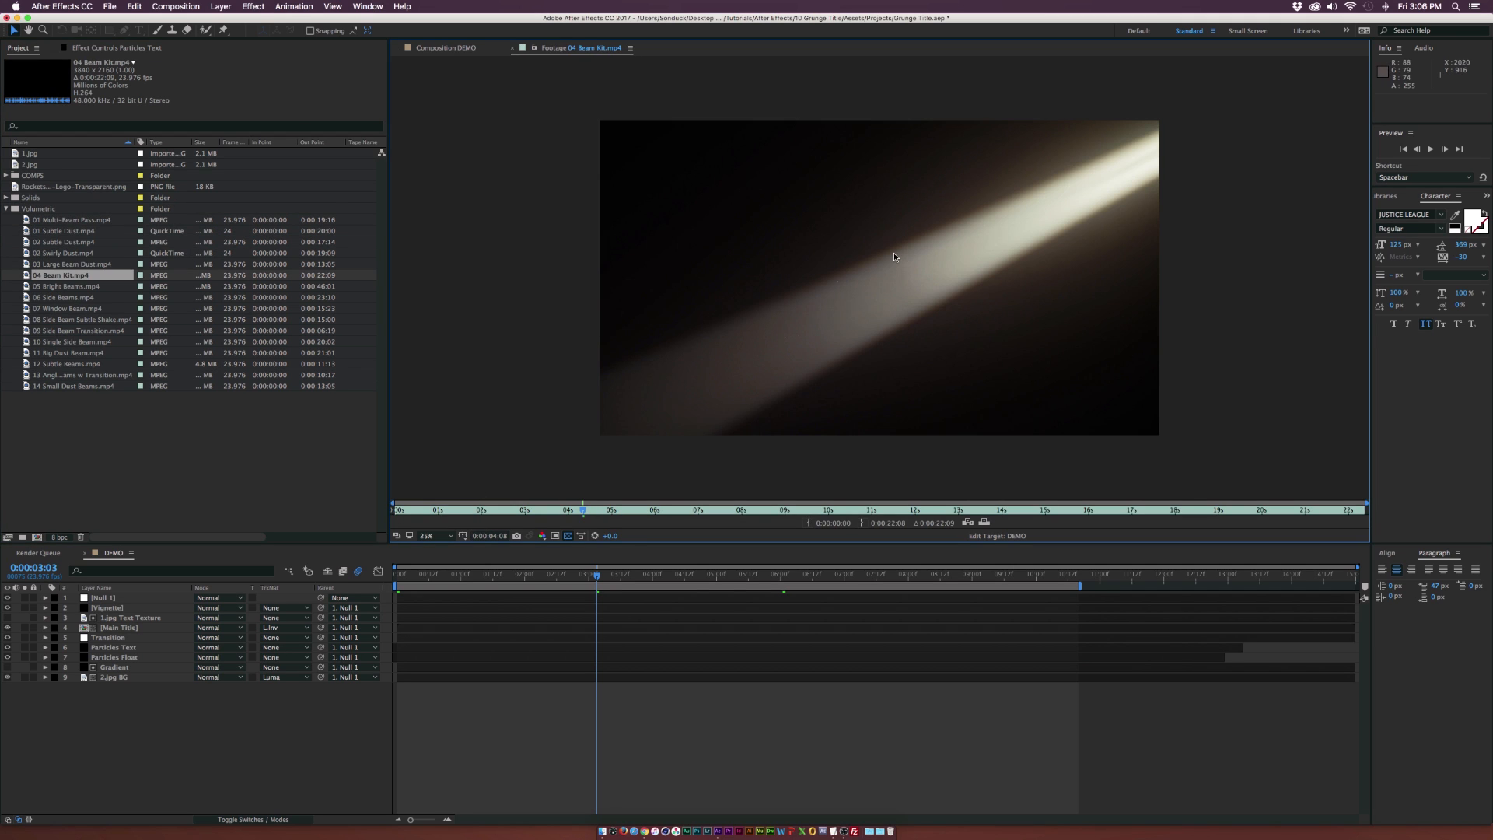
pyautogui.moveTo(973, 229)
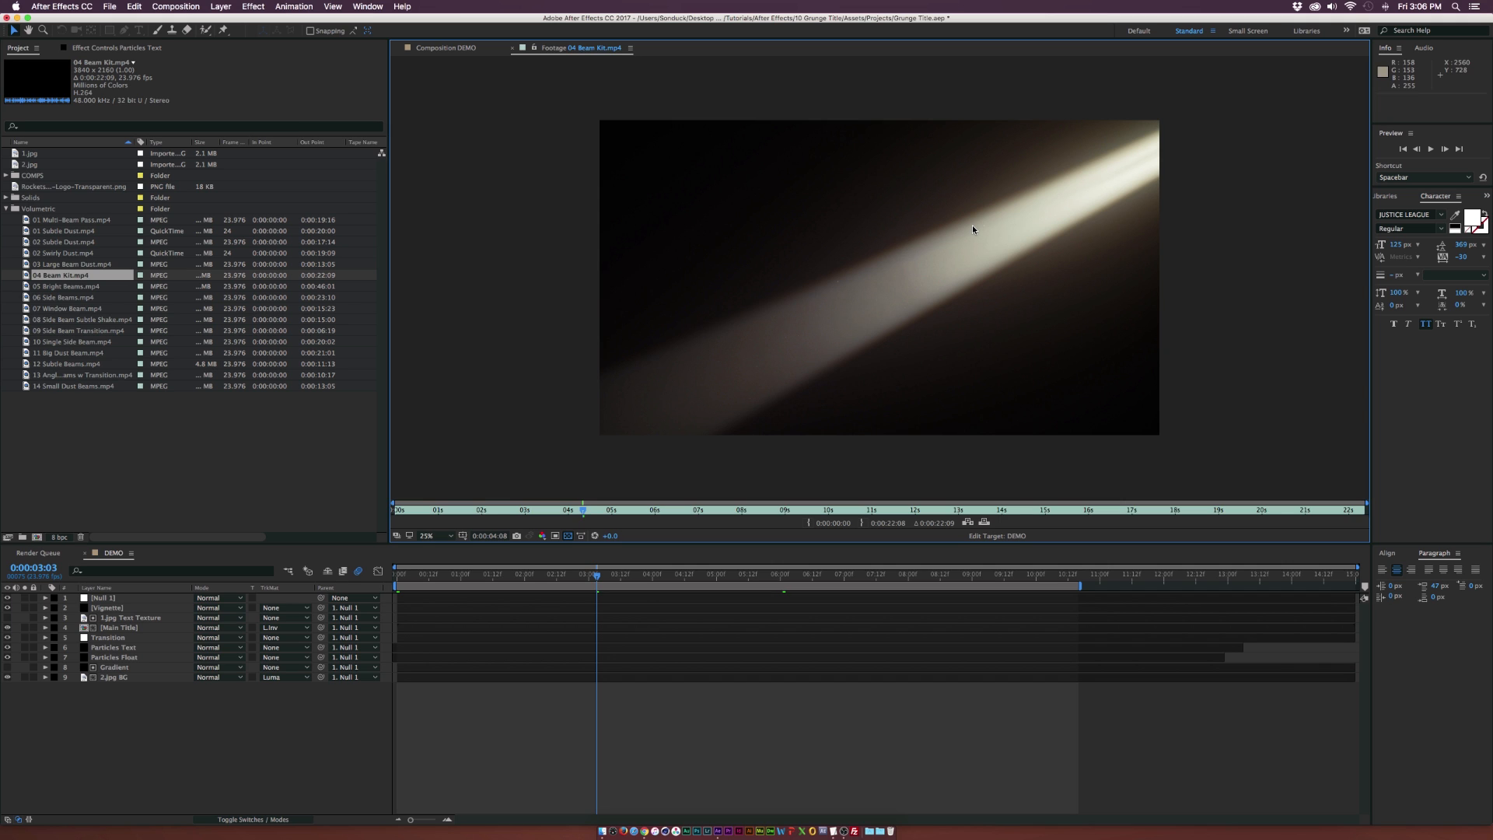
pyautogui.moveTo(890, 227)
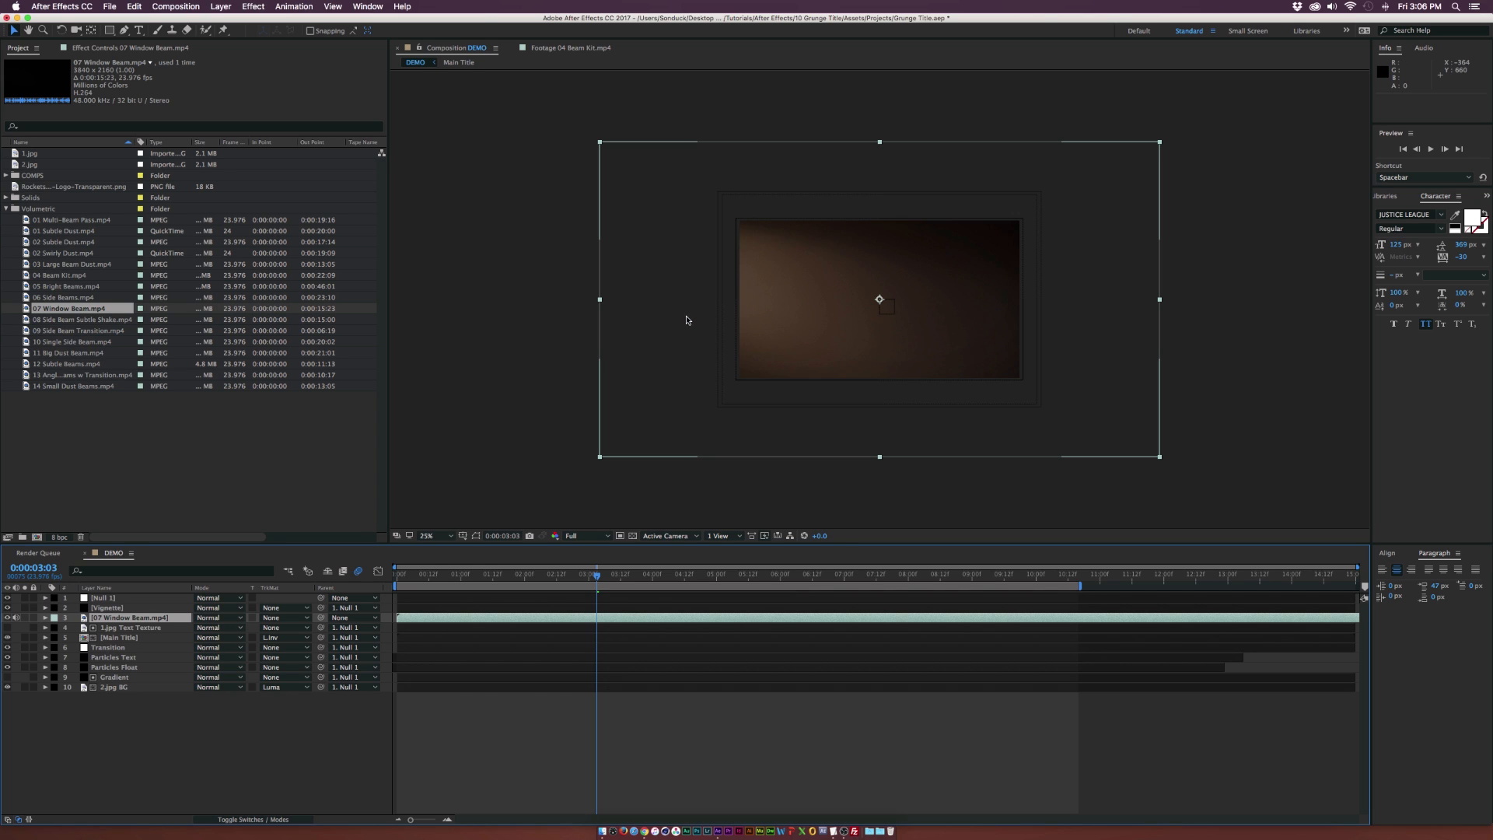
# Step: Scale the 07 Window Beam layer to fit the frame and view the comp at 50%
pyautogui.click(44, 618)
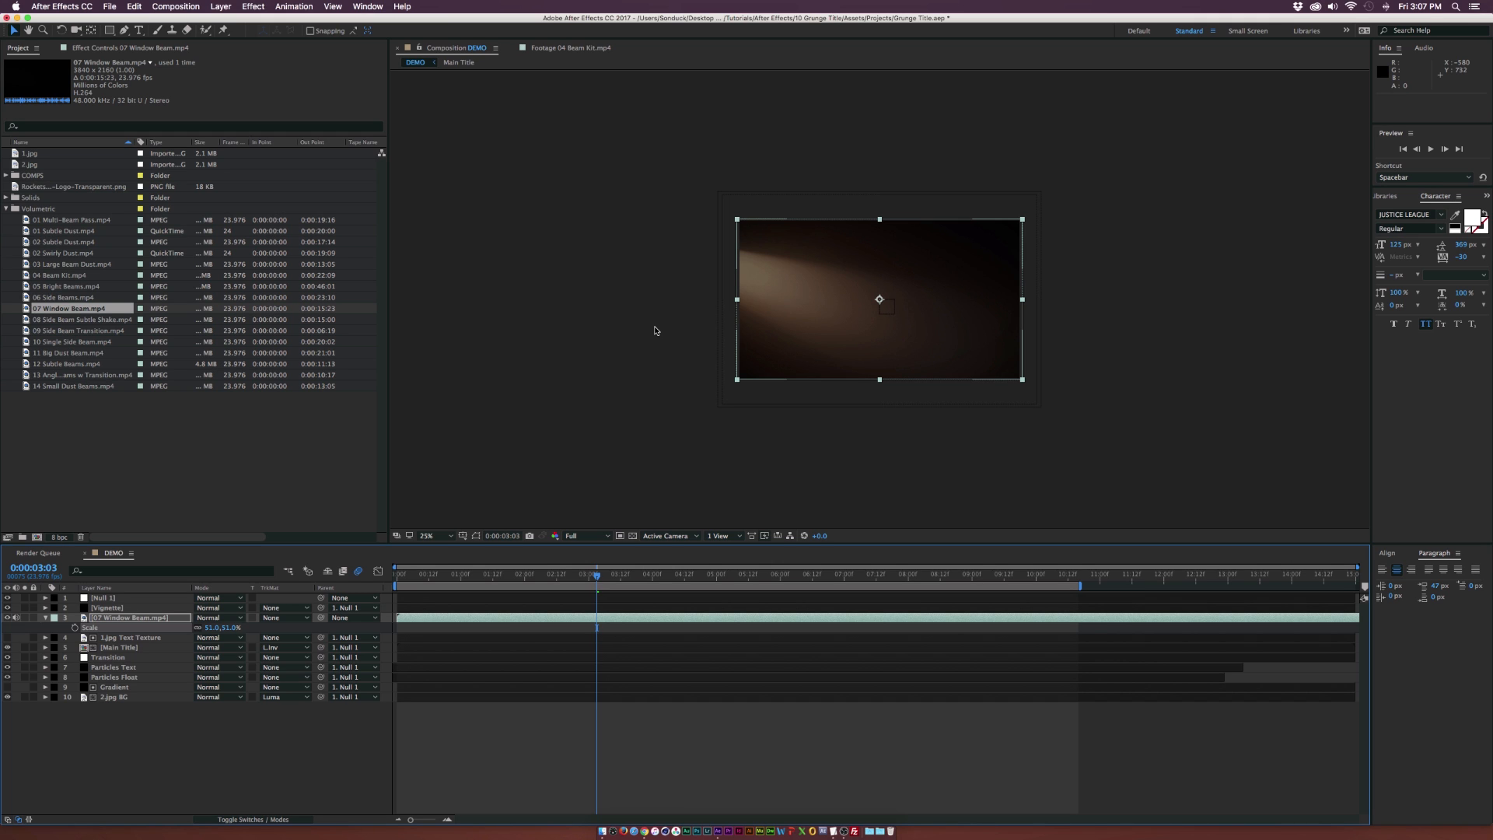
pyautogui.click(429, 535)
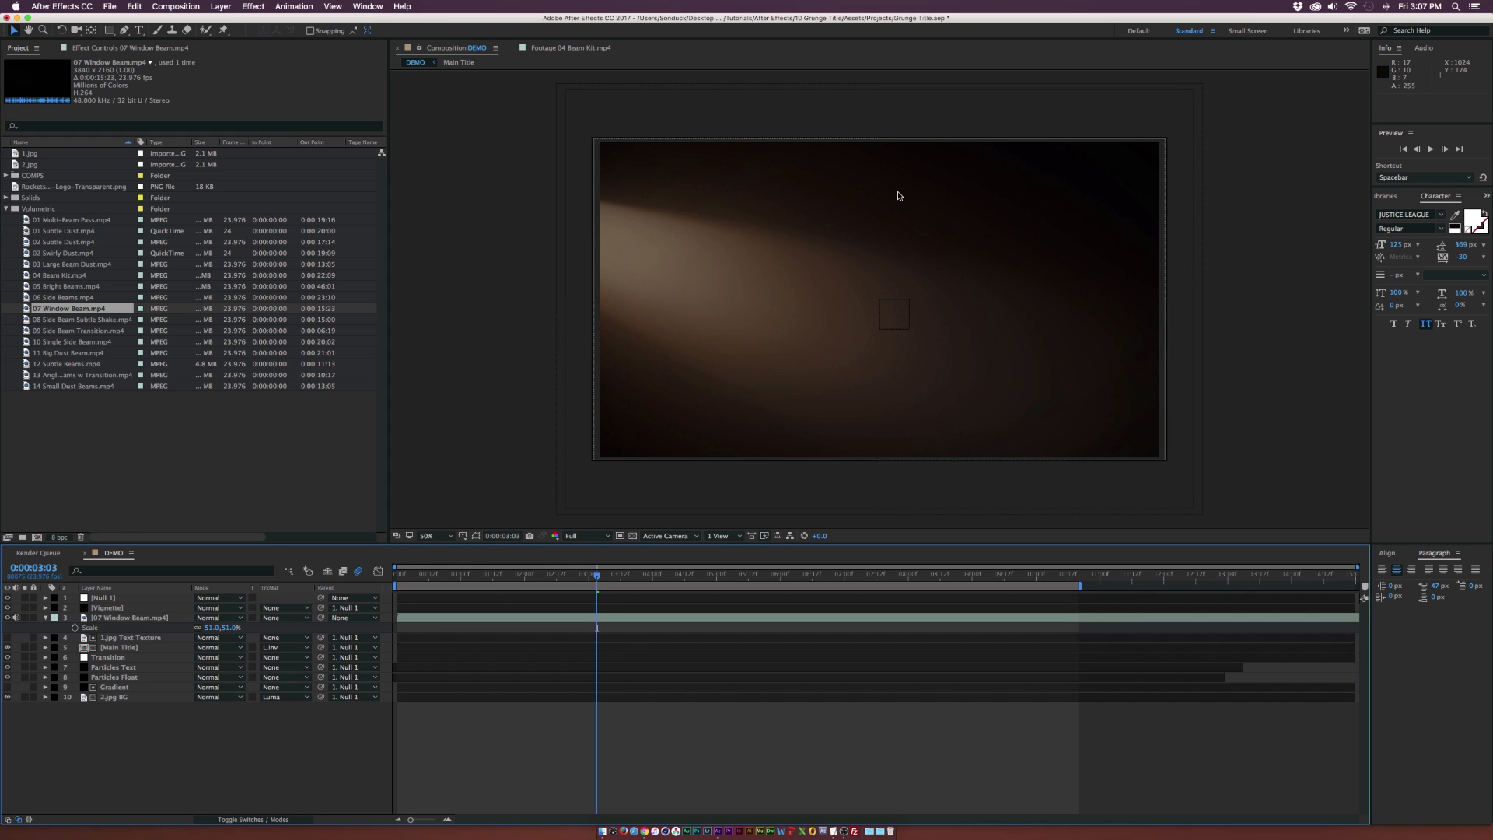
pyautogui.moveTo(239, 677)
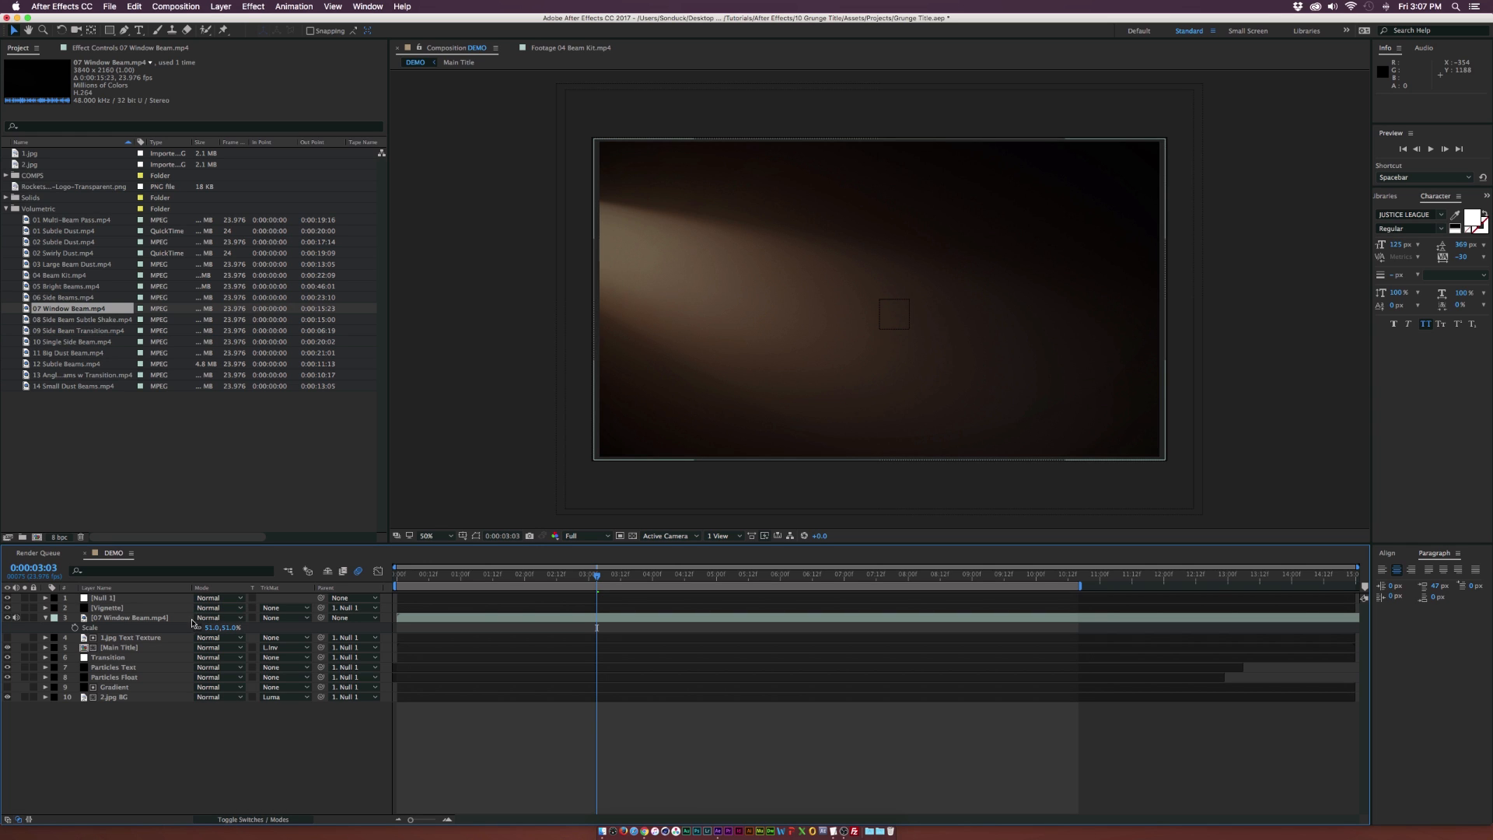
# Step: Compare Screen, Hard Light and Soft Light on the window beam layer, keeping Hard Light
pyautogui.click(220, 618)
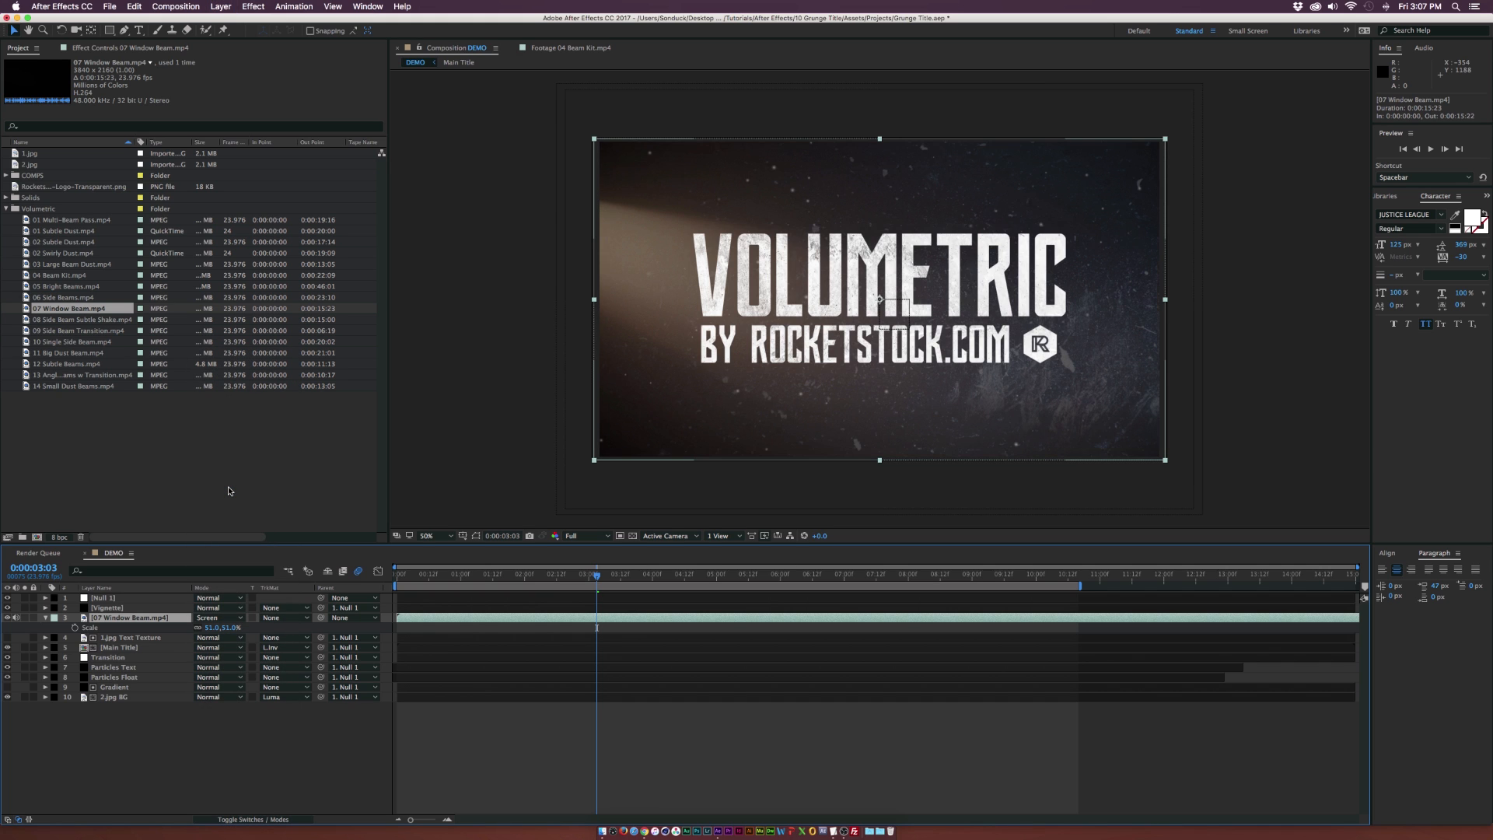
pyautogui.moveTo(683, 255)
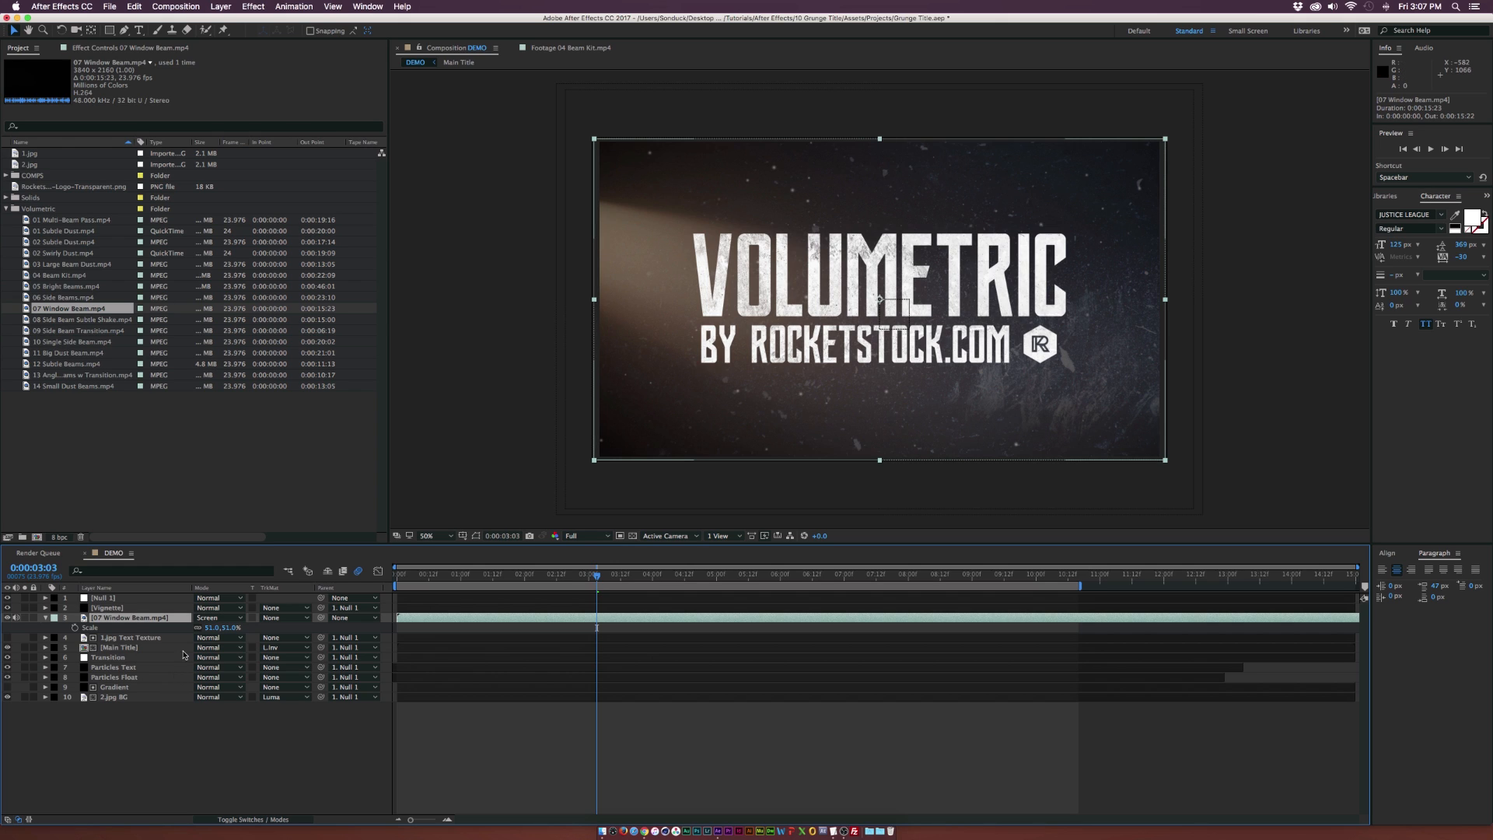
pyautogui.click(219, 617)
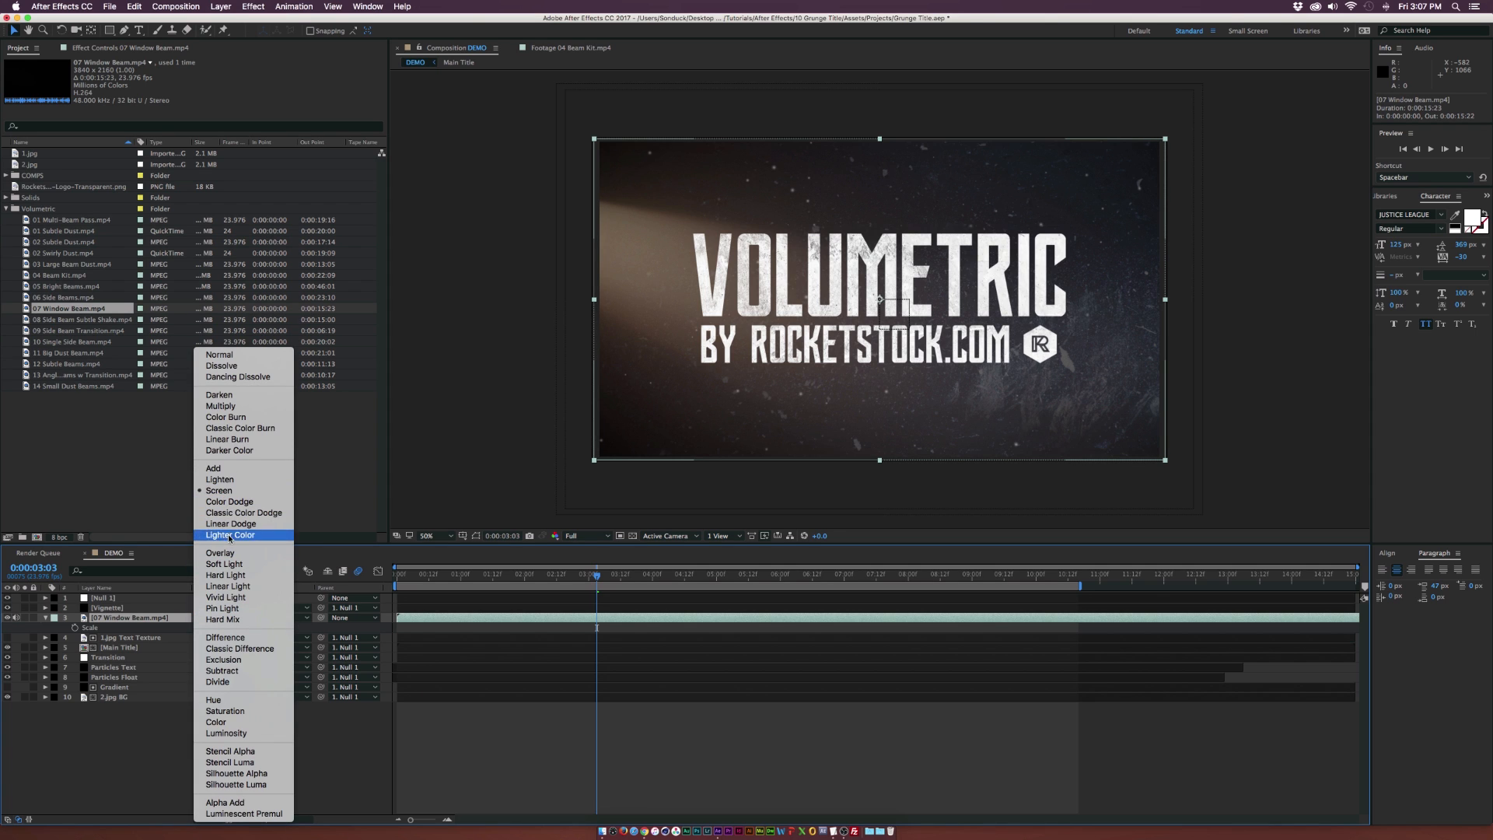
pyautogui.moveTo(227, 575)
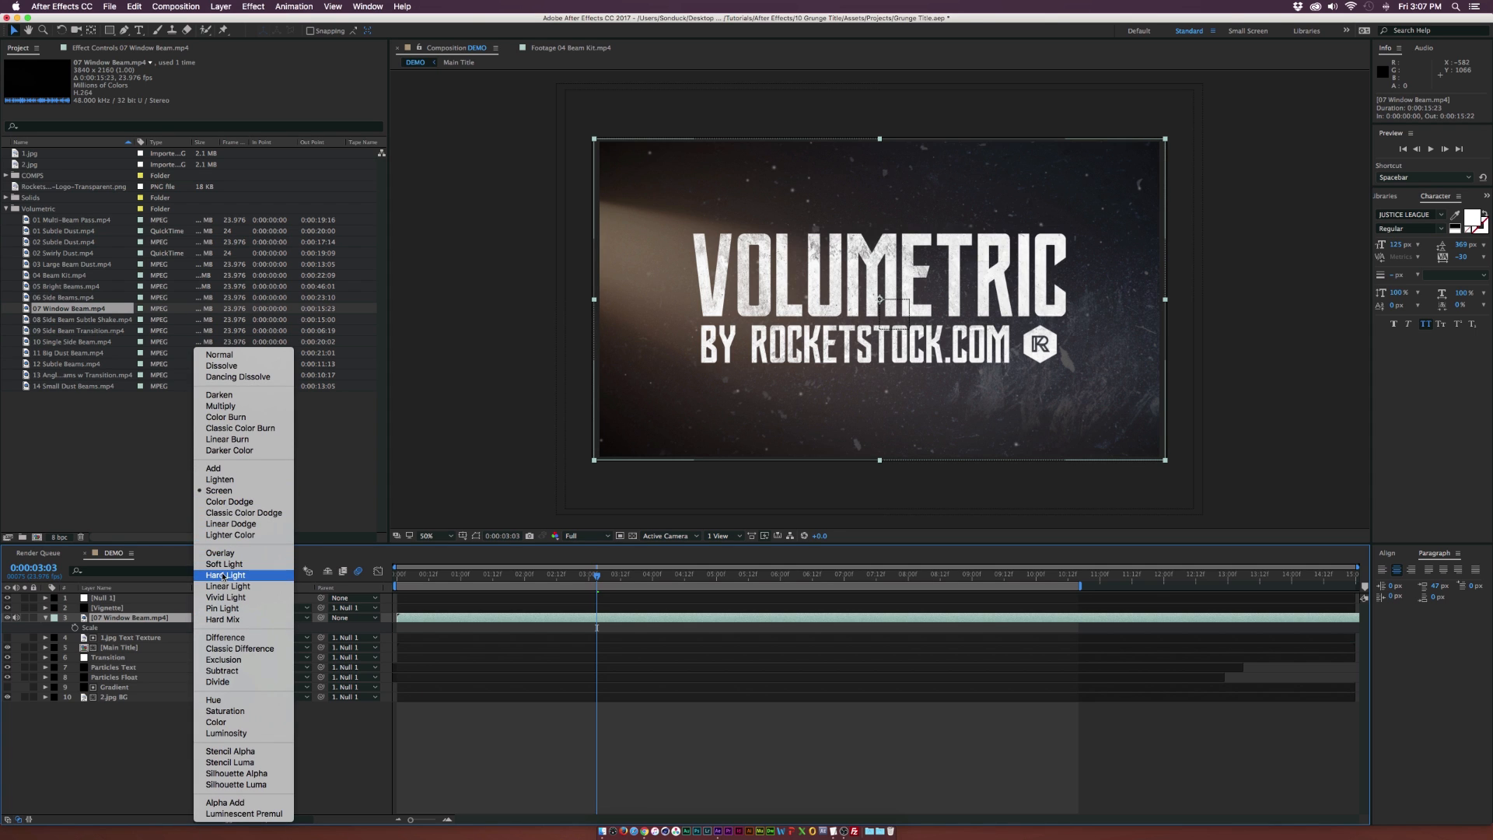
pyautogui.click(224, 576)
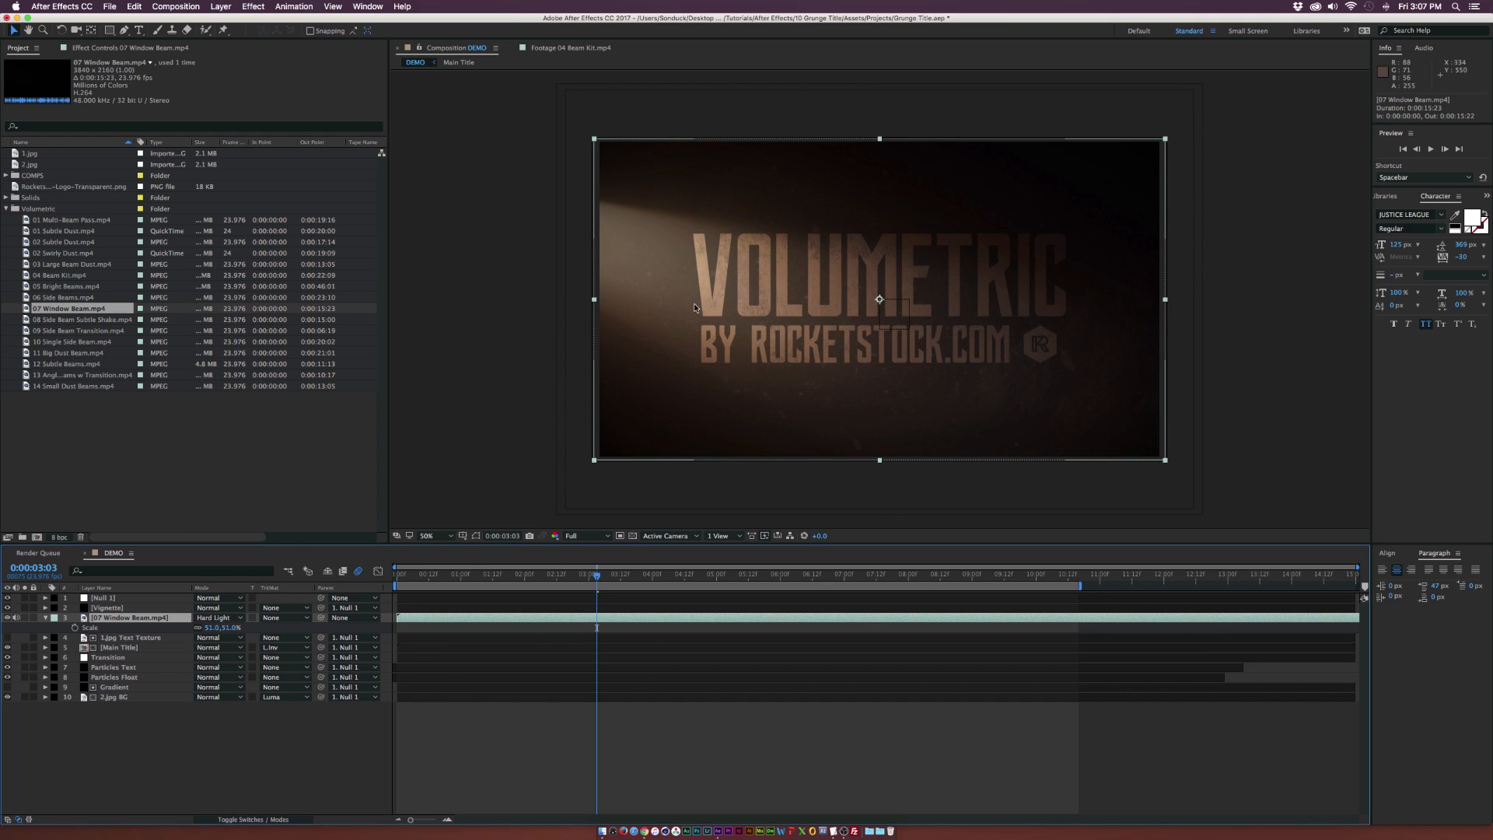
pyautogui.moveTo(686, 379)
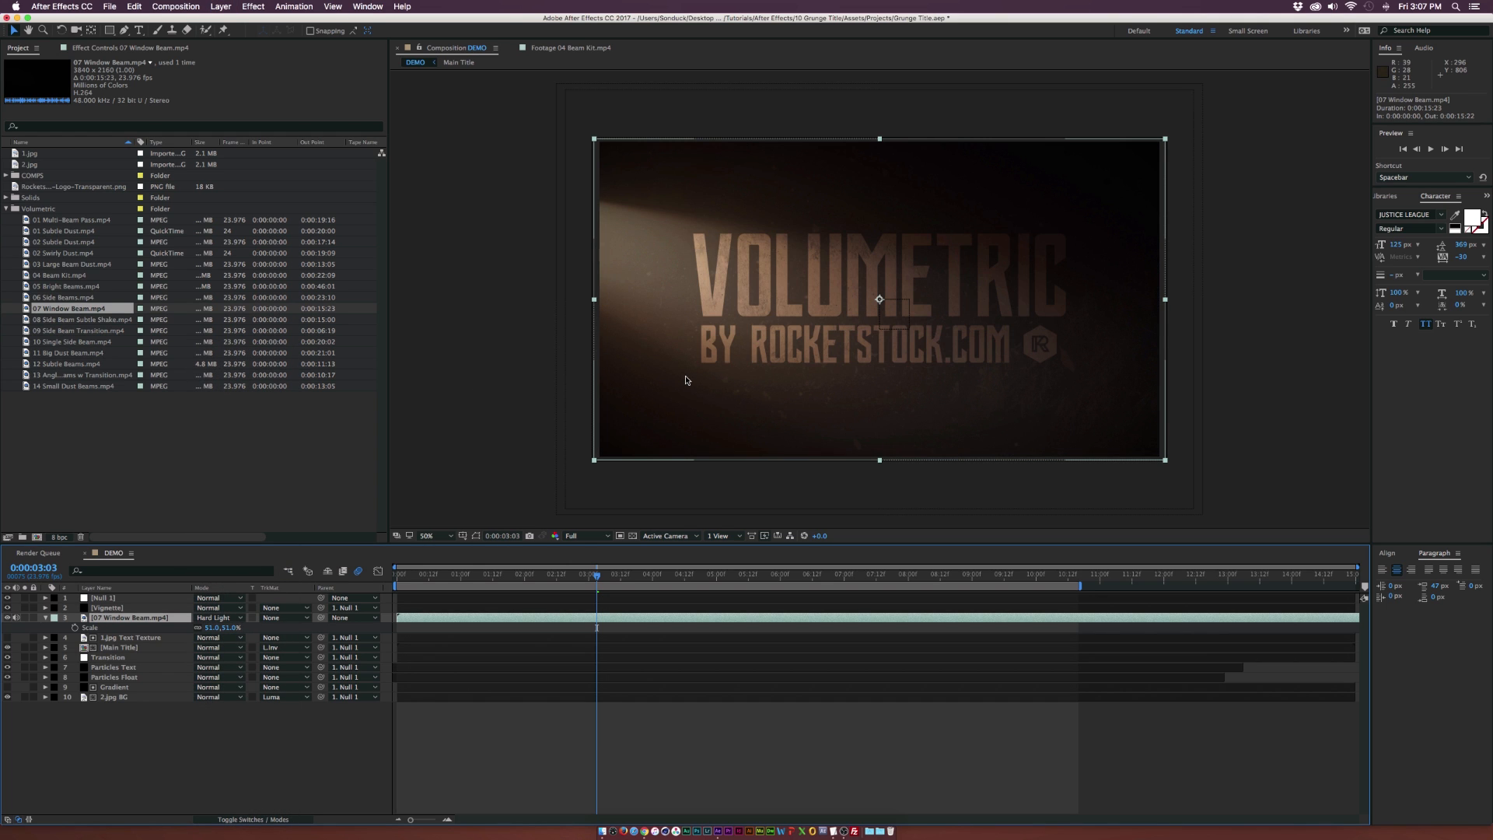
pyautogui.moveTo(256, 597)
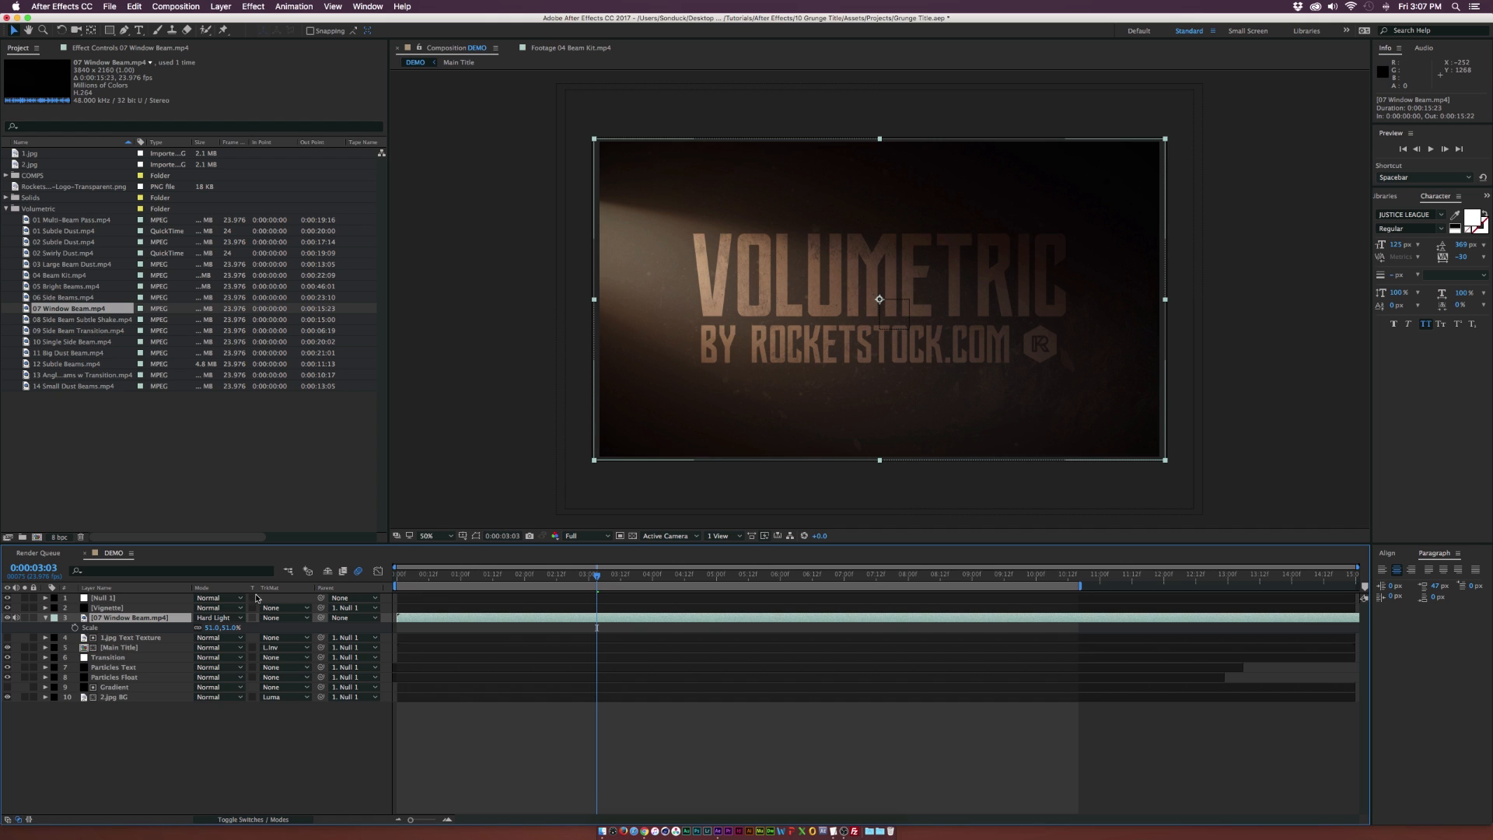
pyautogui.click(217, 617)
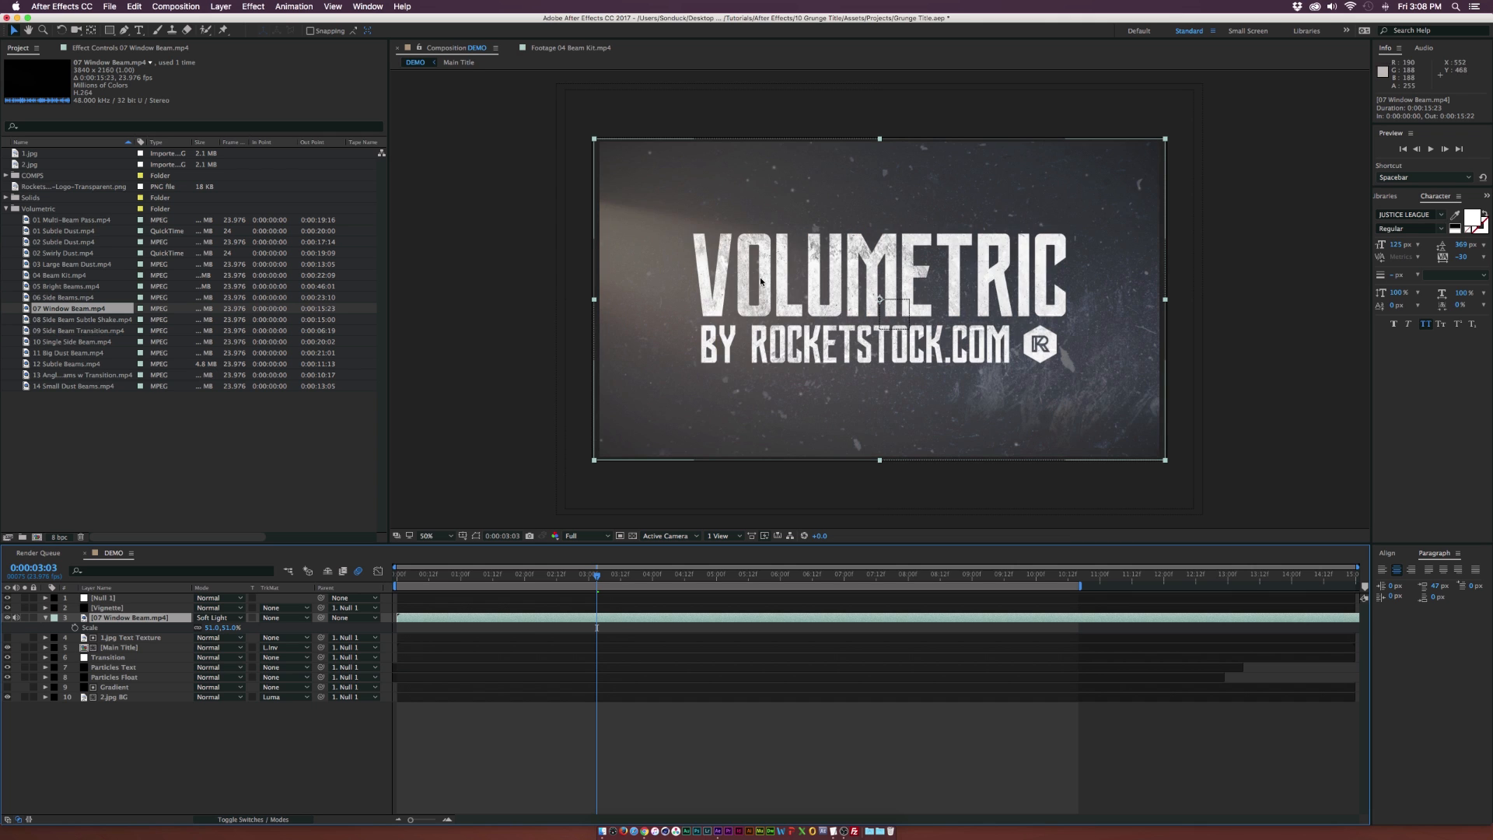
pyautogui.click(220, 618)
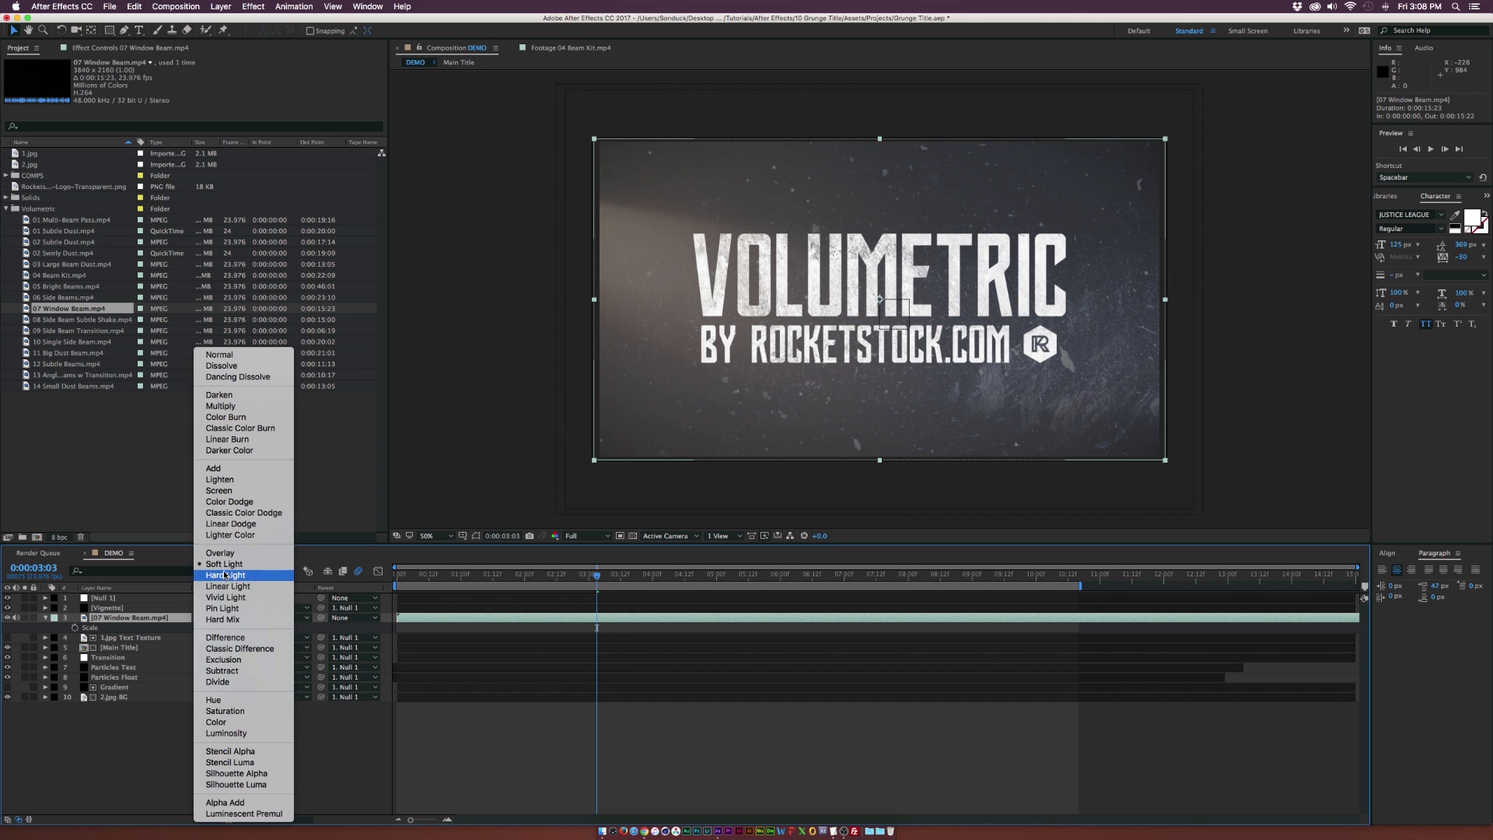
pyautogui.click(223, 574)
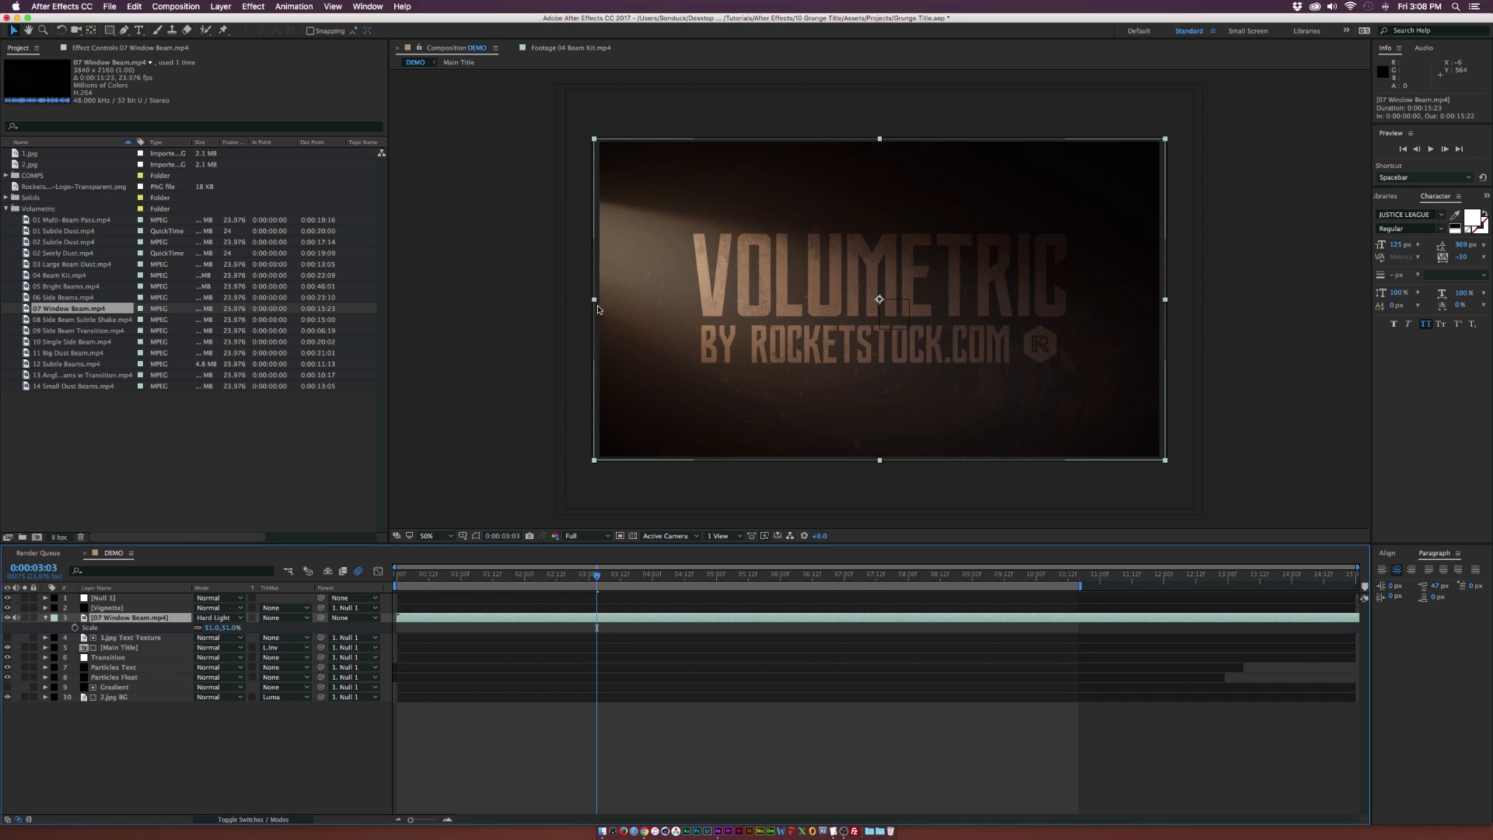
pyautogui.moveTo(674, 227)
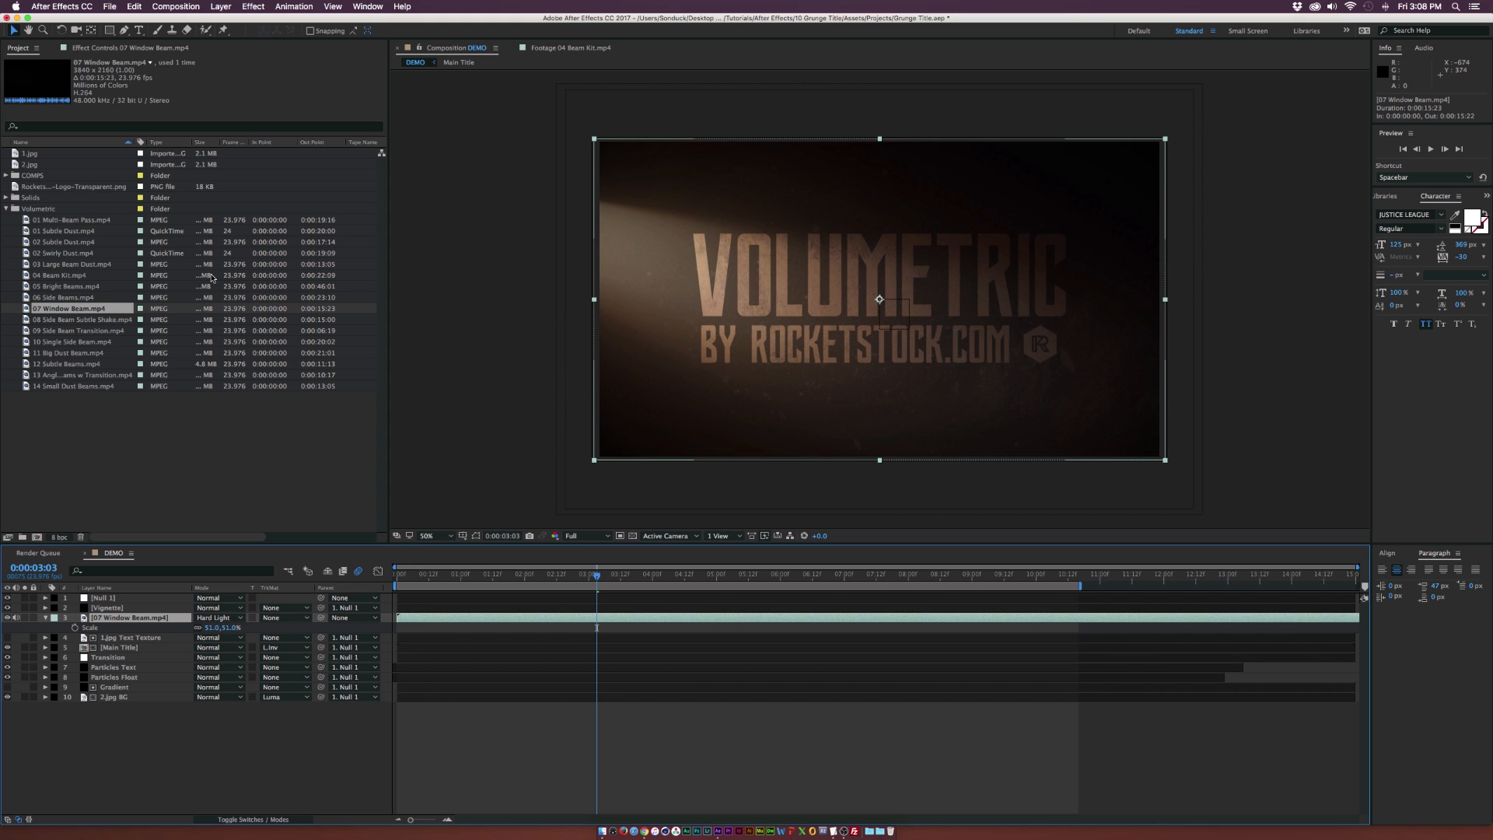
# Step: Swap the window beam layer for the 04 Beam Kit clip and play a RAM preview
pyautogui.click(76, 364)
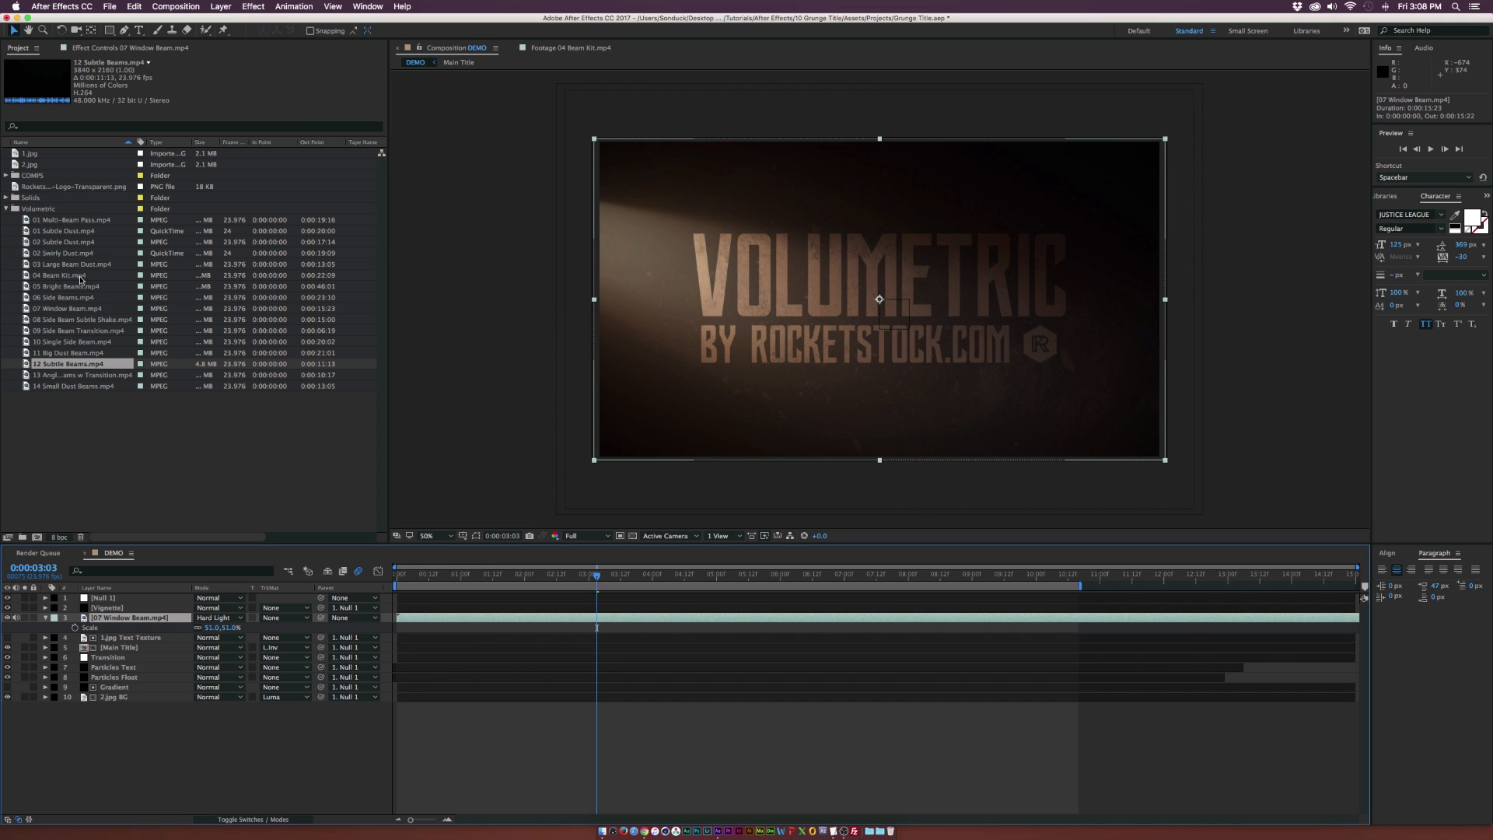
pyautogui.click(62, 275)
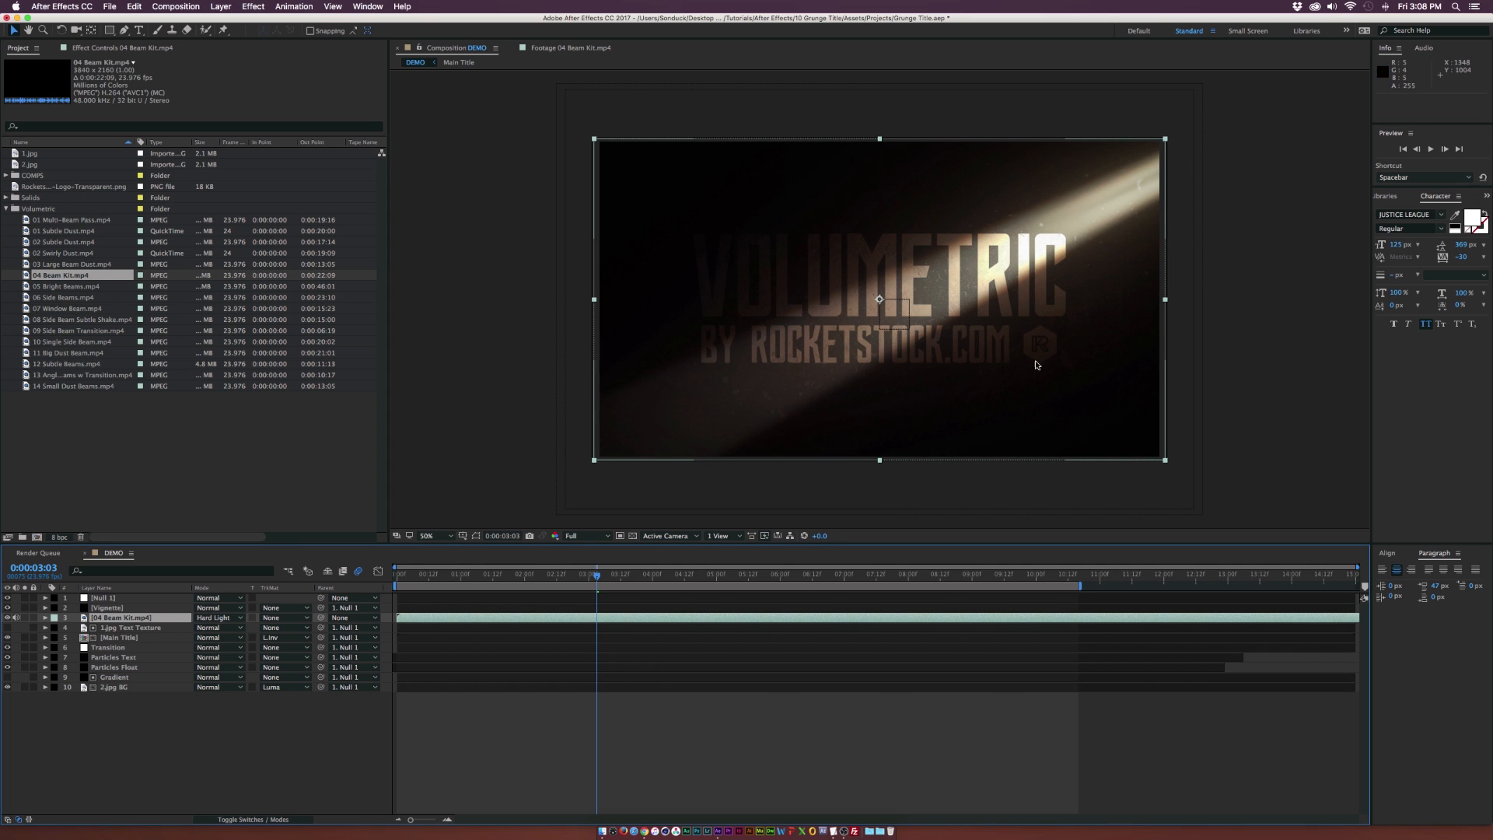
pyautogui.click(750, 574)
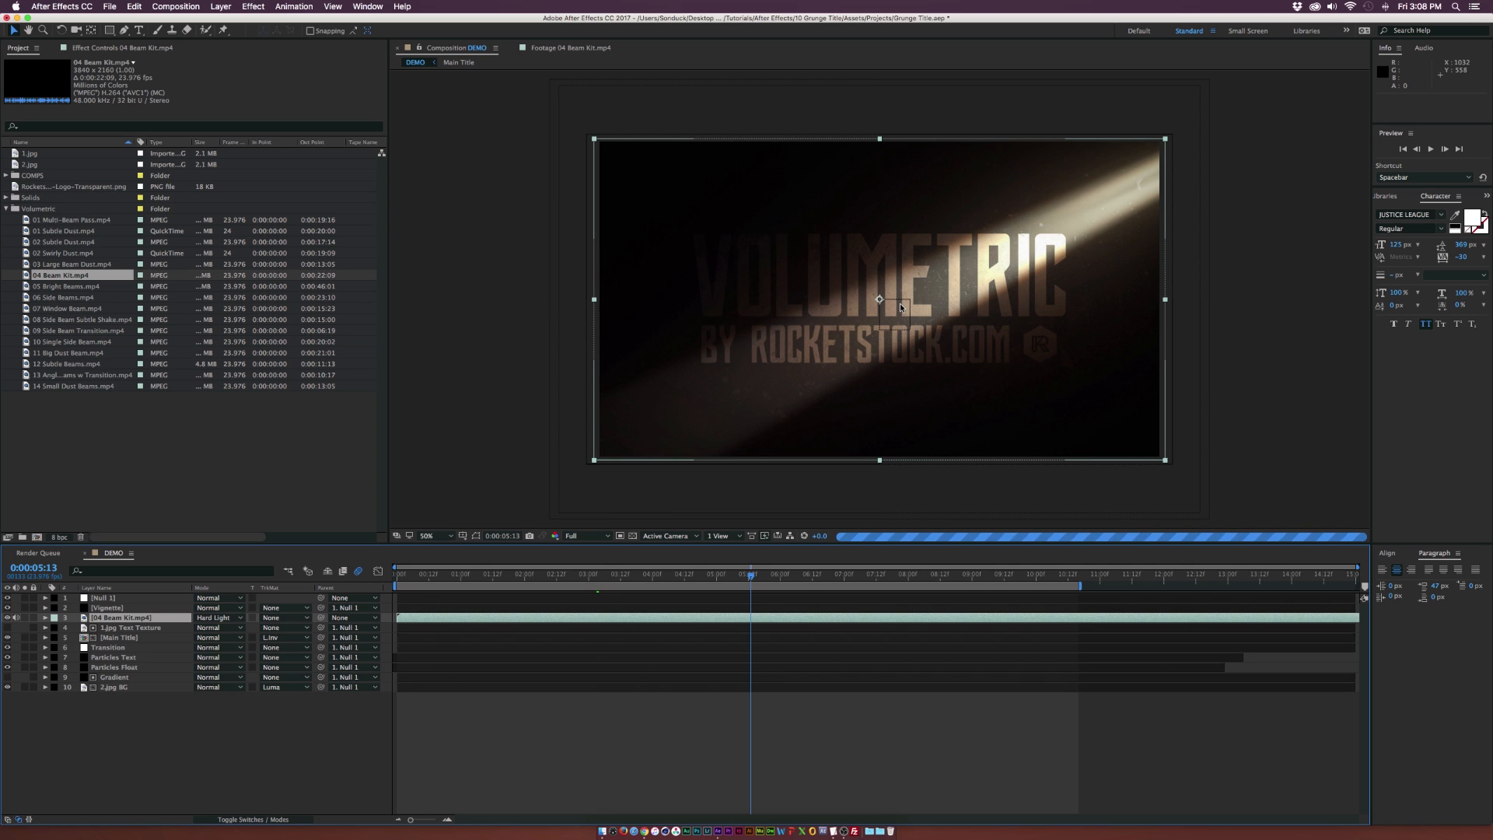
pyautogui.moveTo(868, 320)
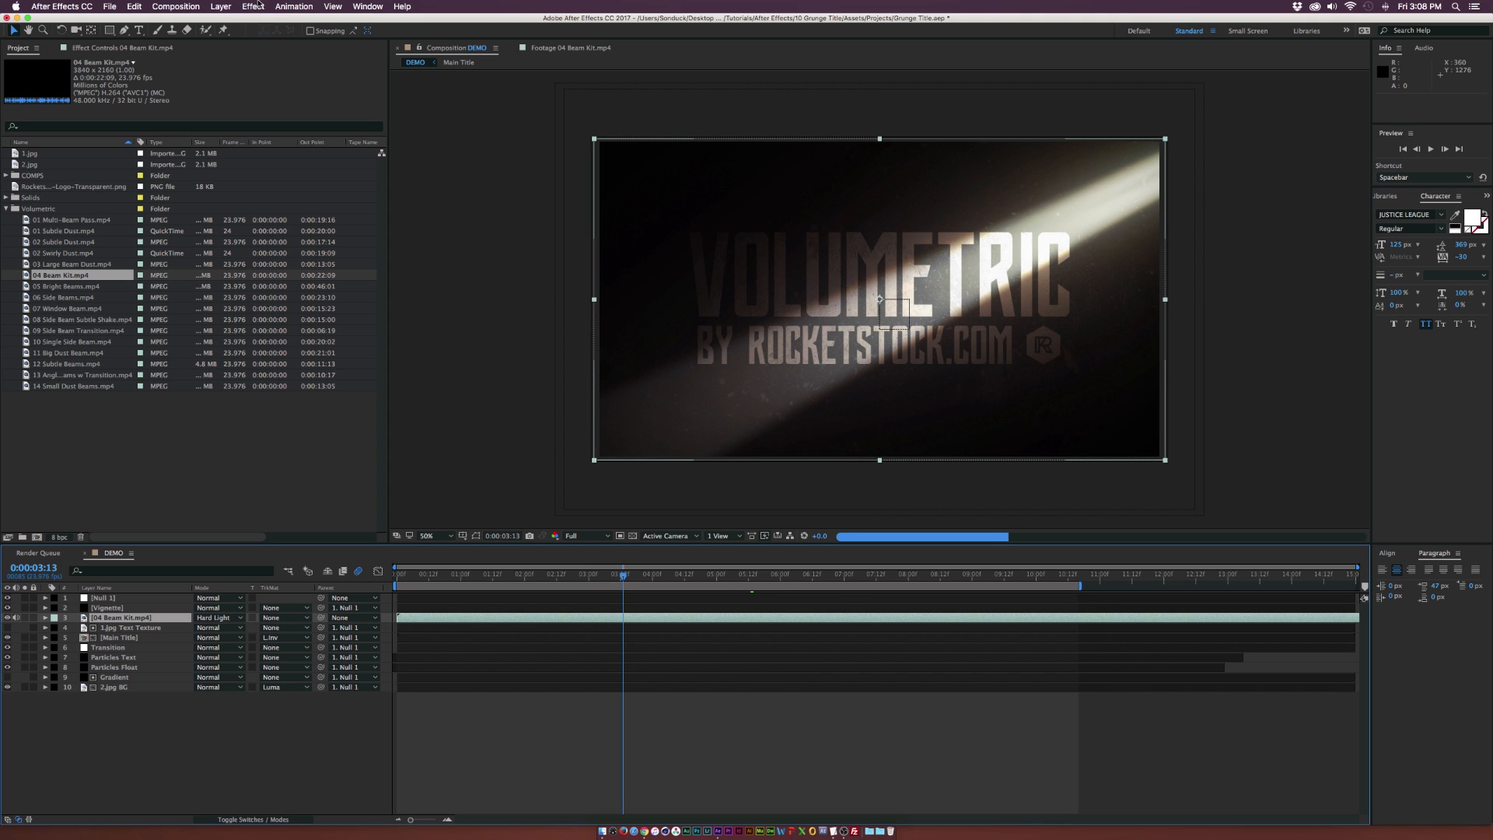
pyautogui.click(252, 6)
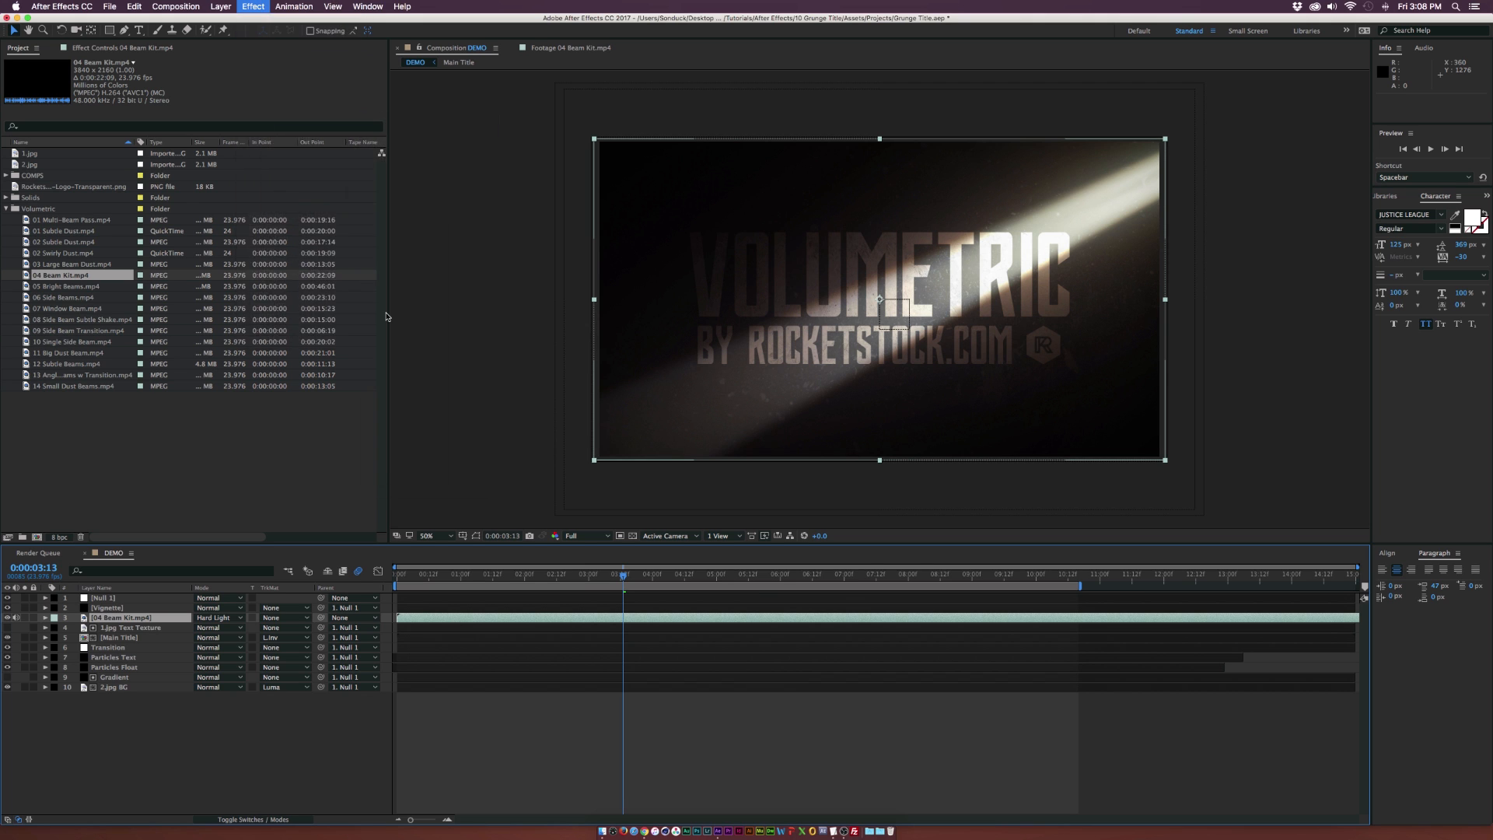
# Step: Adjust the Curves Green channel on 04 Beam Kit and set viewer resolution to Full
pyautogui.click(239, 82)
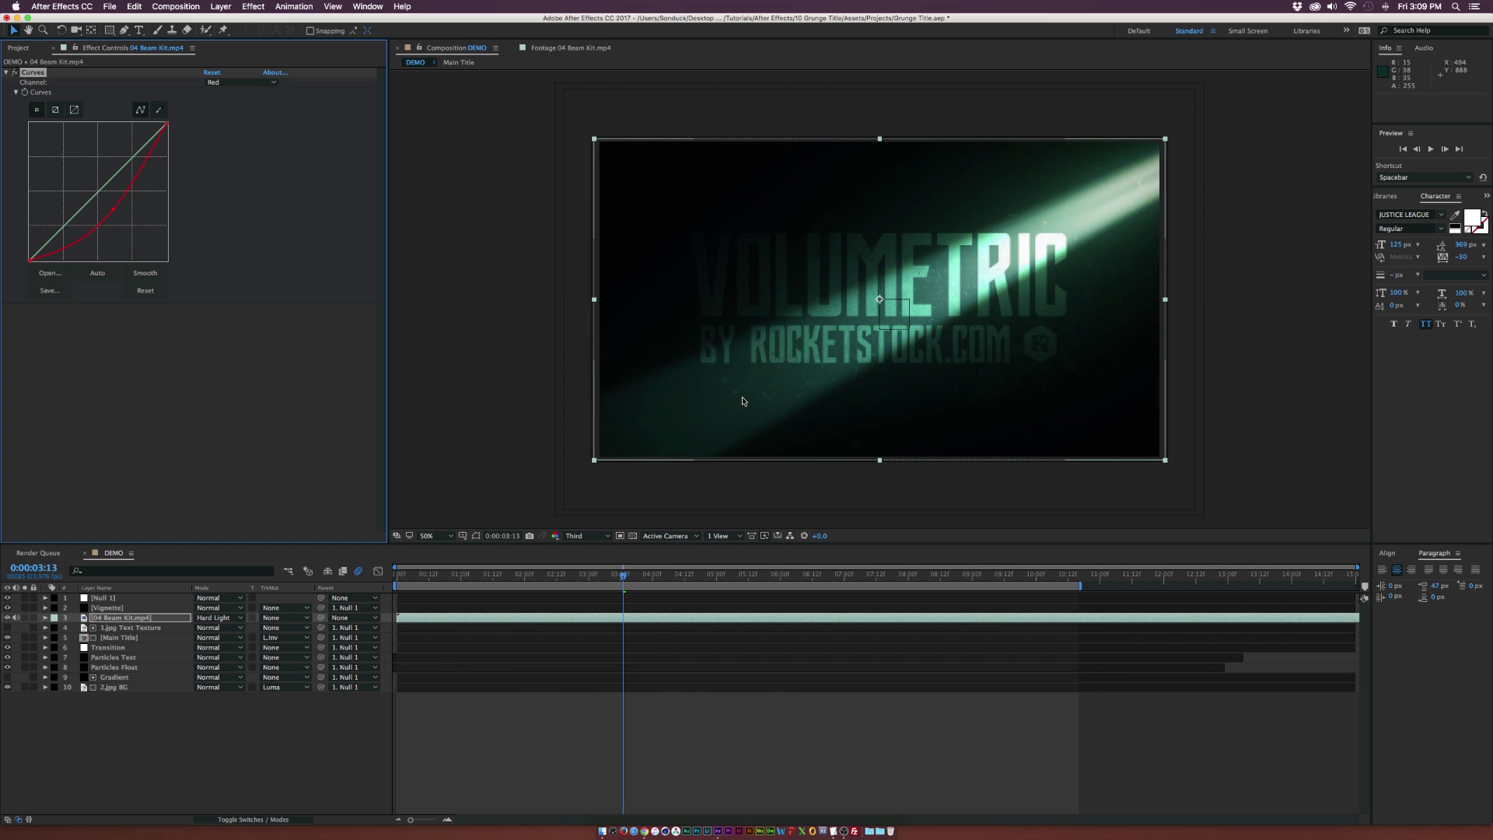
pyautogui.click(241, 83)
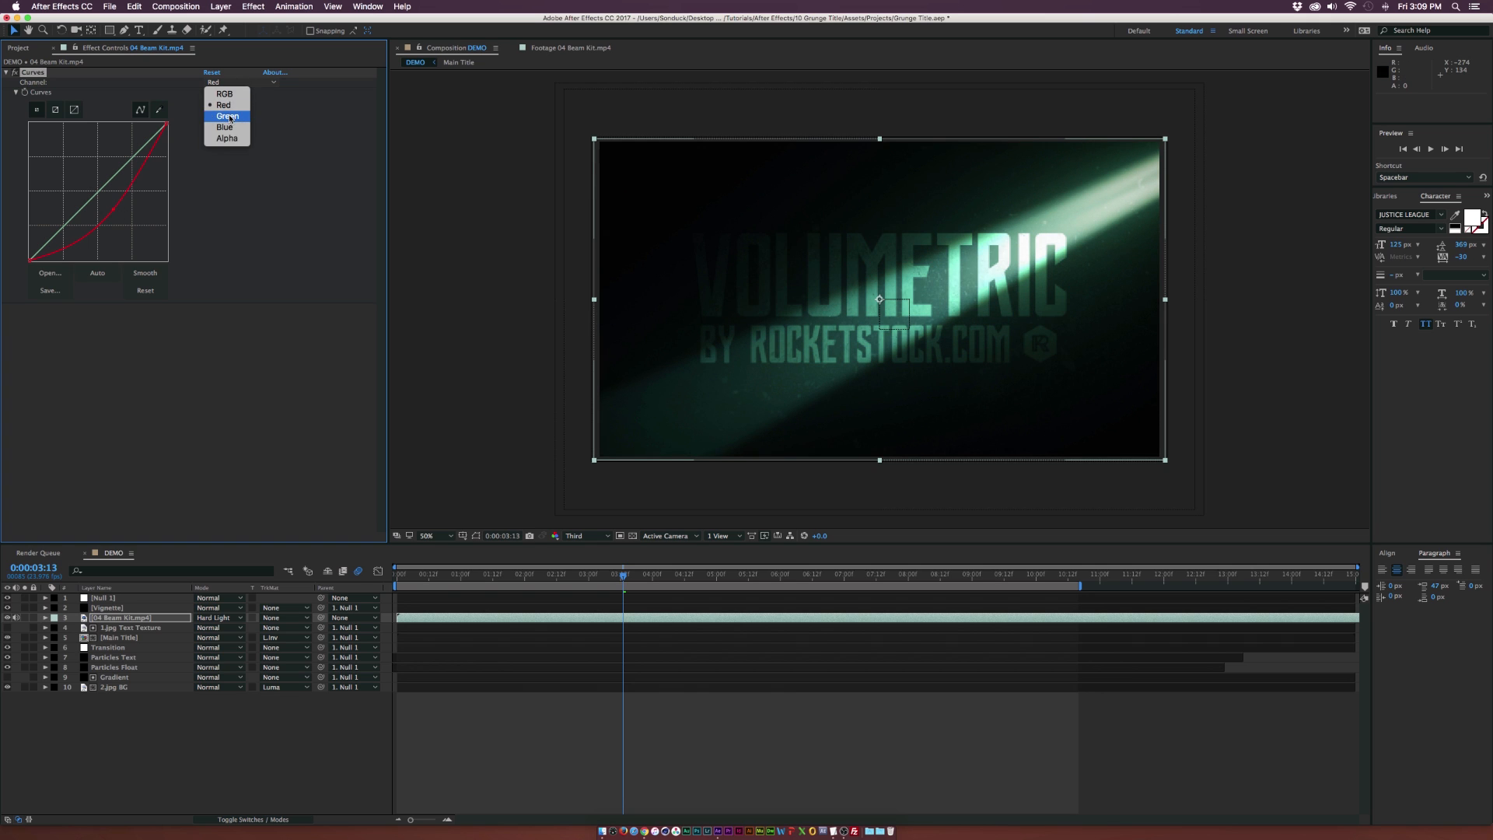
pyautogui.click(227, 115)
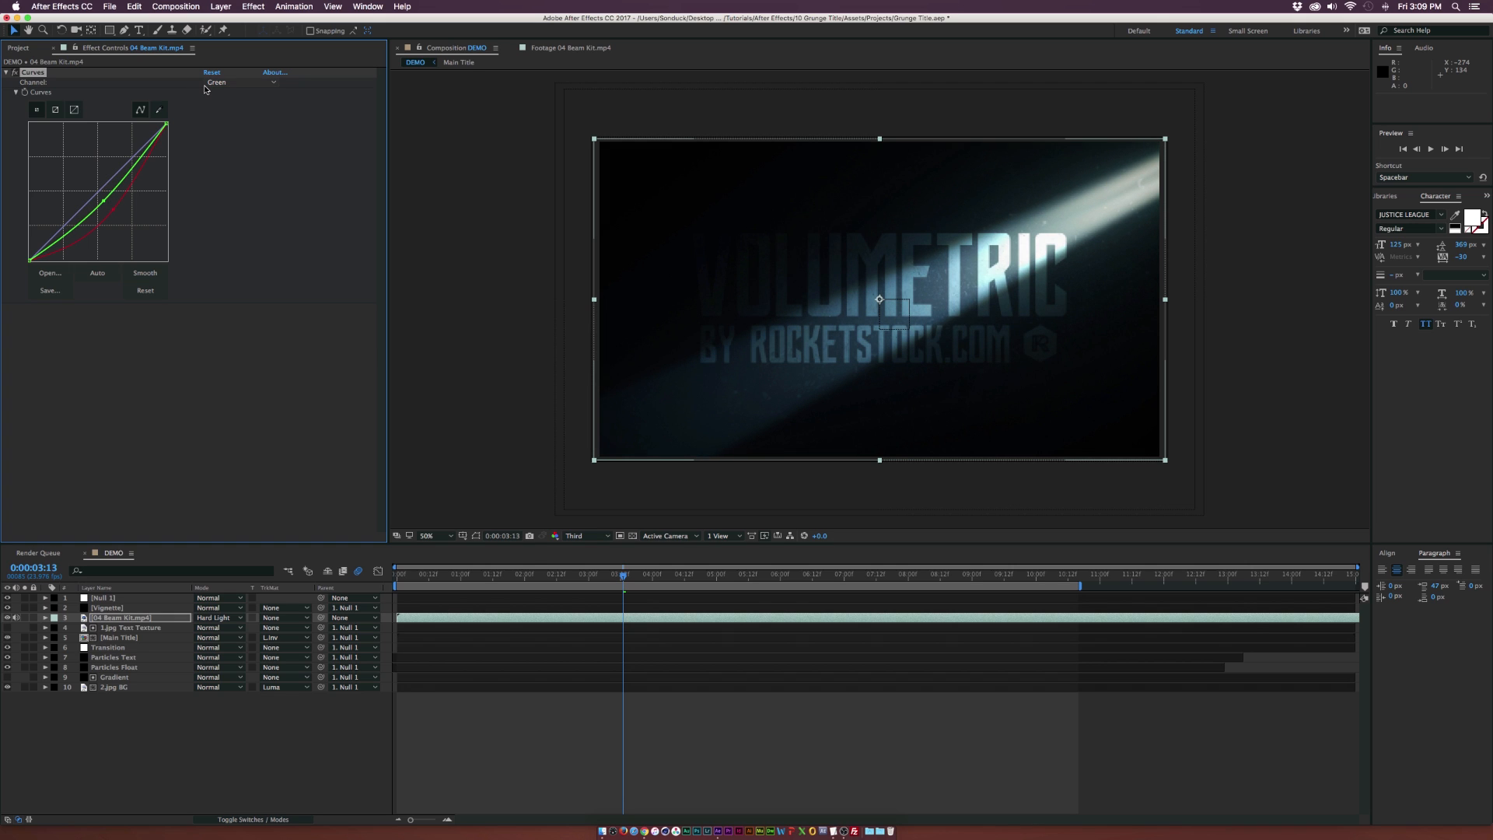
pyautogui.click(580, 535)
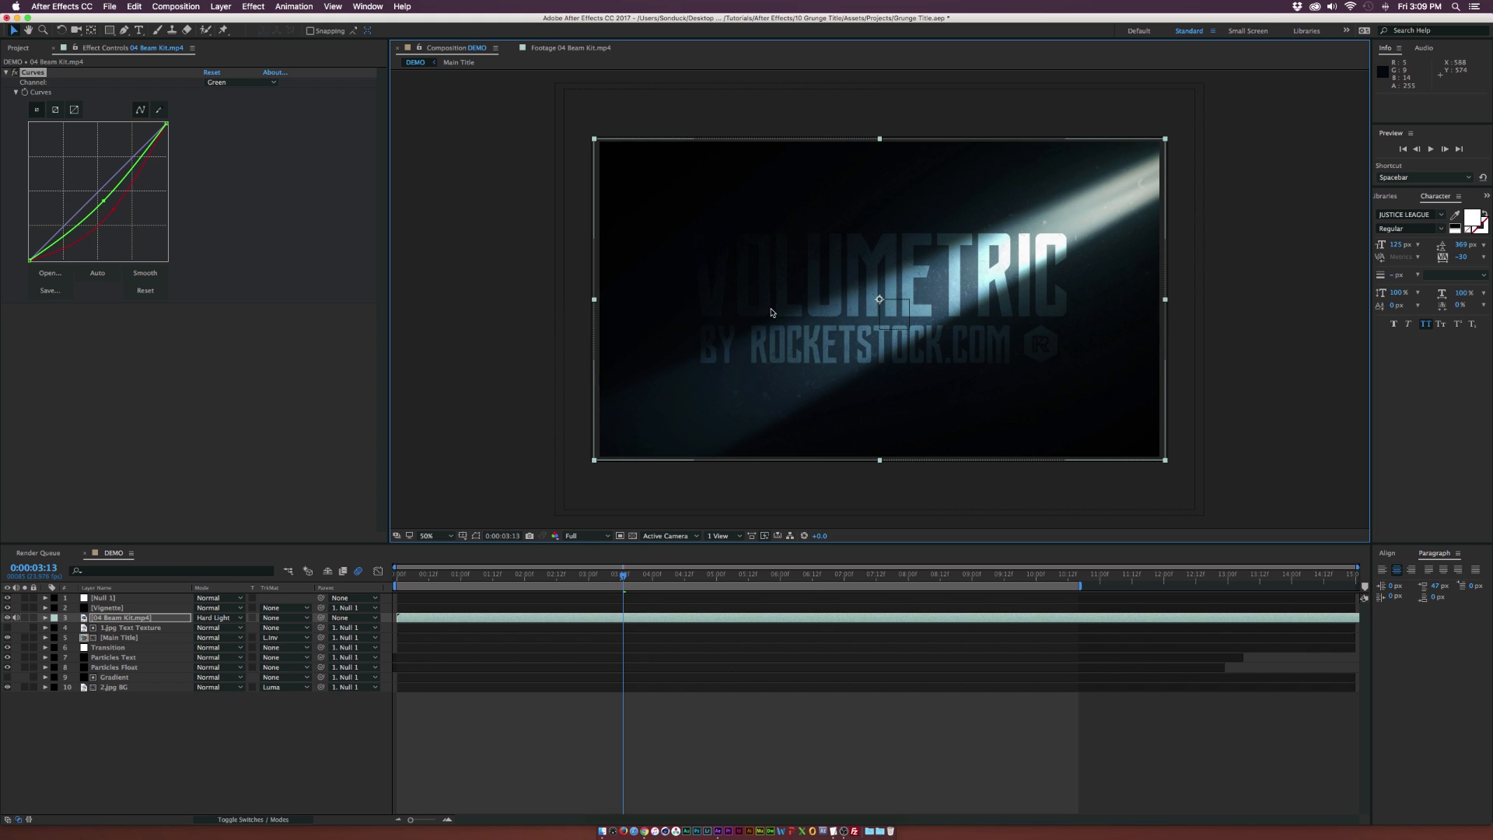
pyautogui.moveTo(770, 274)
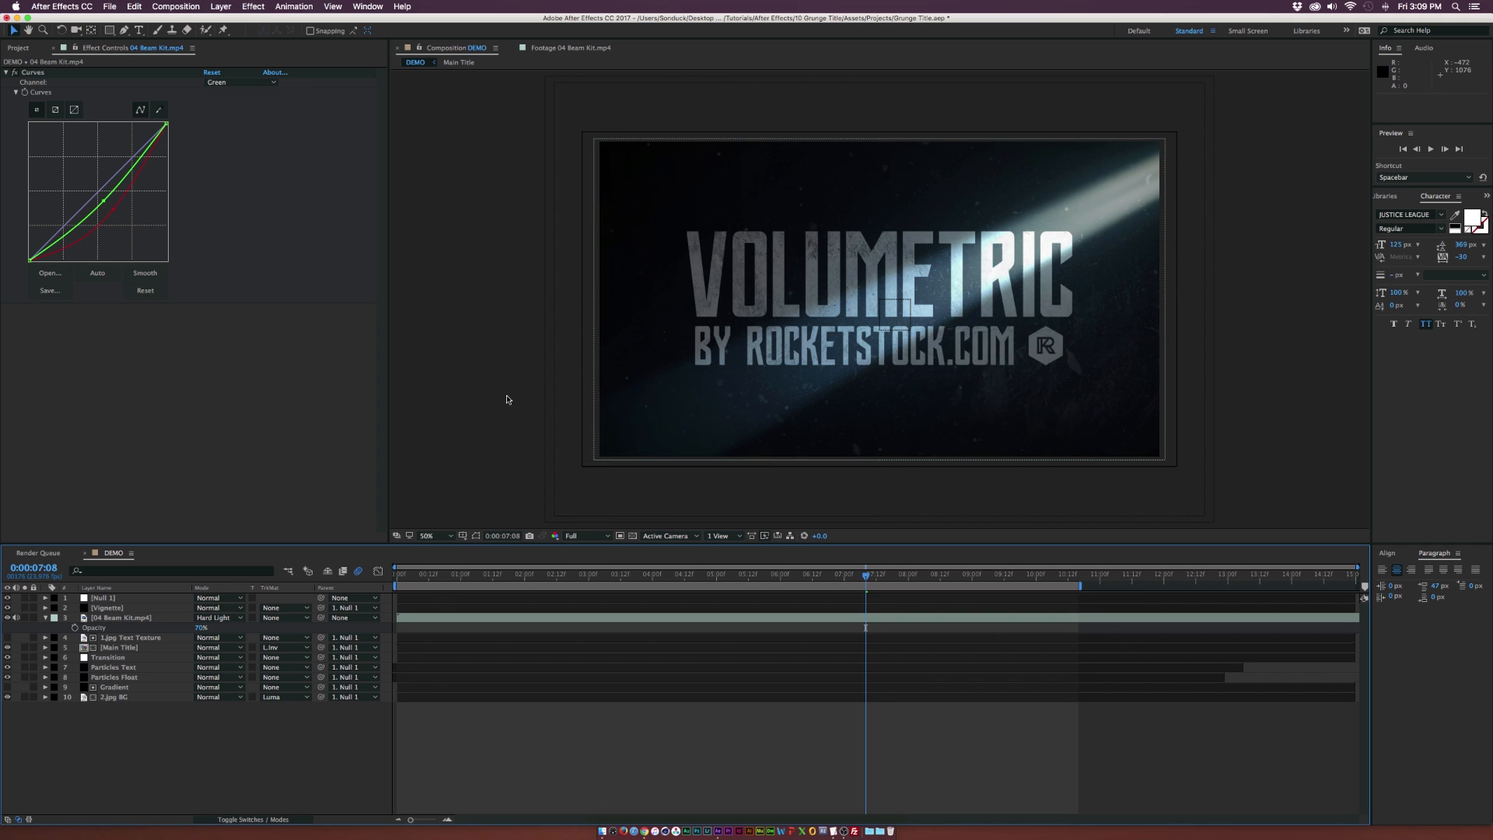
pyautogui.moveTo(930, 294)
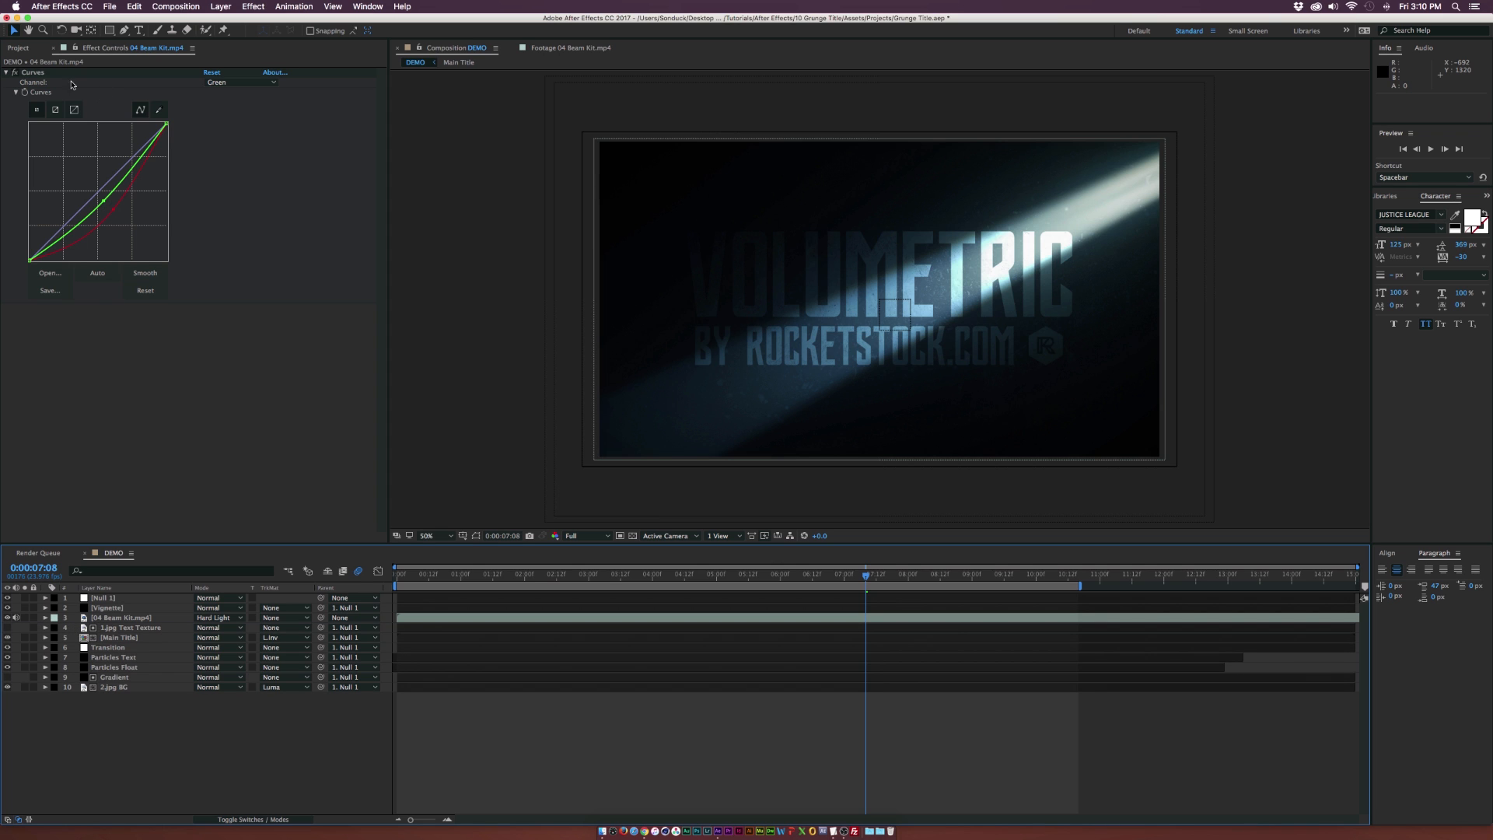
# Step: Preview 02 Subtle Dust from the Project panel and add it as a layer in DEMO
pyautogui.click(17, 48)
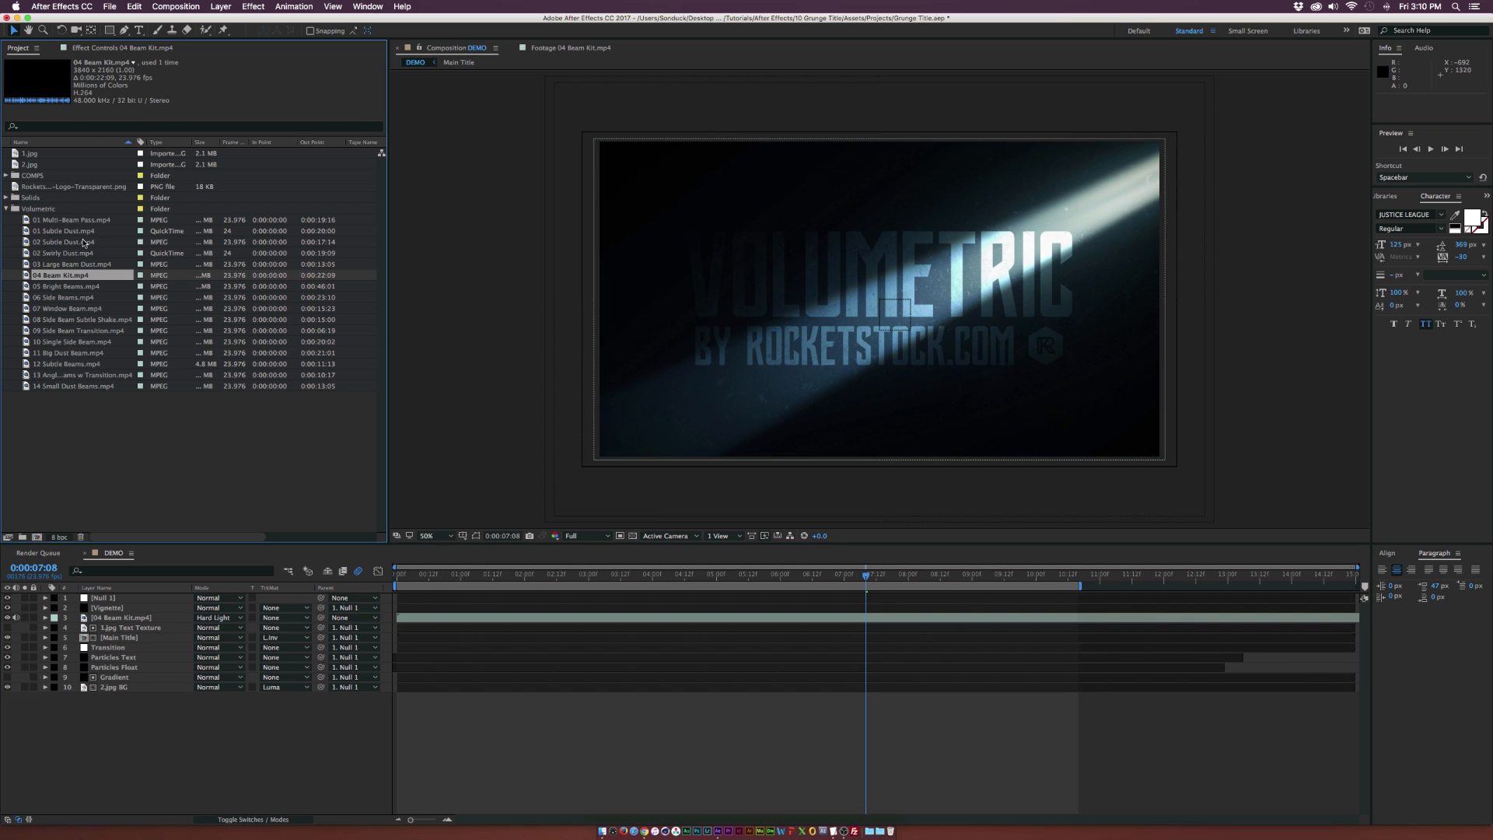
pyautogui.click(62, 243)
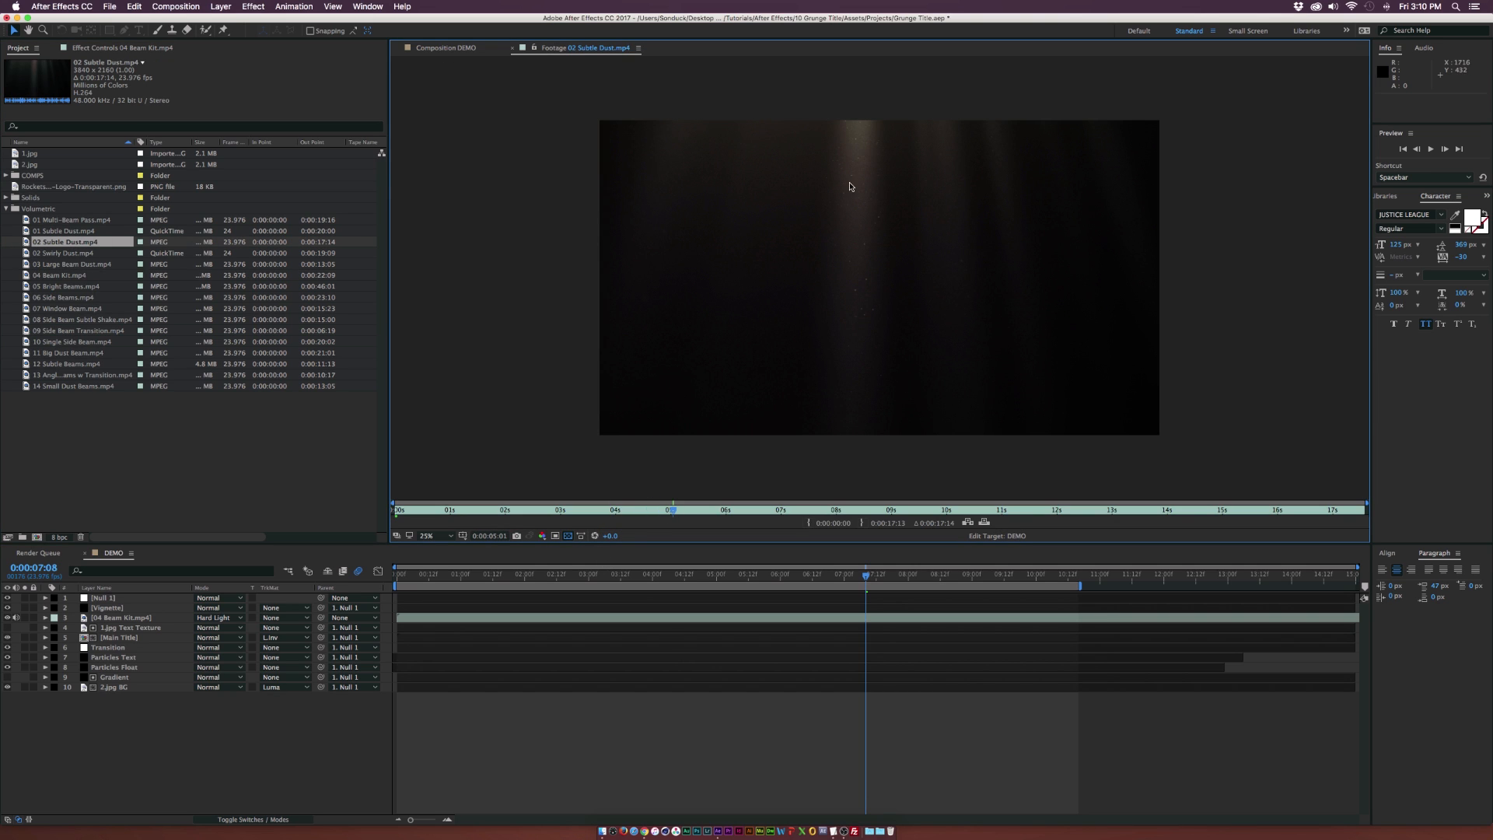
pyautogui.click(62, 252)
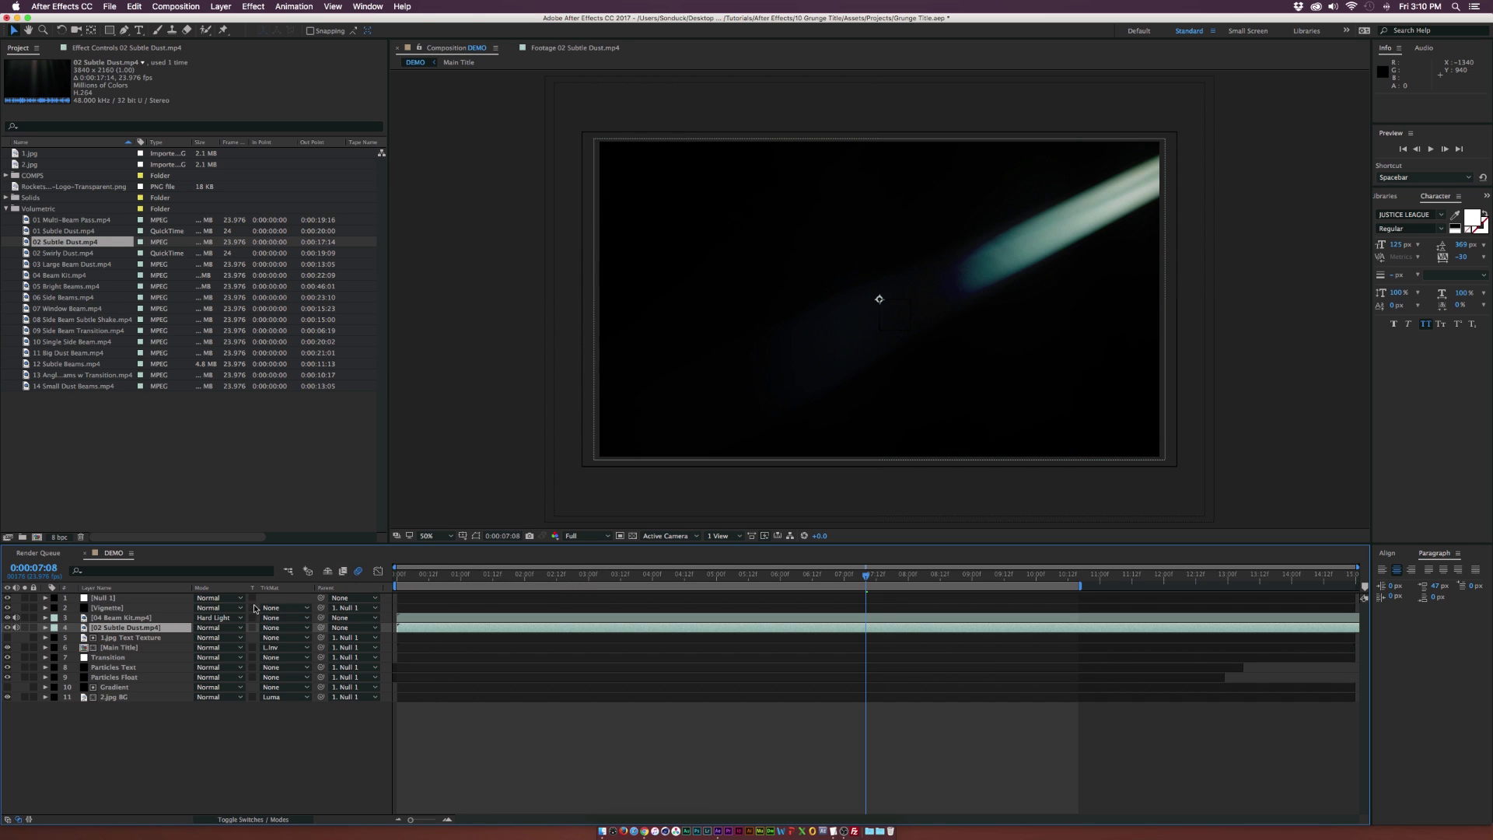
# Step: Set the 02 Subtle Dust layer's blending mode to Screen
pyautogui.click(218, 627)
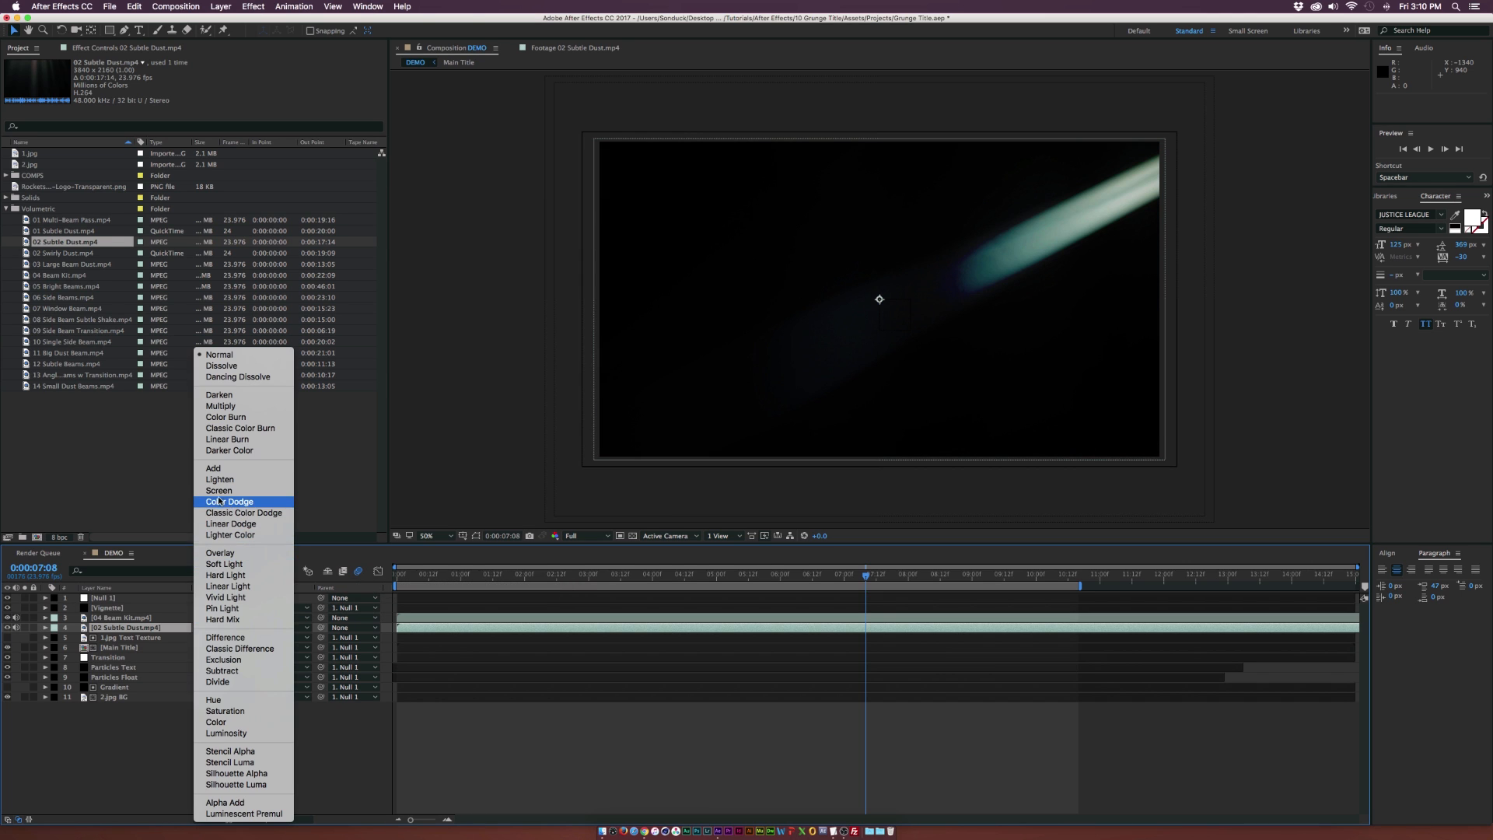
pyautogui.click(220, 490)
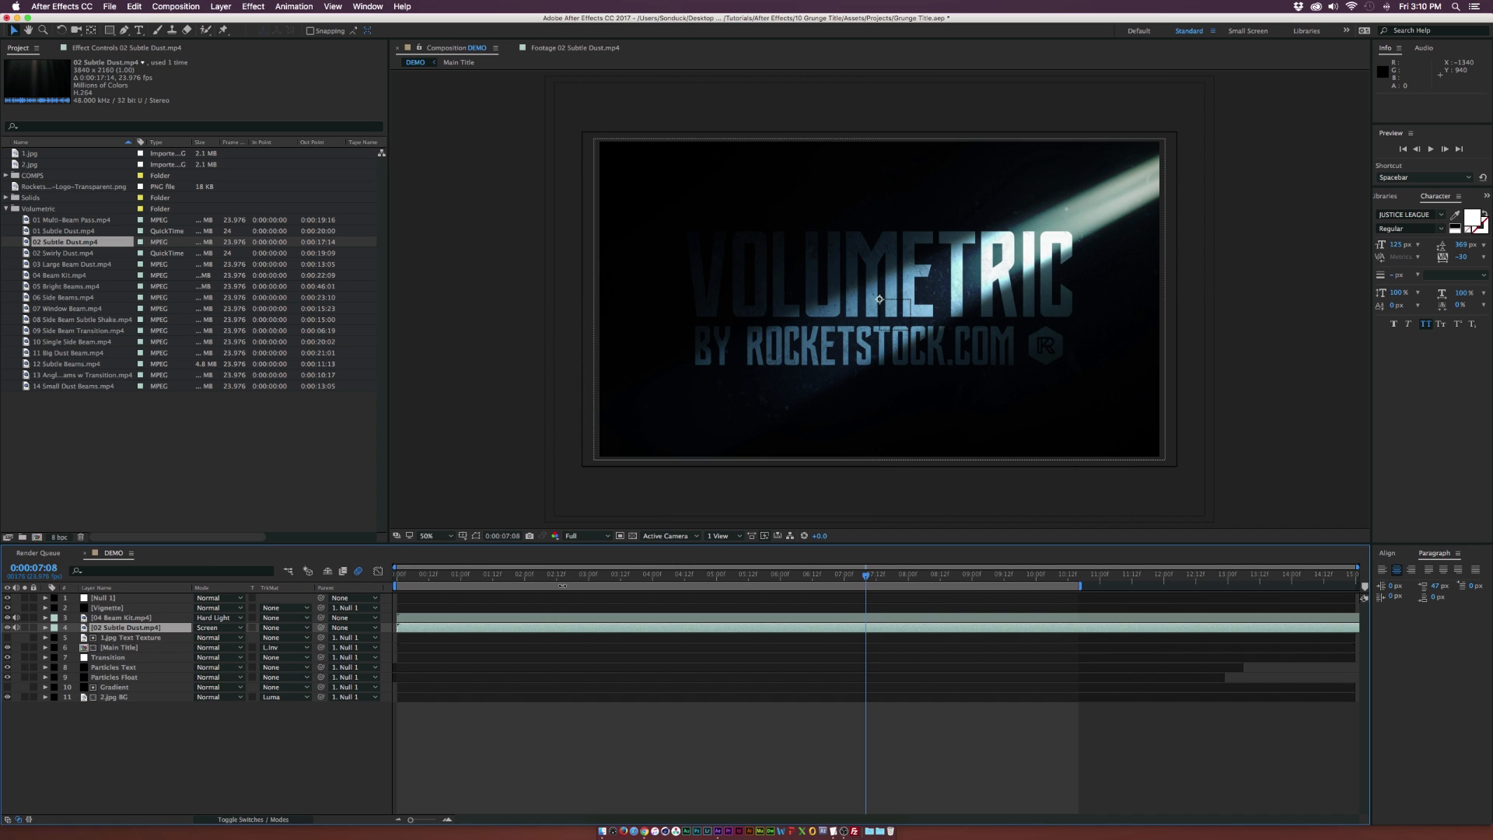
pyautogui.click(568, 574)
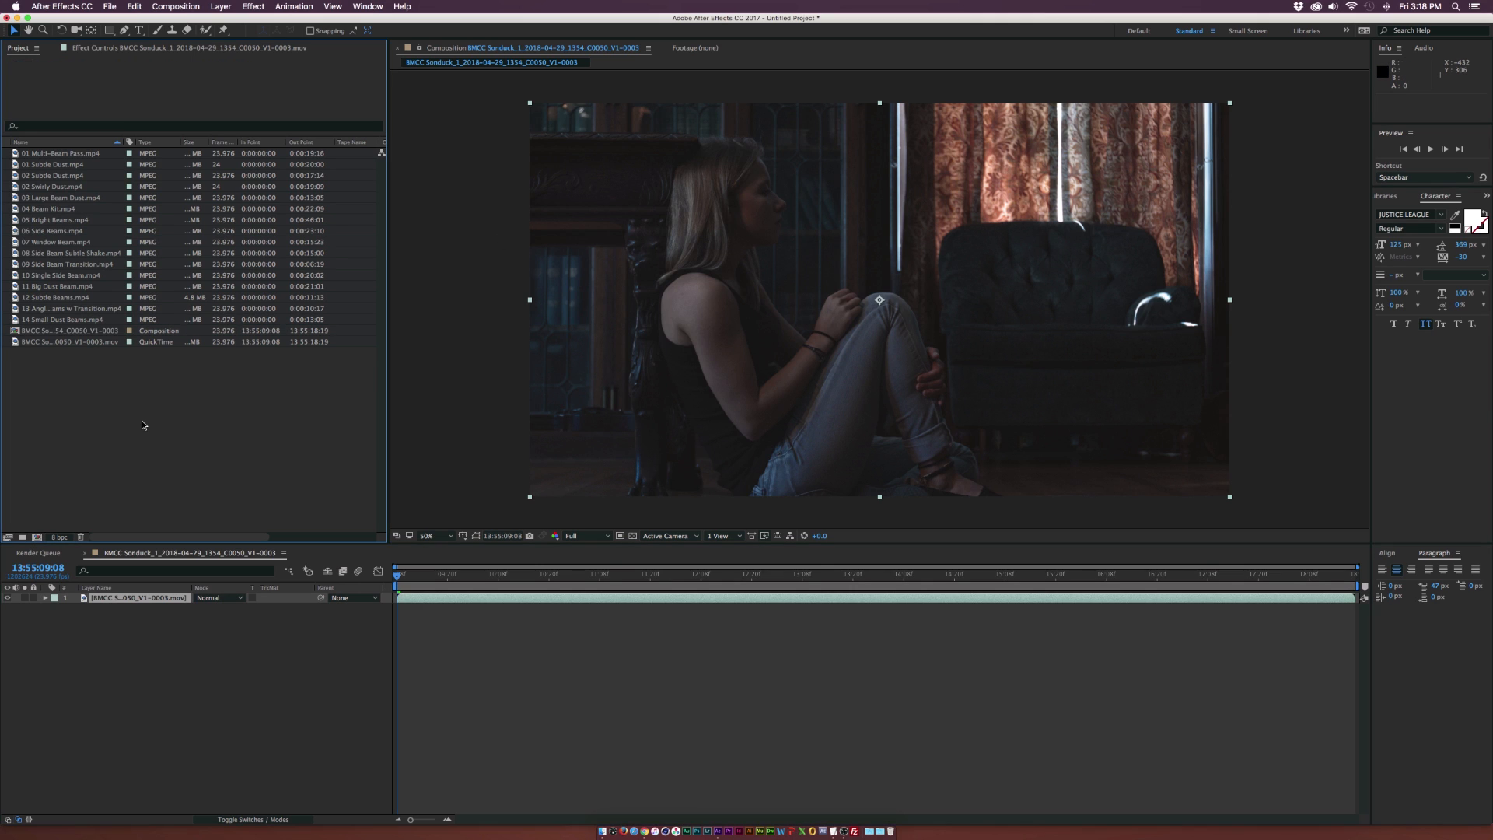
pyautogui.click(287, 613)
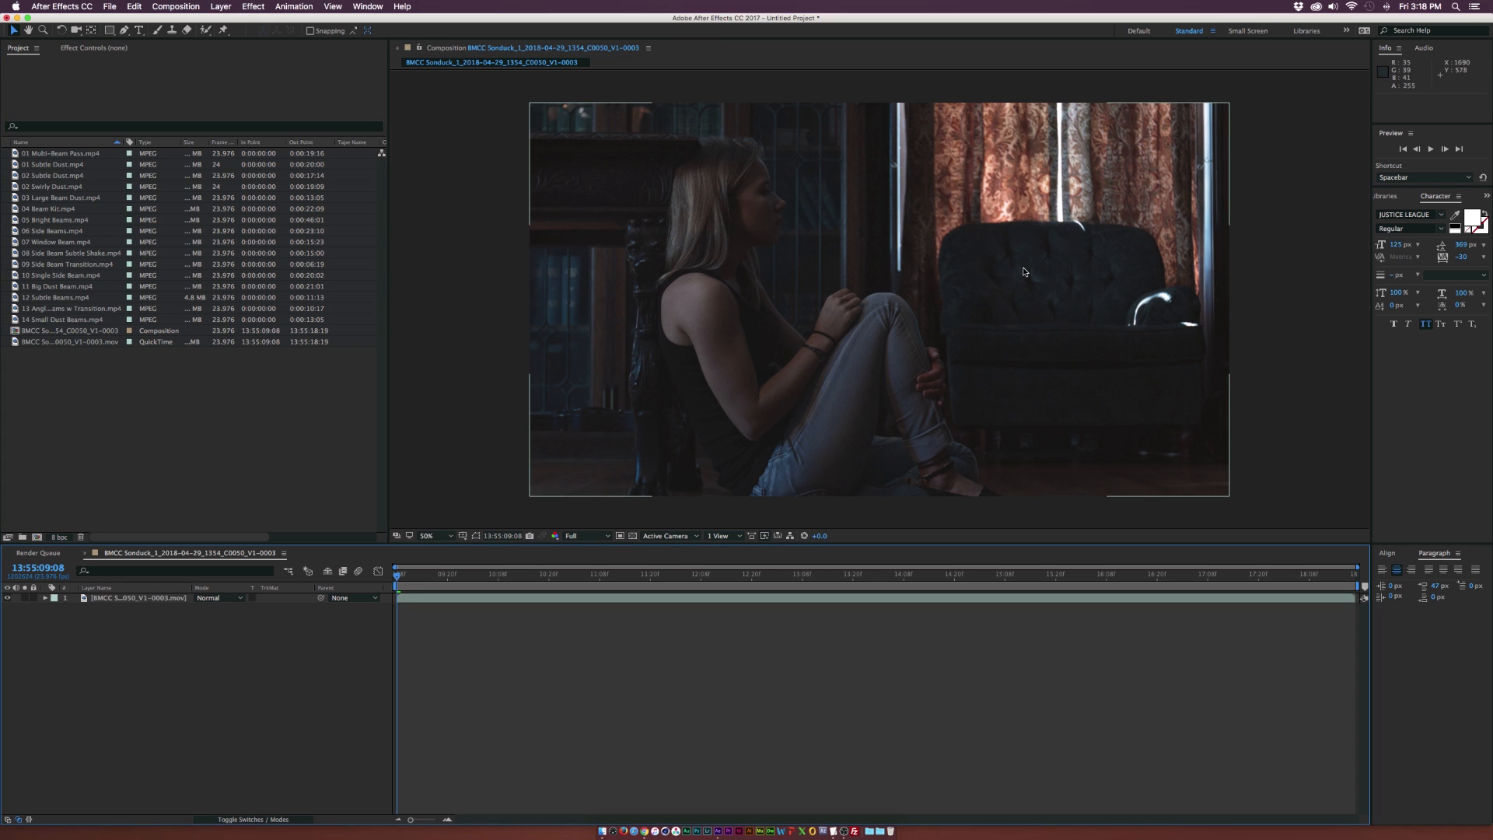
pyautogui.moveTo(986, 135)
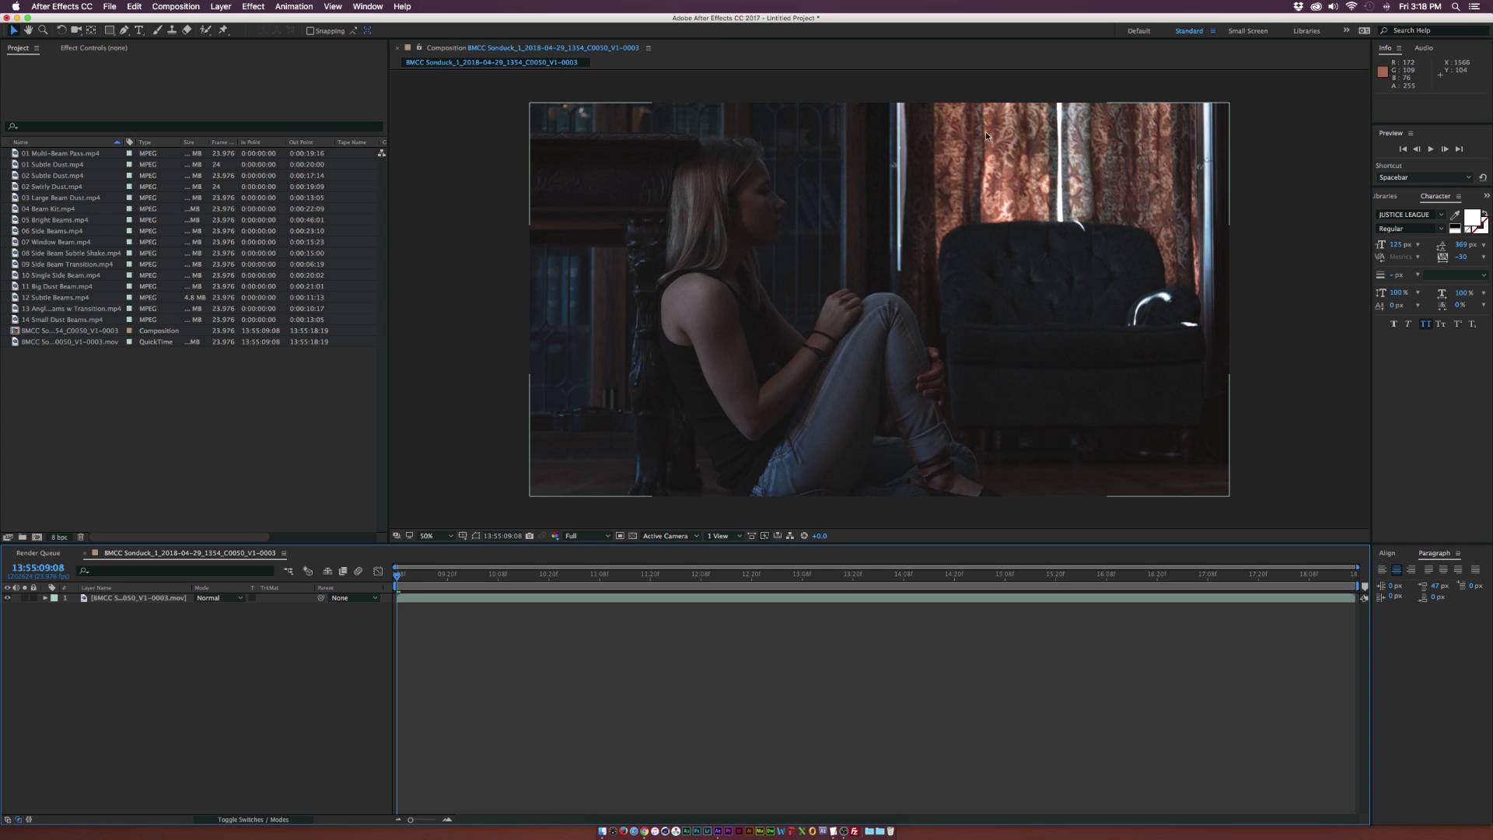
pyautogui.moveTo(996, 141)
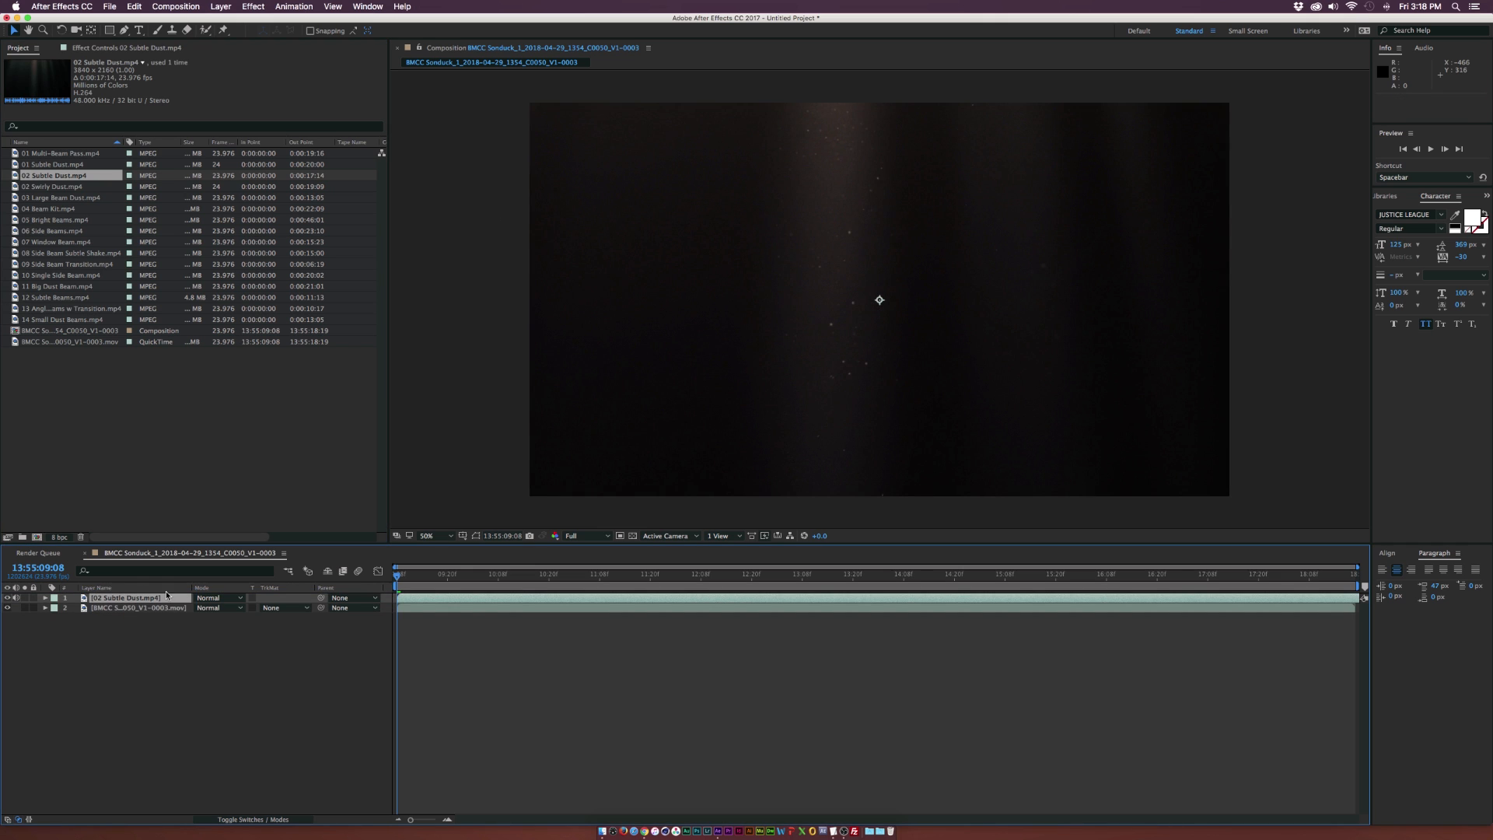
# Step: Scale the dust layer up to fill the frame and compare Screen with Hard Light
pyautogui.click(36, 597)
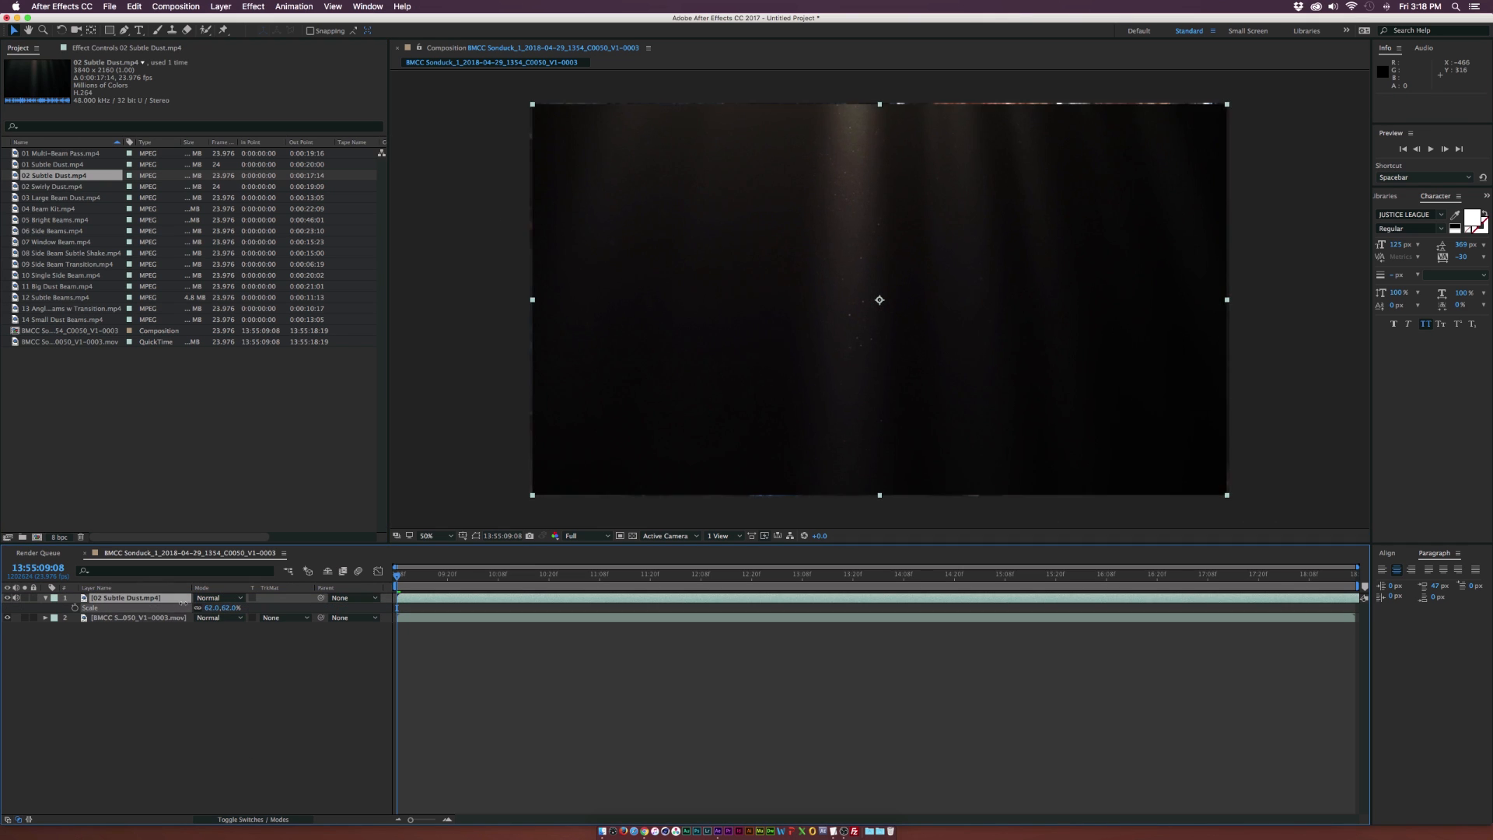
pyautogui.click(217, 597)
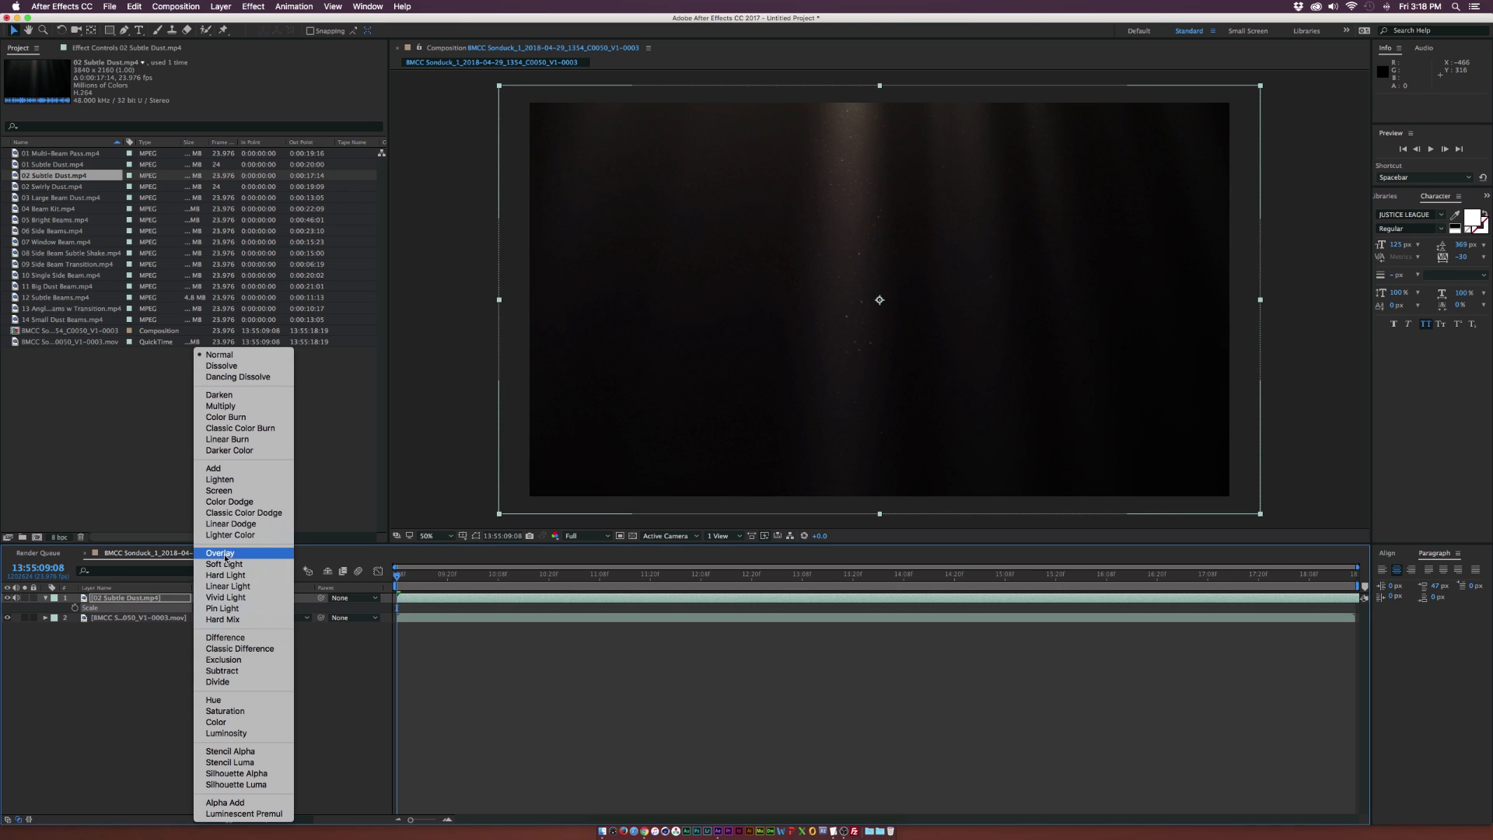
pyautogui.click(218, 490)
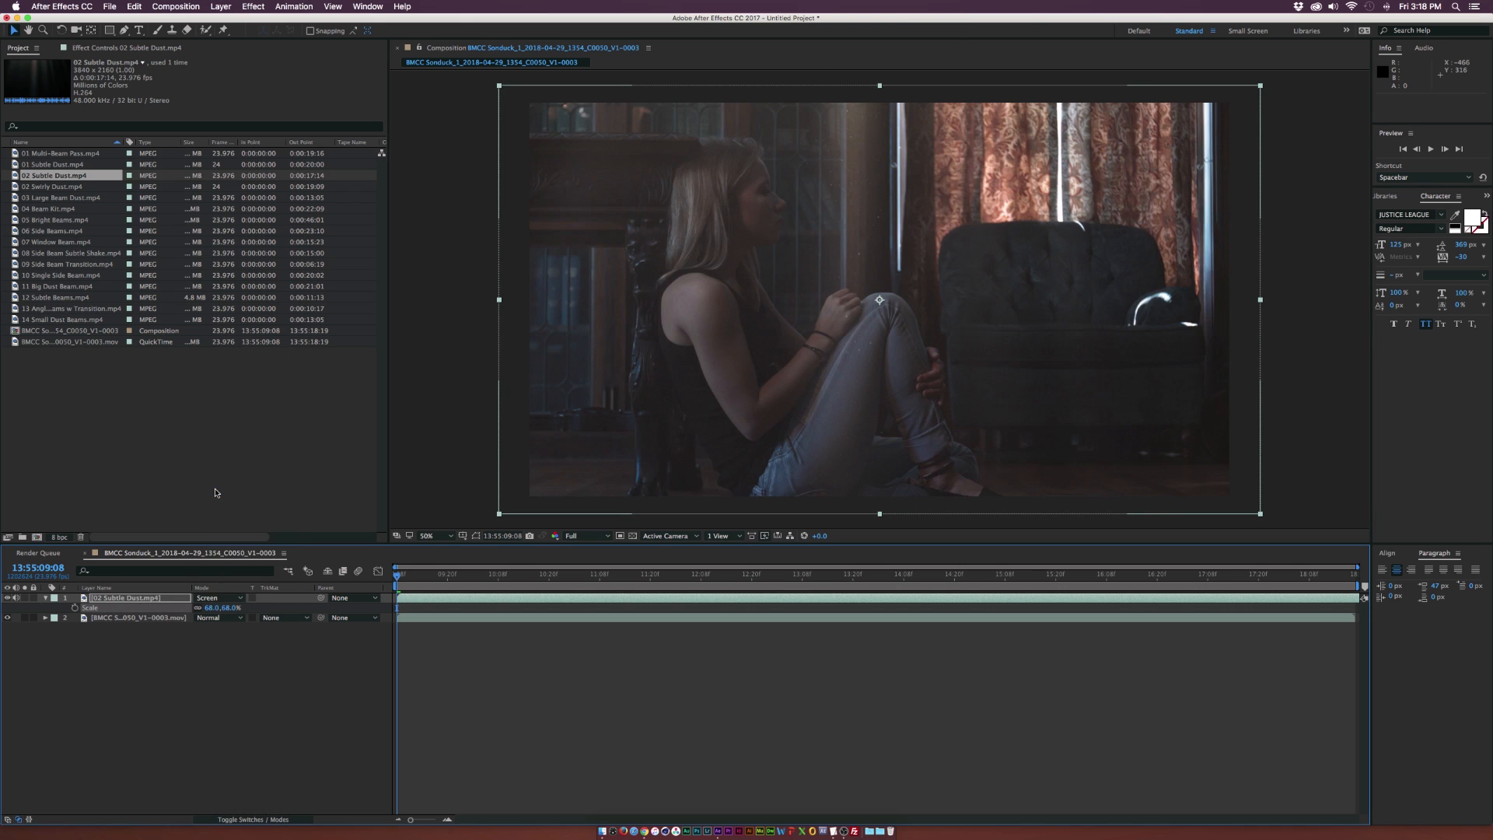
pyautogui.click(218, 597)
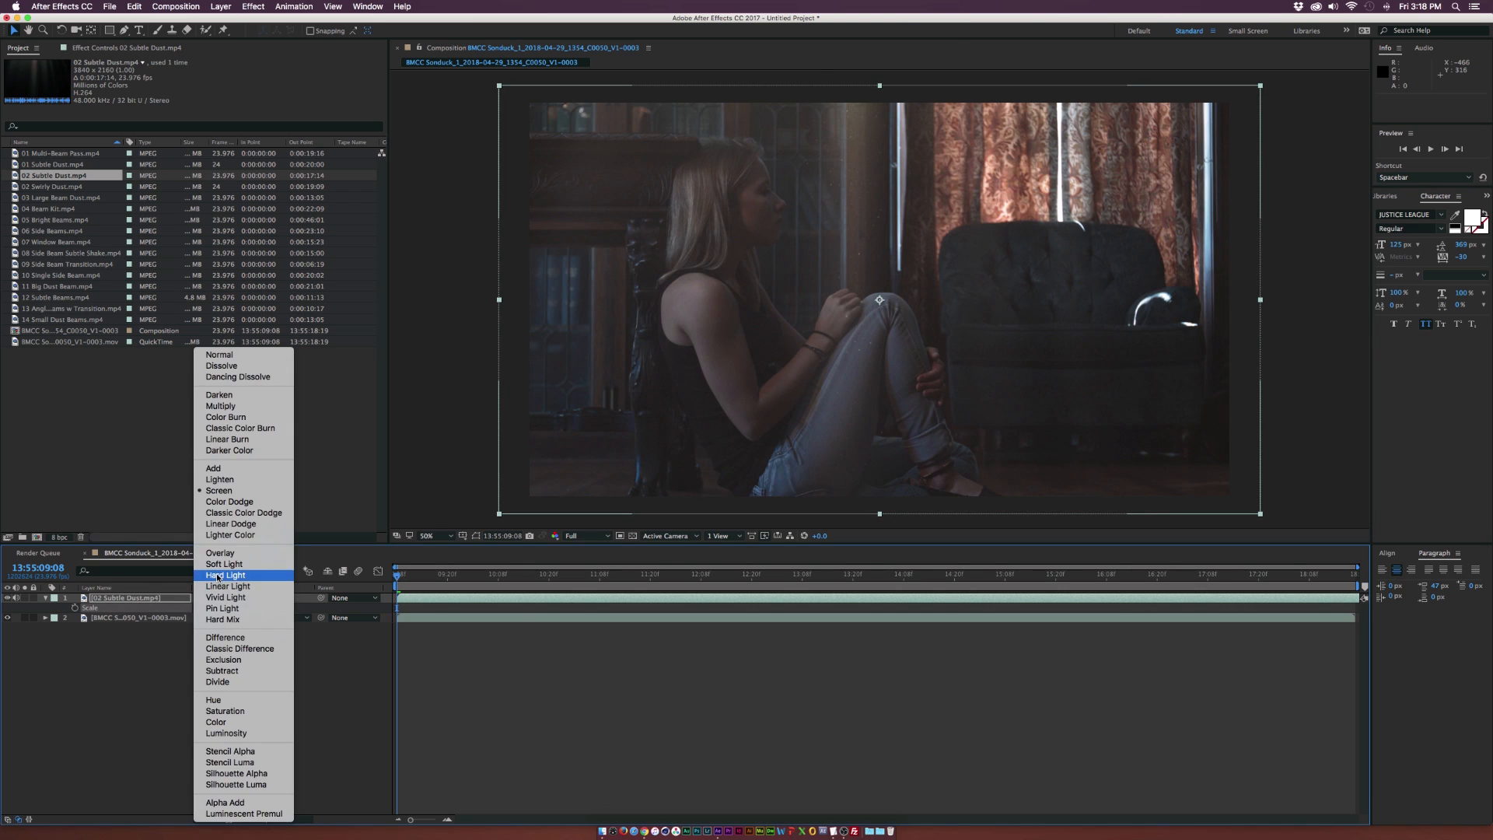
pyautogui.click(225, 574)
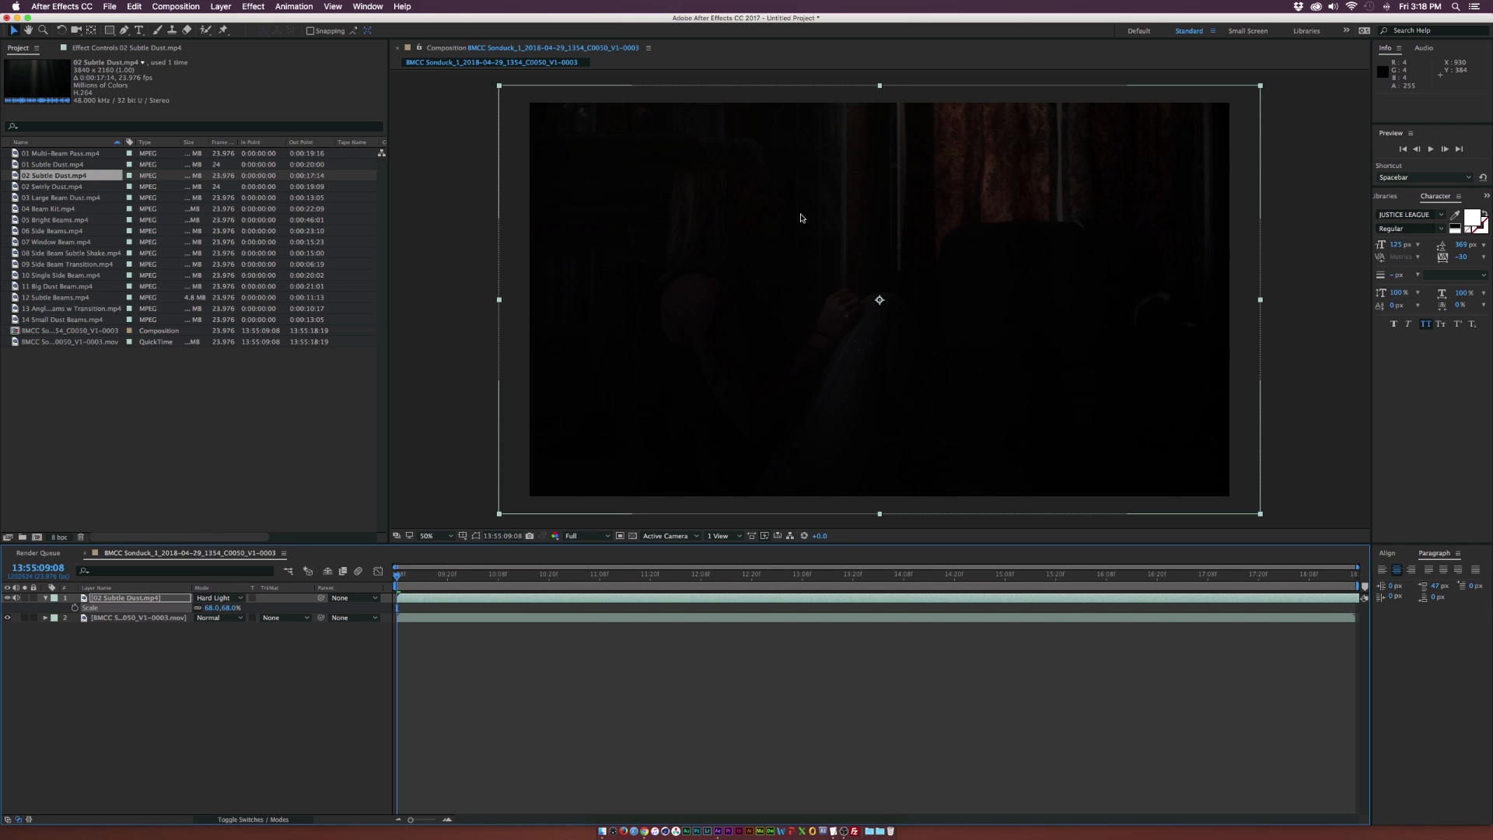
pyautogui.click(824, 574)
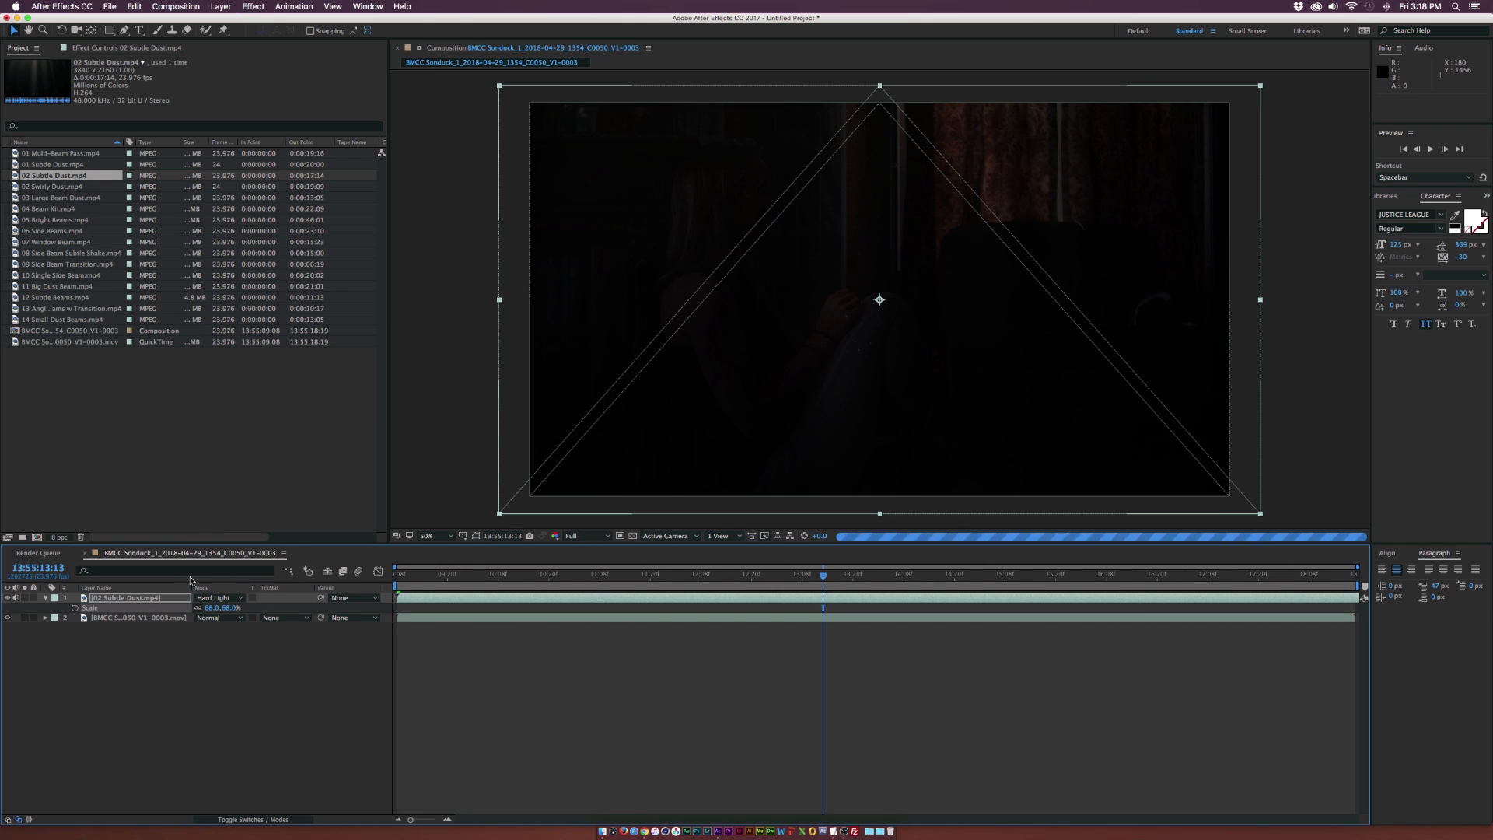
# Step: Try Add blending on the dust layer, then settle on Screen
pyautogui.click(219, 597)
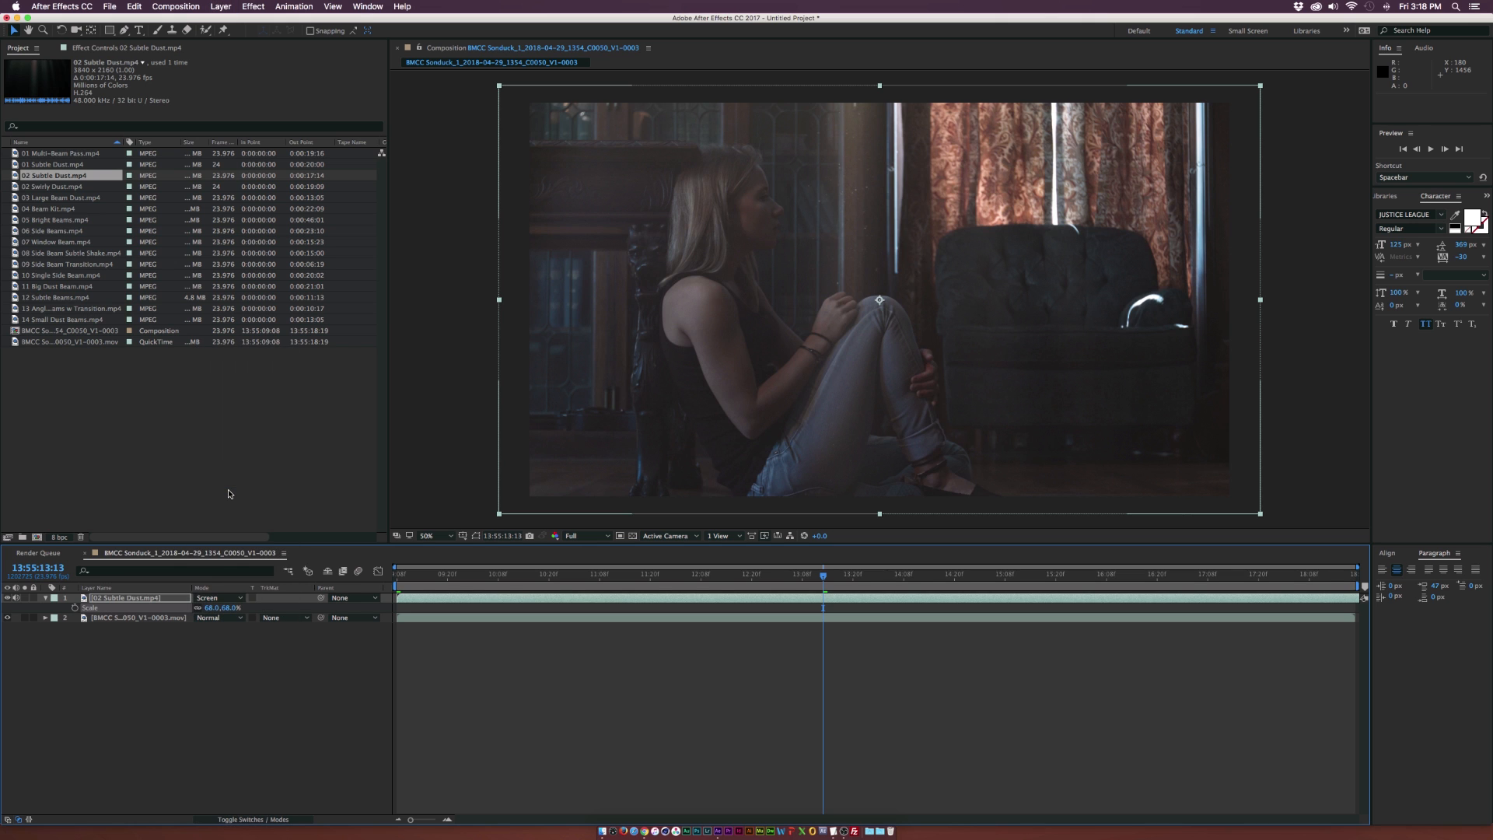
pyautogui.click(217, 597)
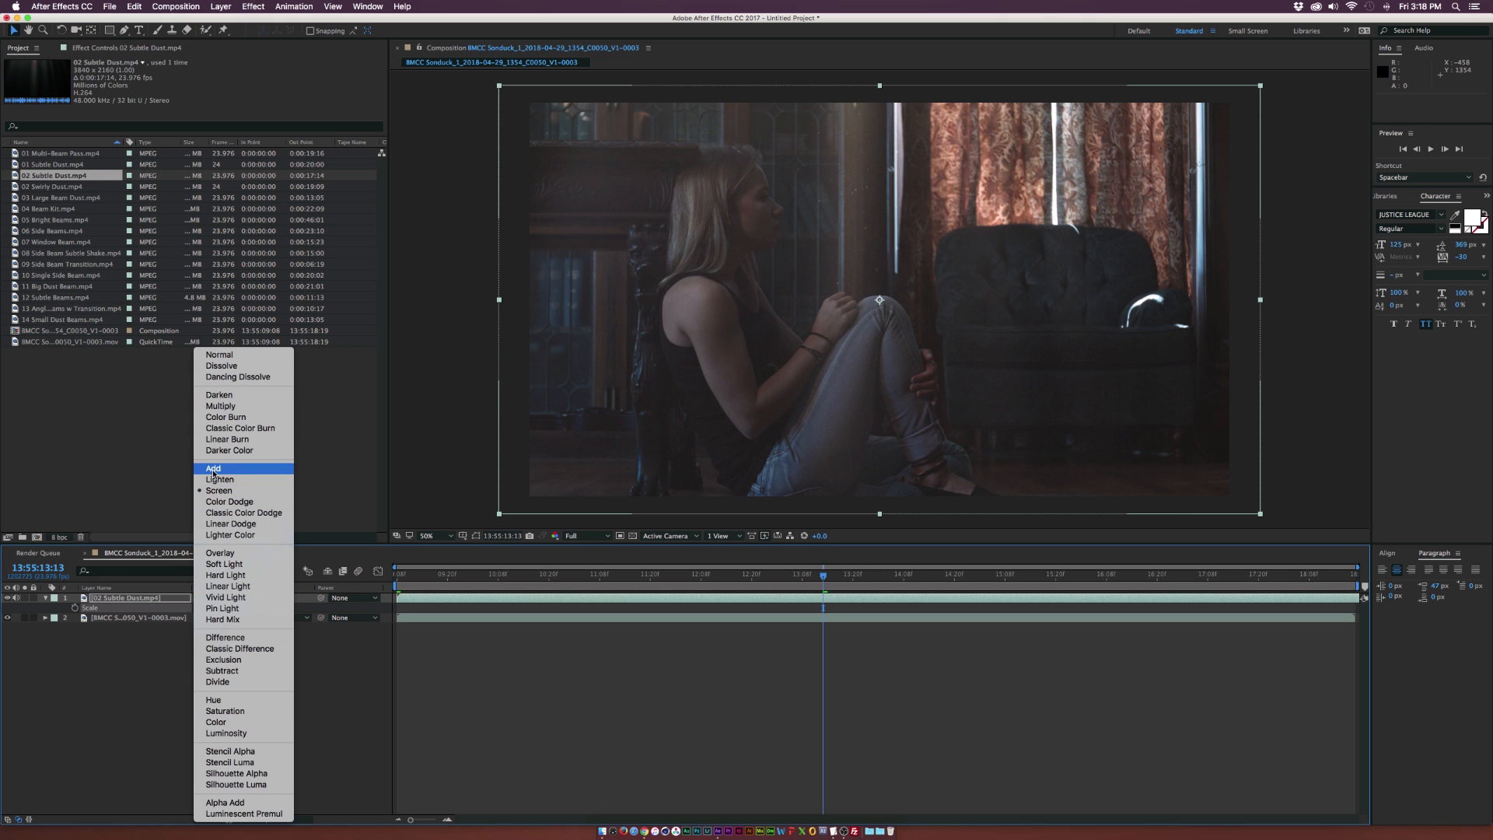
pyautogui.click(213, 468)
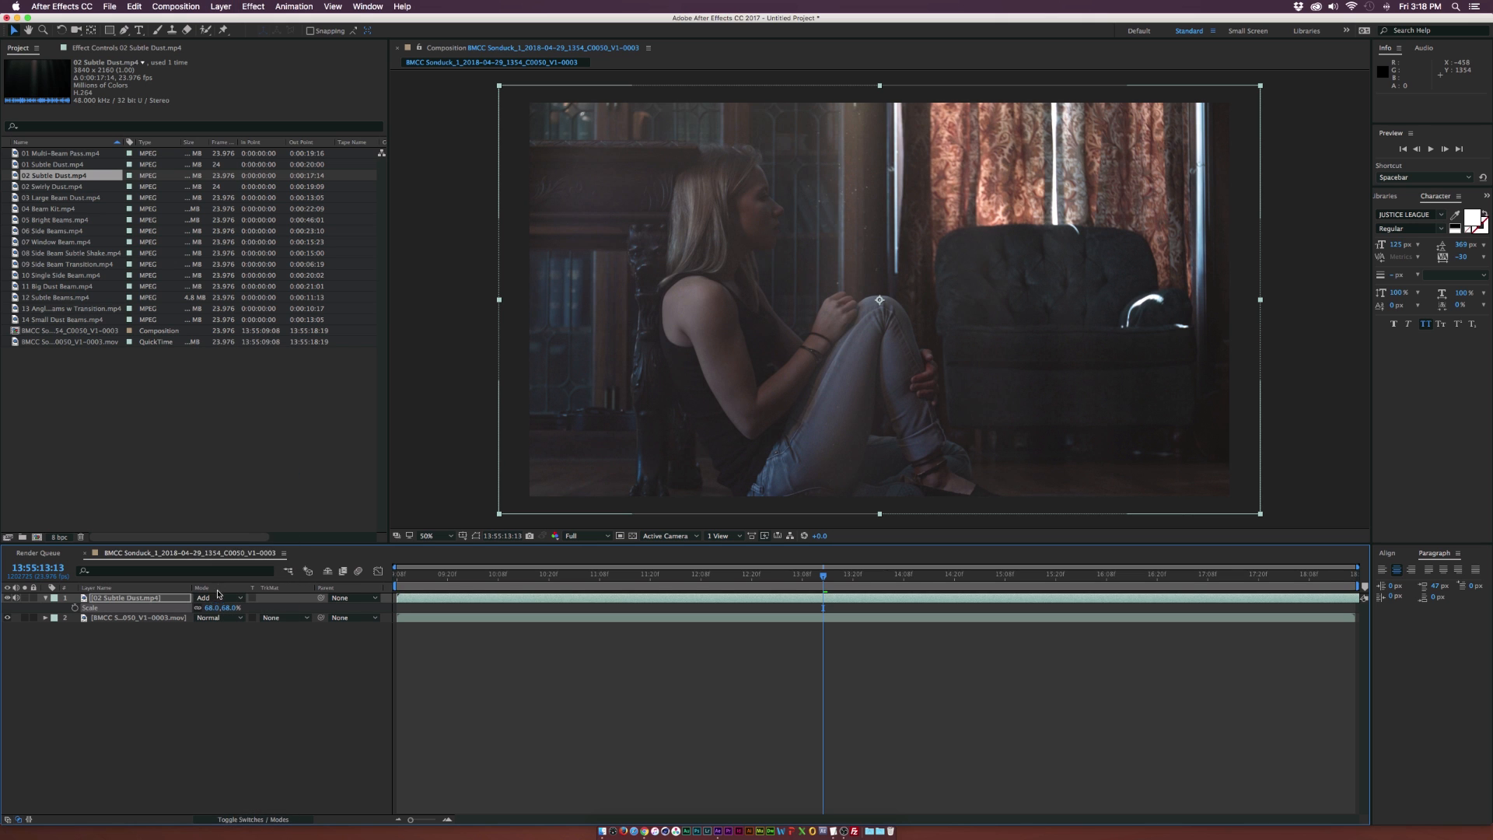
pyautogui.click(218, 598)
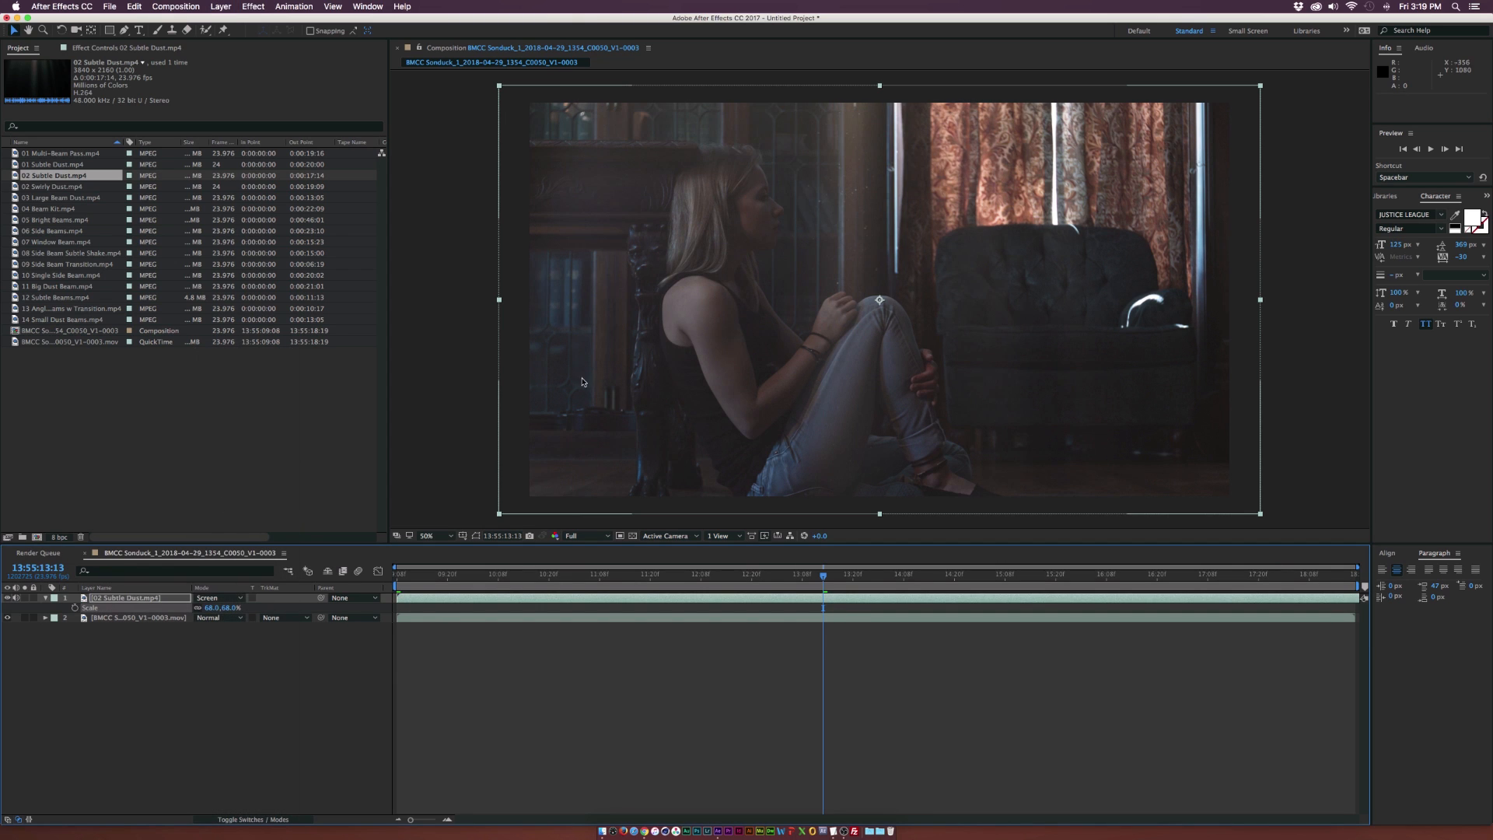
pyautogui.moveTo(849, 122)
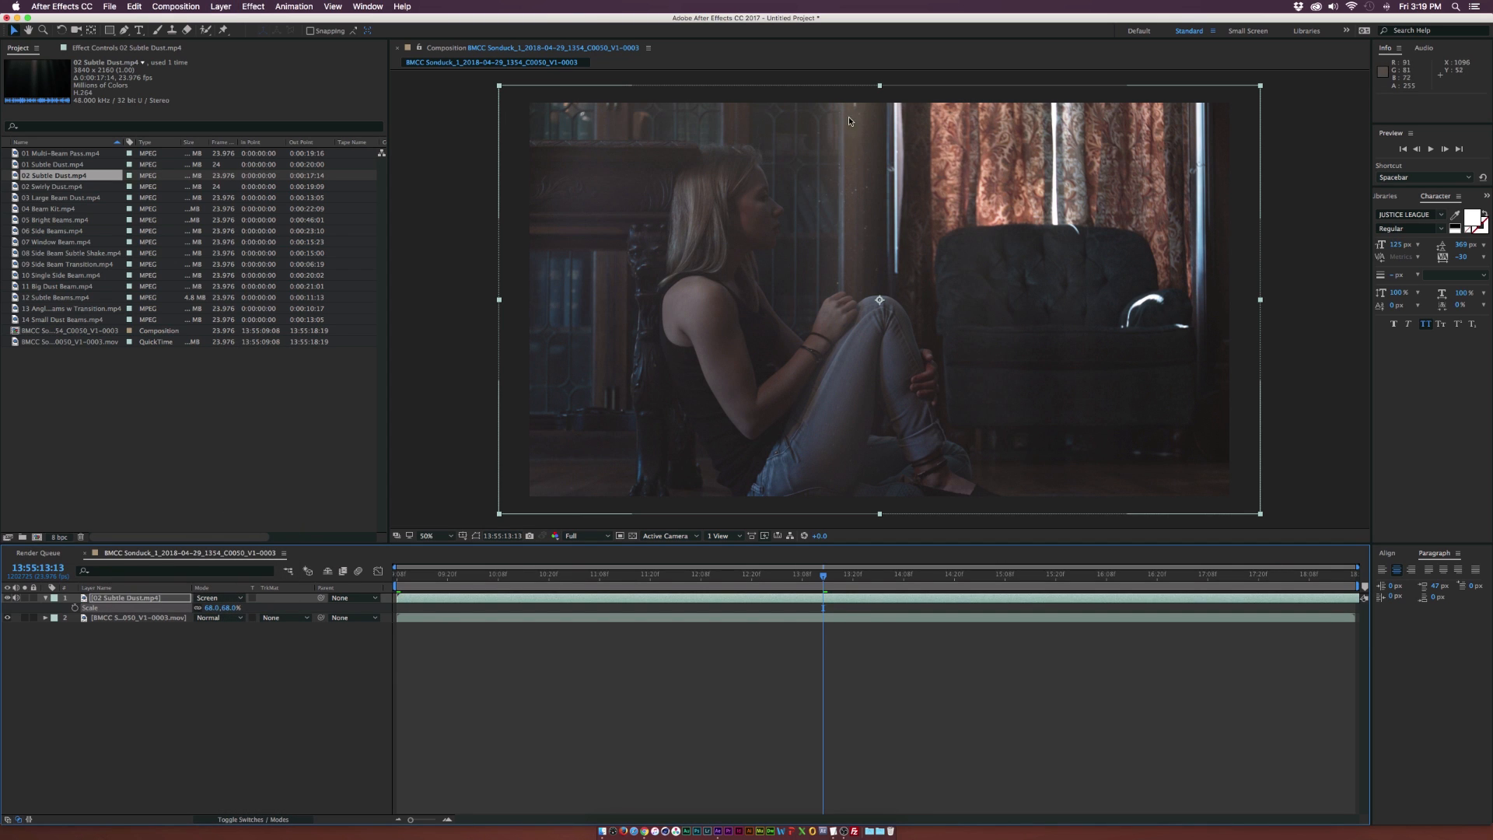
pyautogui.moveTo(507, 630)
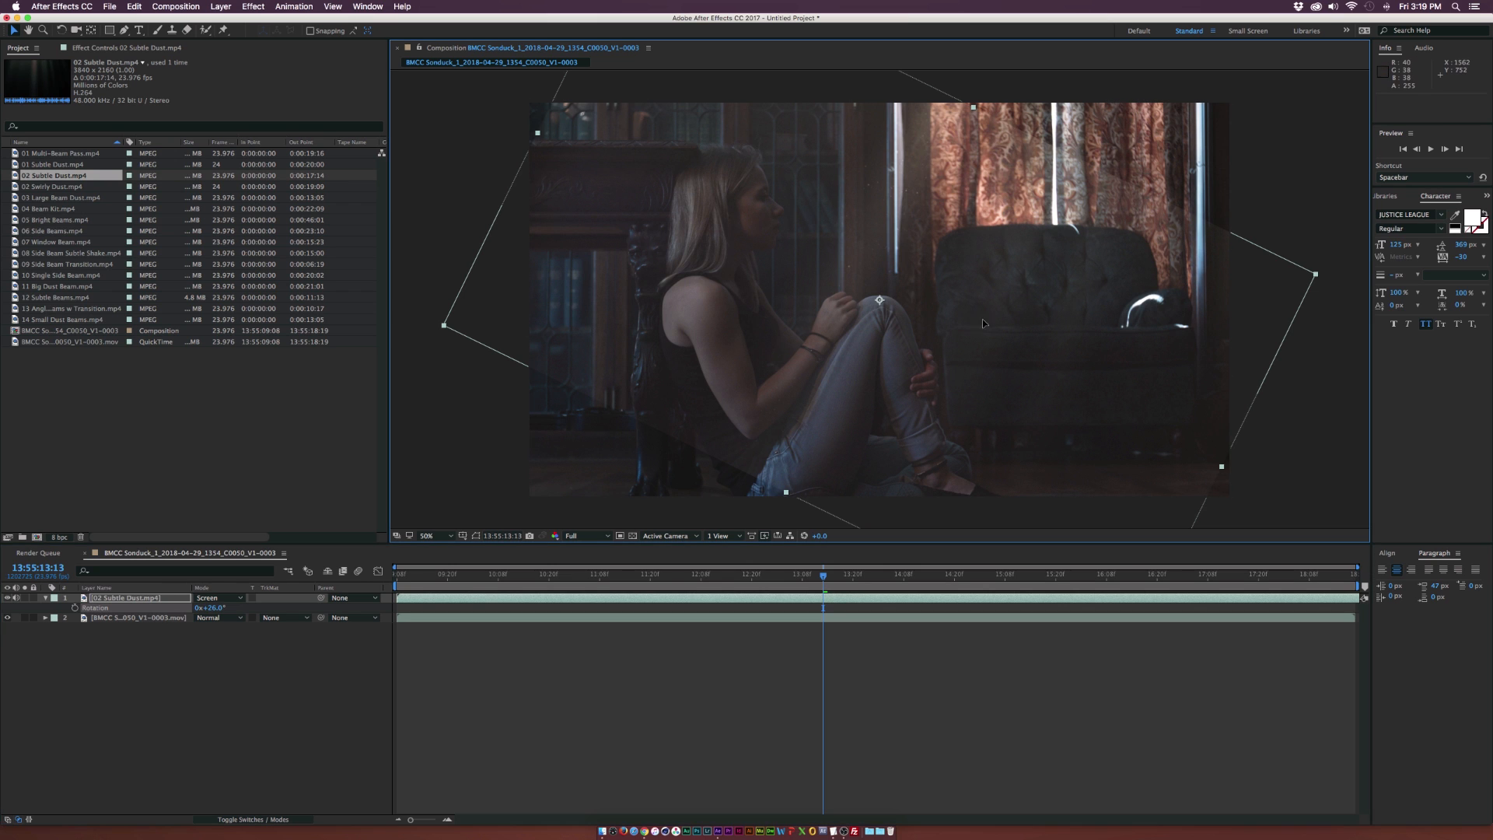
# Step: Shift the tilted dust layer toward the right of the window and enlarge it
pyautogui.moveTo(877, 300); pyautogui.dragTo(977, 230)
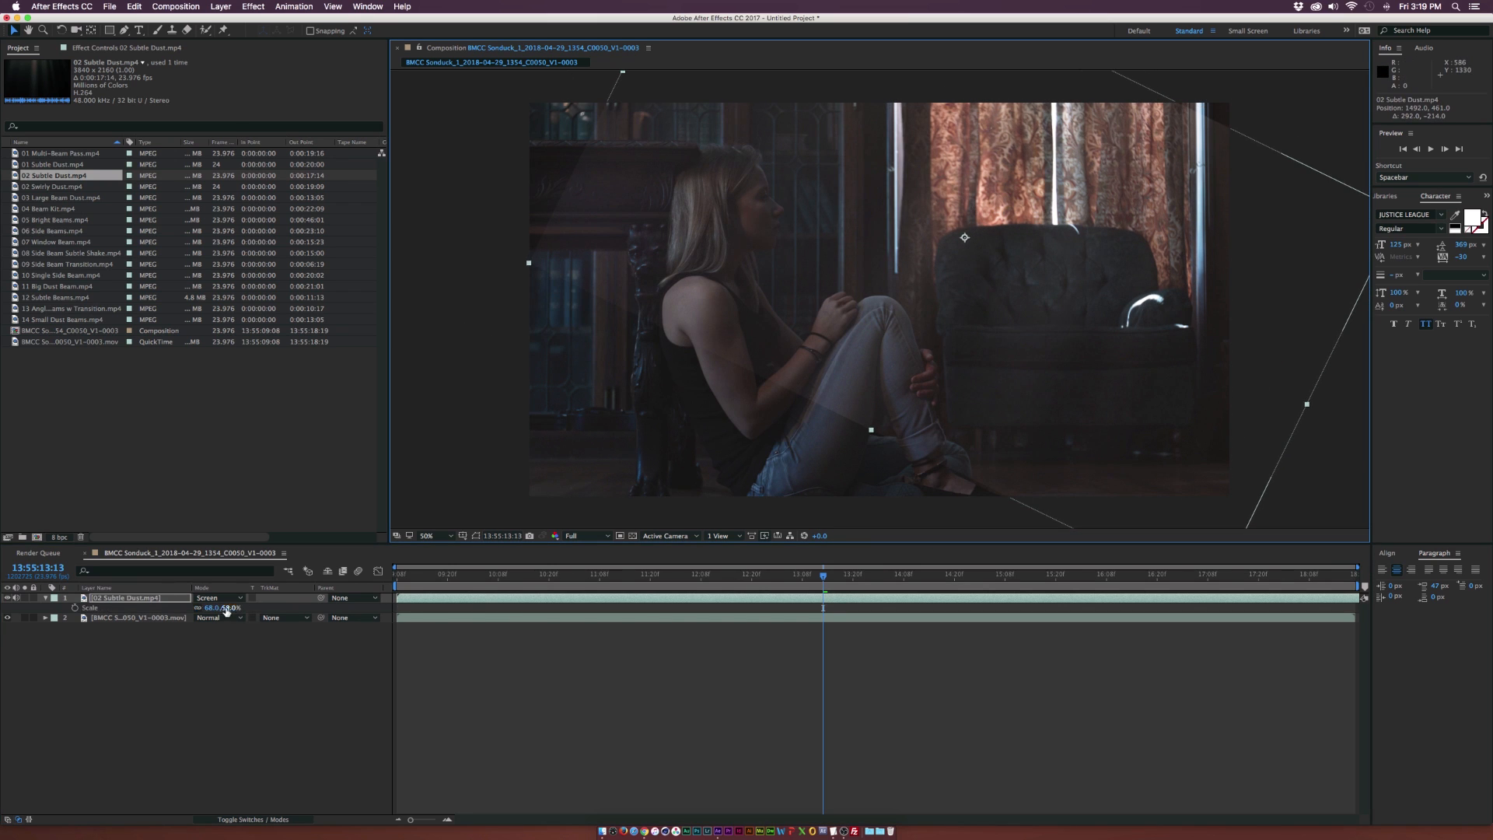
pyautogui.moveTo(224, 609); pyautogui.dragTo(232, 608)
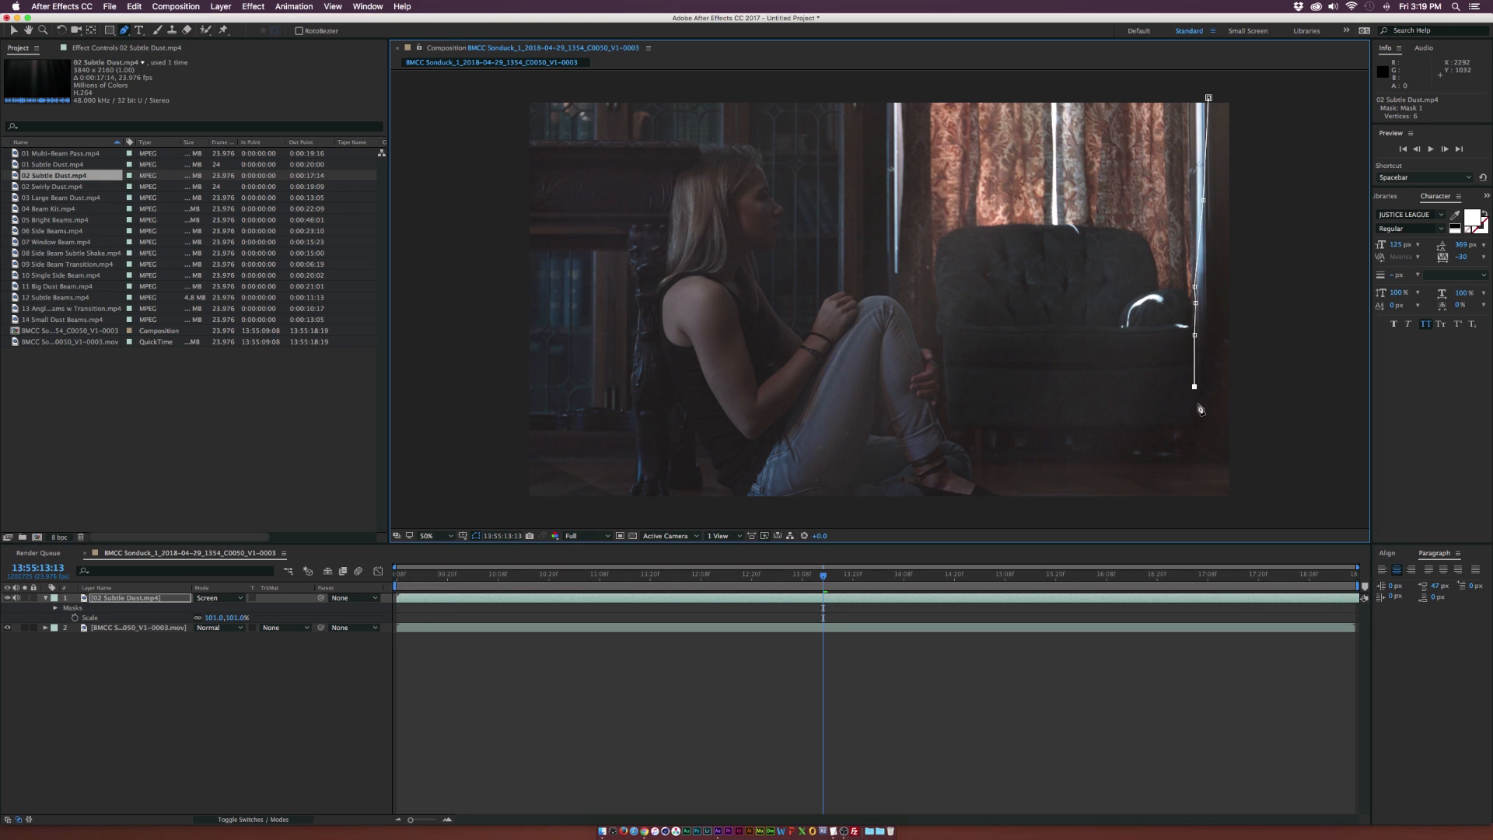
pyautogui.moveTo(1105, 512)
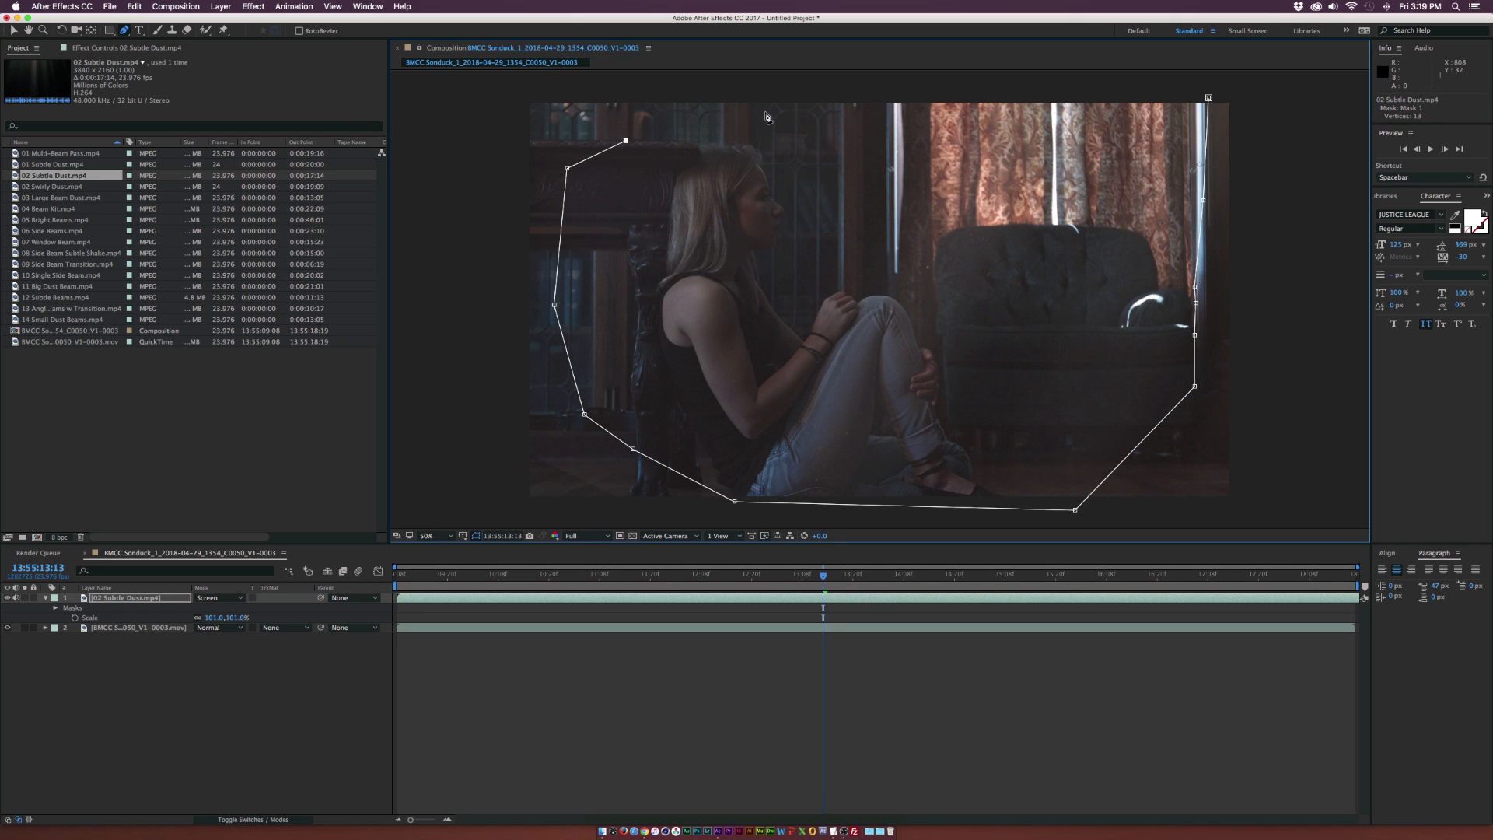
# Step: Adjust the mask outline on 02 Subtle Dust.mp4 around the lit window area
pyautogui.moveTo(627, 140); pyautogui.dragTo(767, 113)
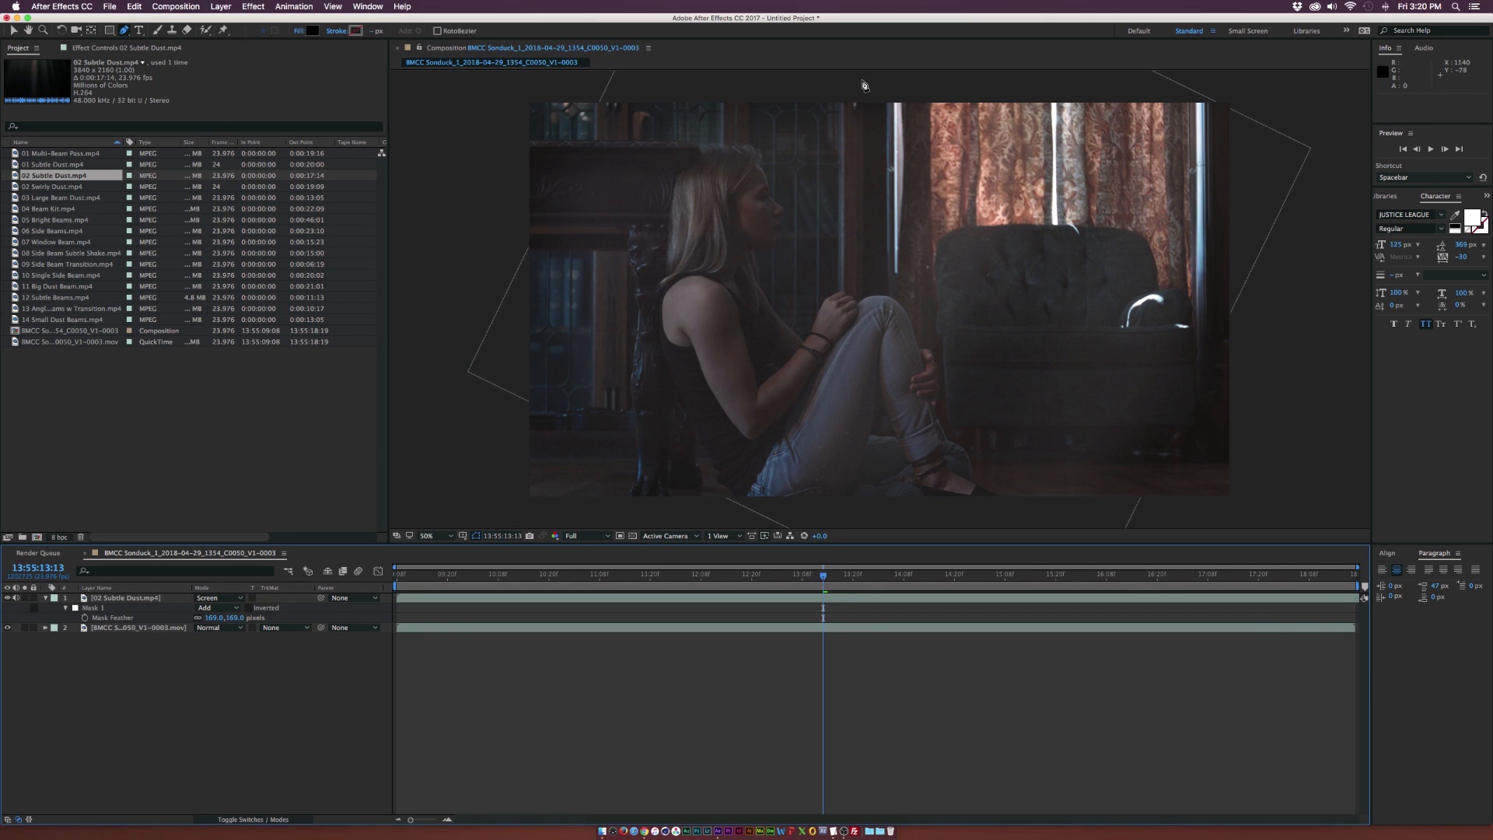
pyautogui.moveTo(720, 575)
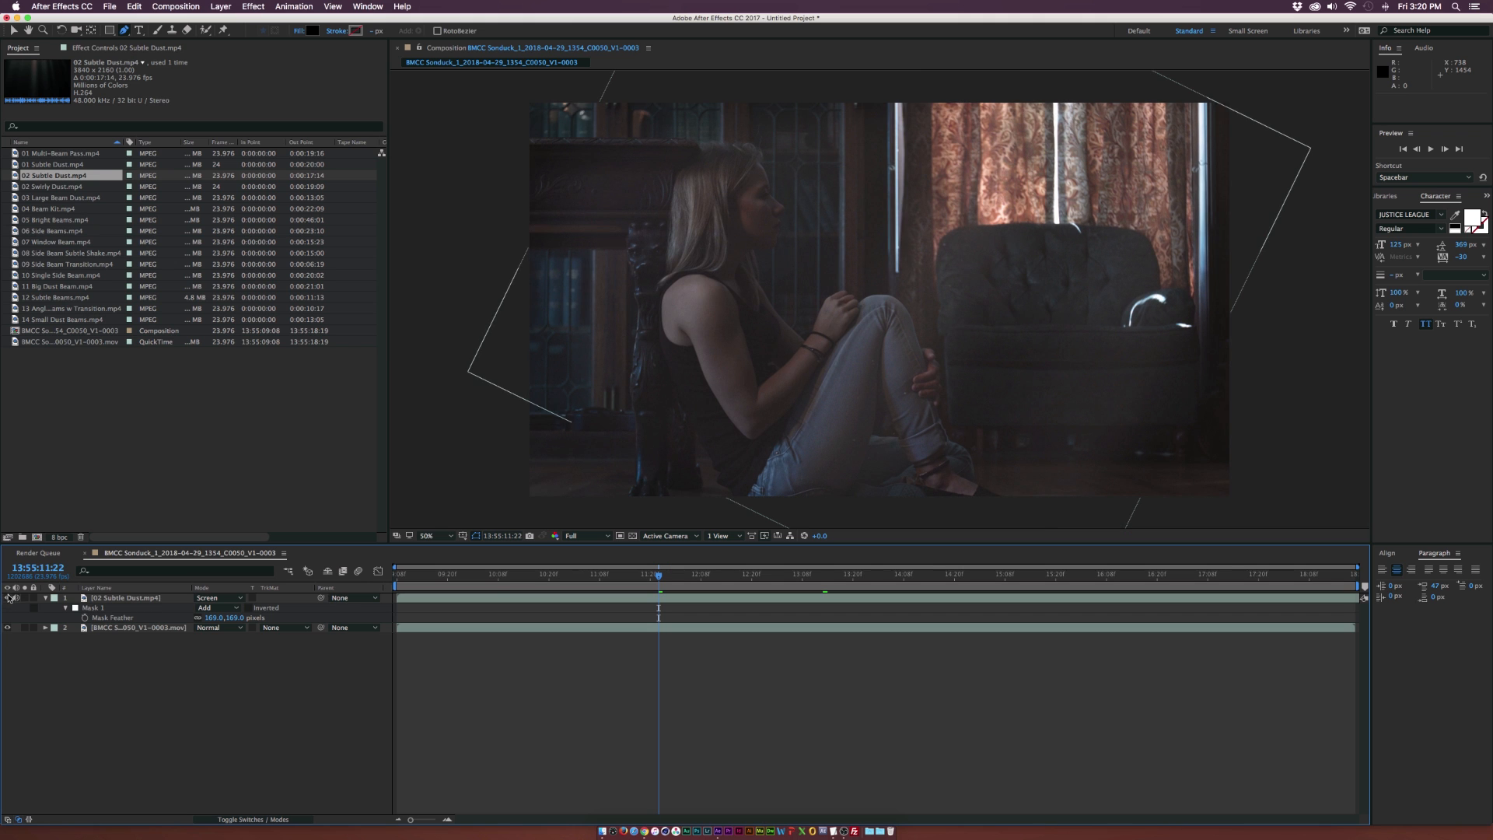
# Step: Select the 04 Beam Kit.mp4 clip in the Project panel as the next overlay
pyautogui.click(53, 208)
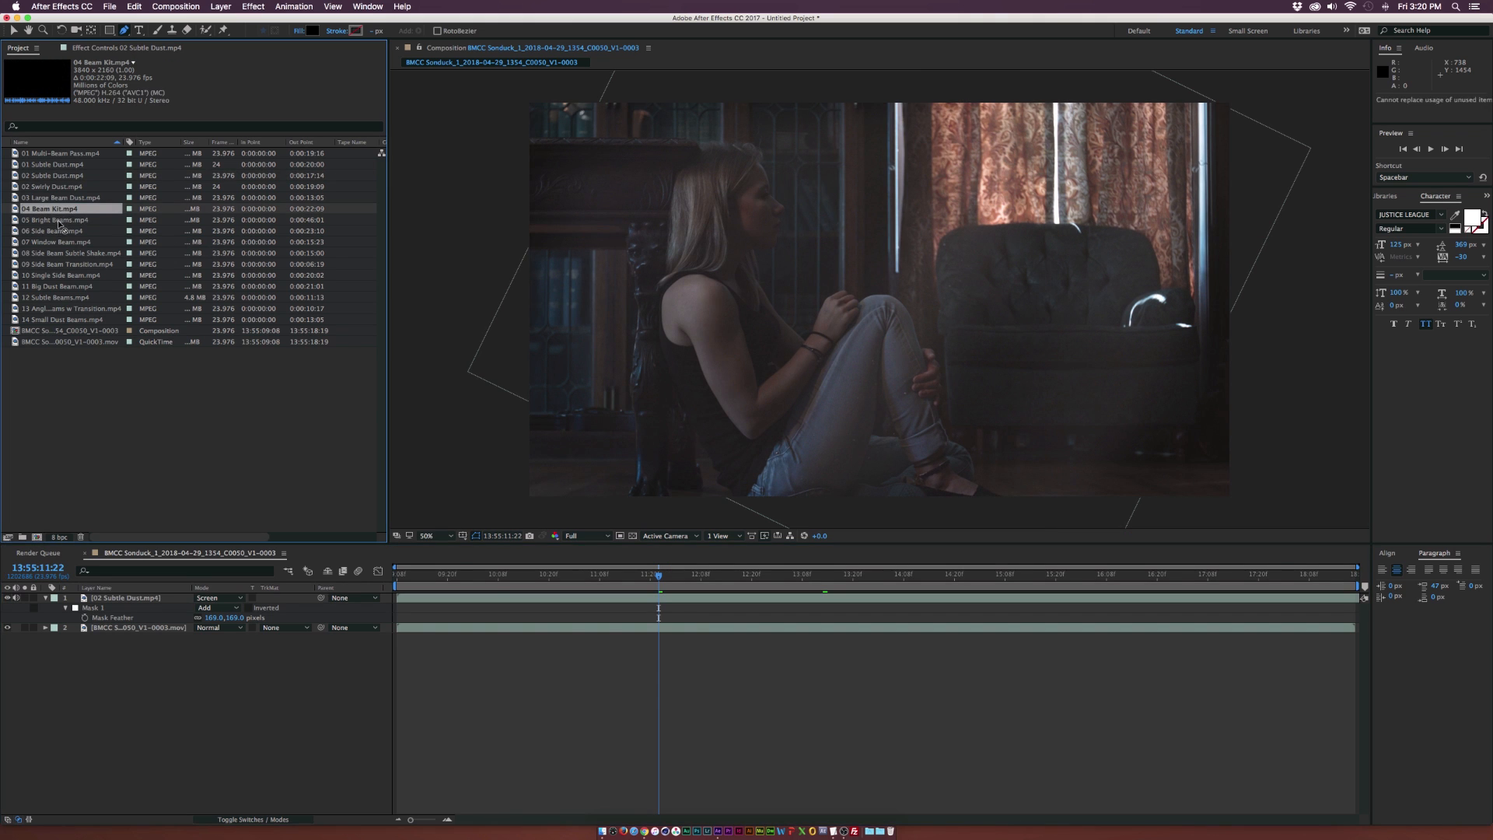